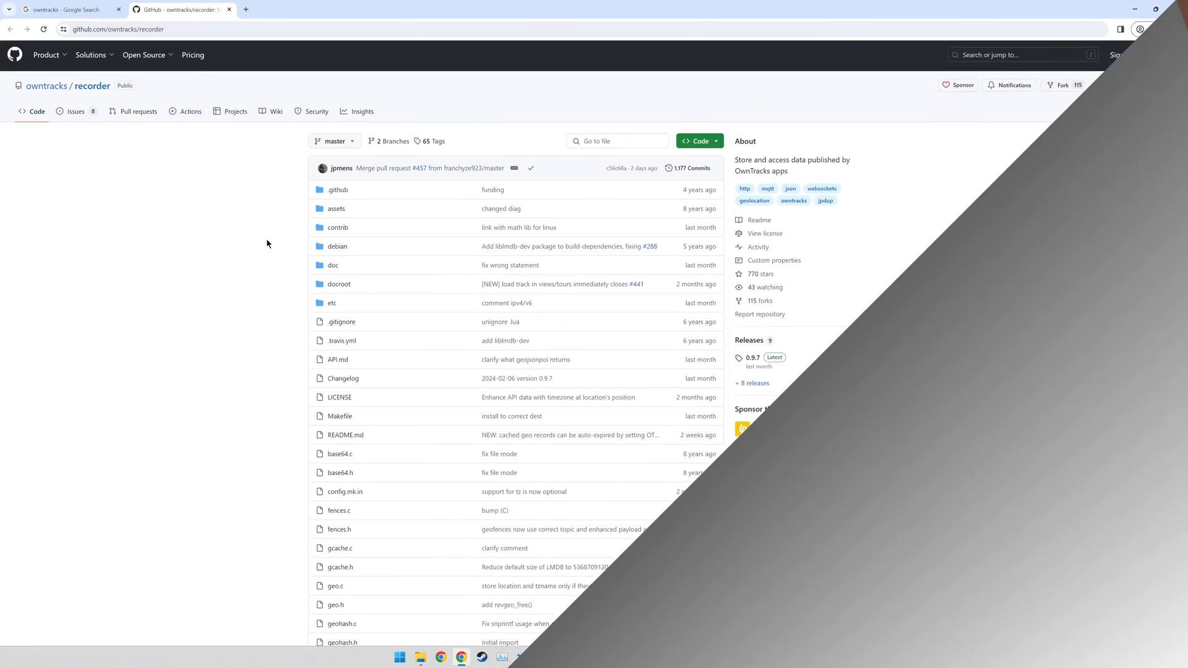
# Scroll through the owntracks/recorder repository page on GitHub.
pyautogui.scroll(-3)
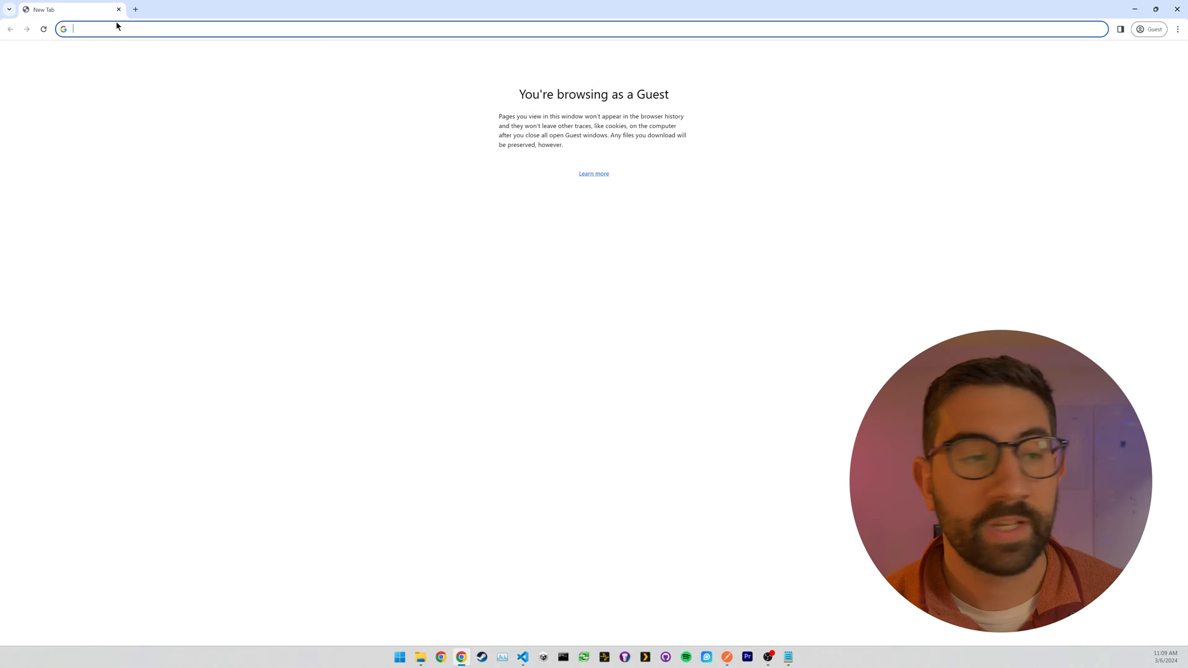
# Search Google for owntracks, visit owntracks.org, then return to and scroll the results.
pyautogui.write('owntracks')
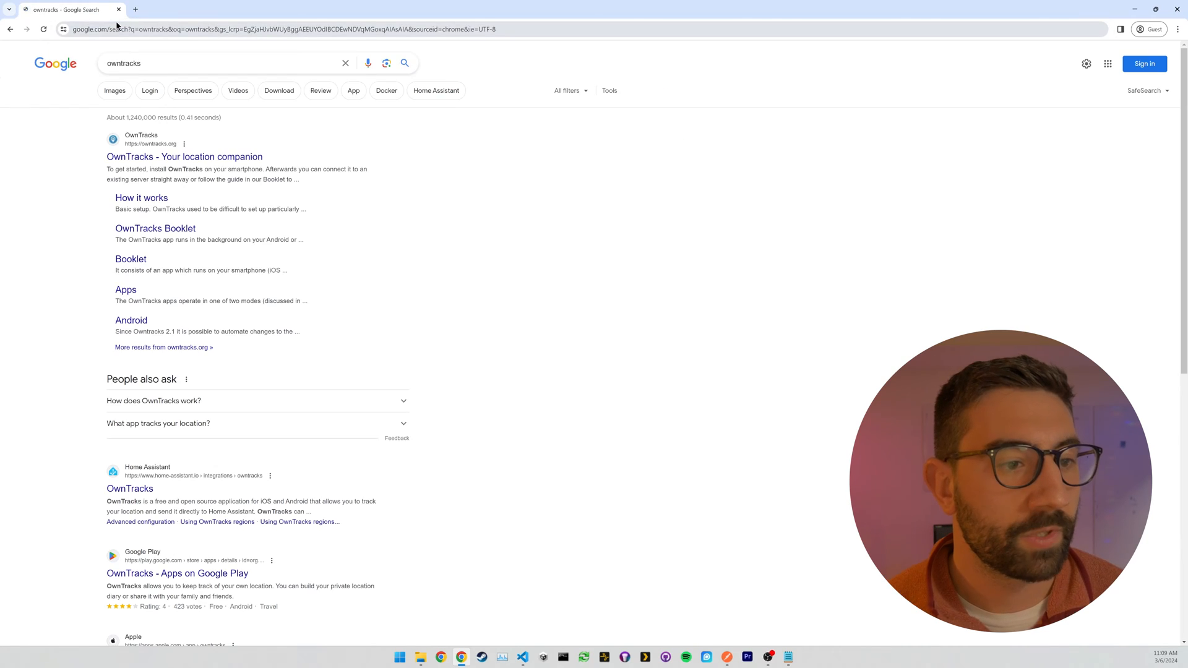
pyautogui.scroll(-3)
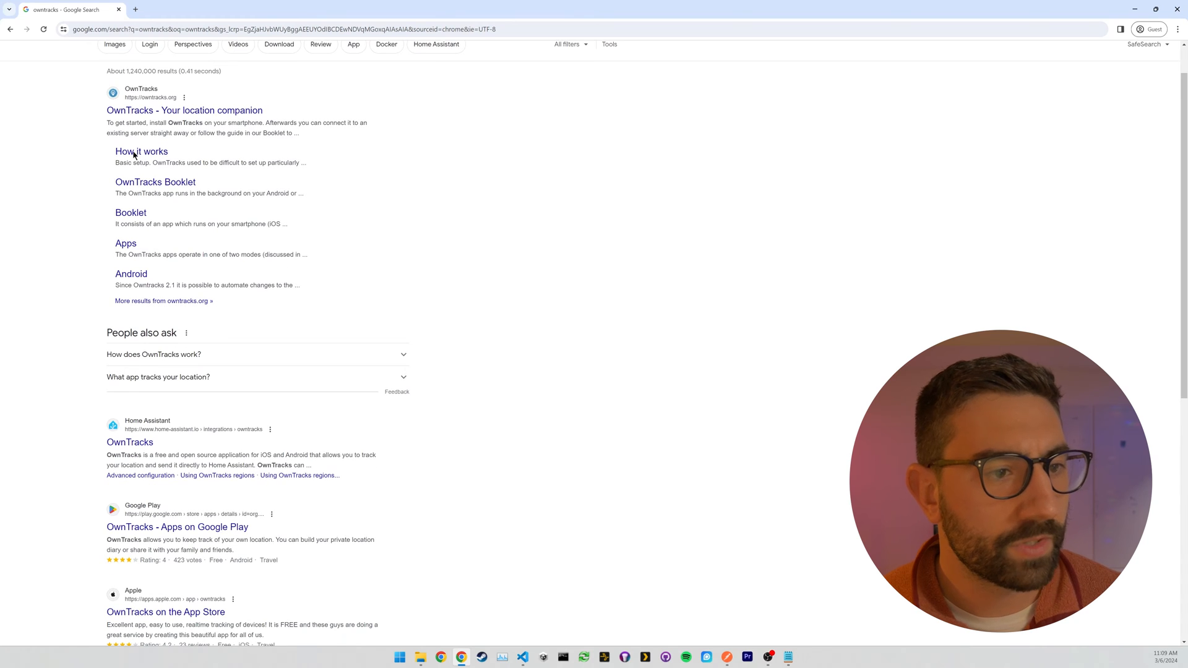
pyautogui.click(185, 110)
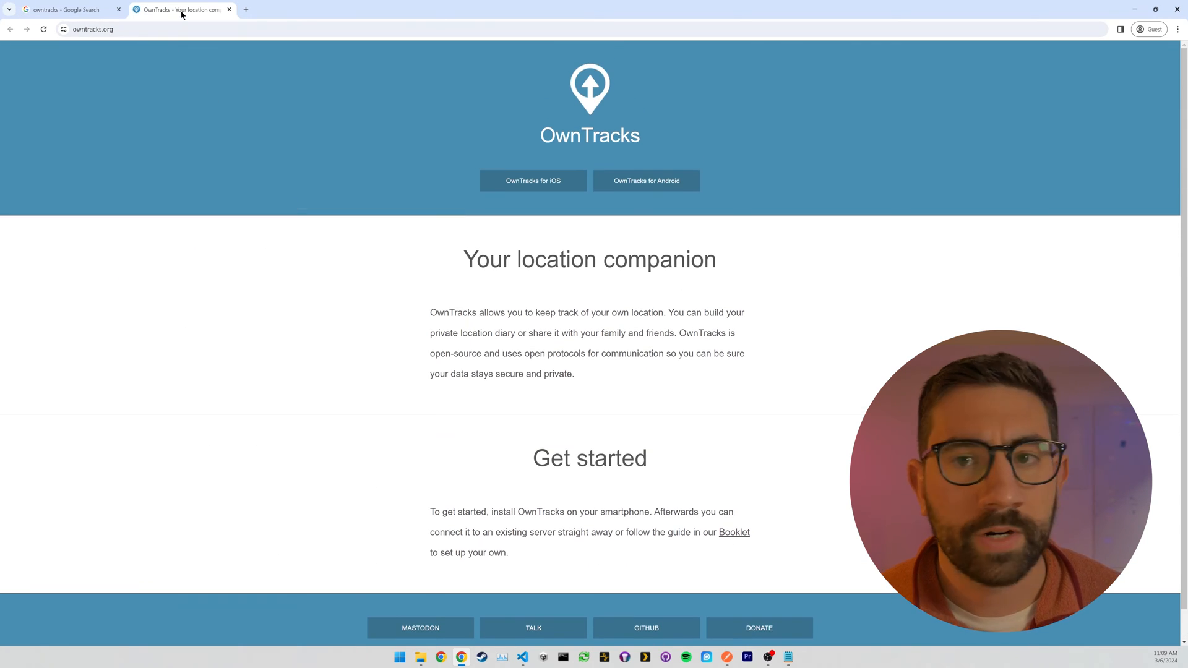
pyautogui.click(69, 9)
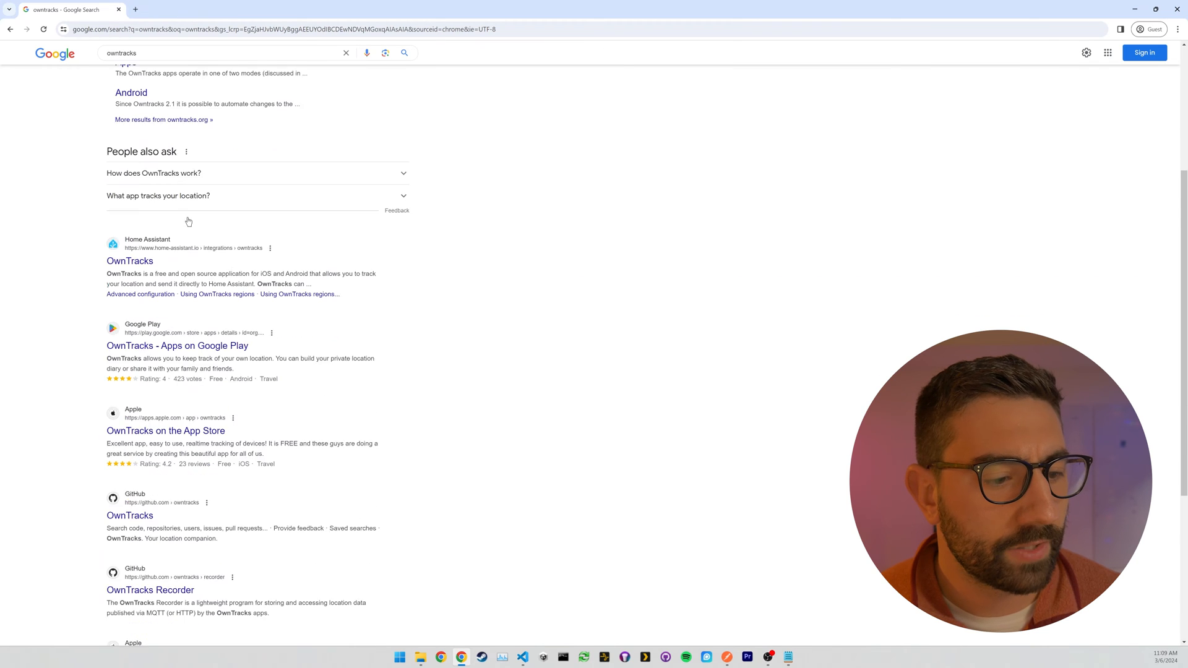
pyautogui.scroll(-3)
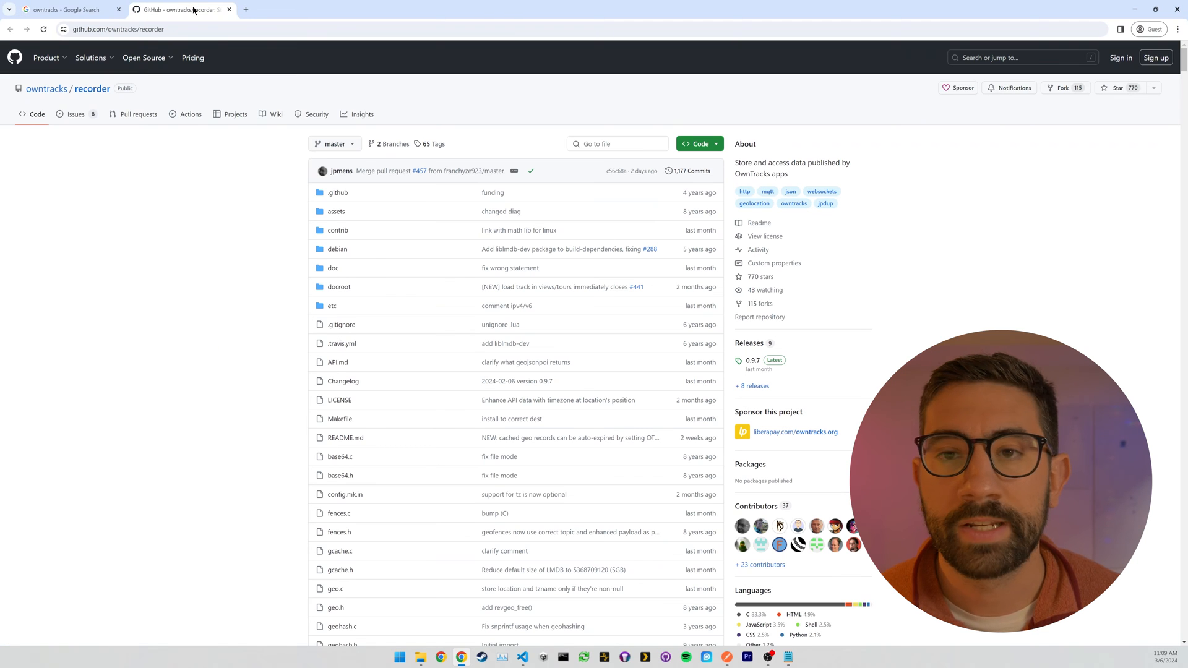
pyautogui.scroll(-3)
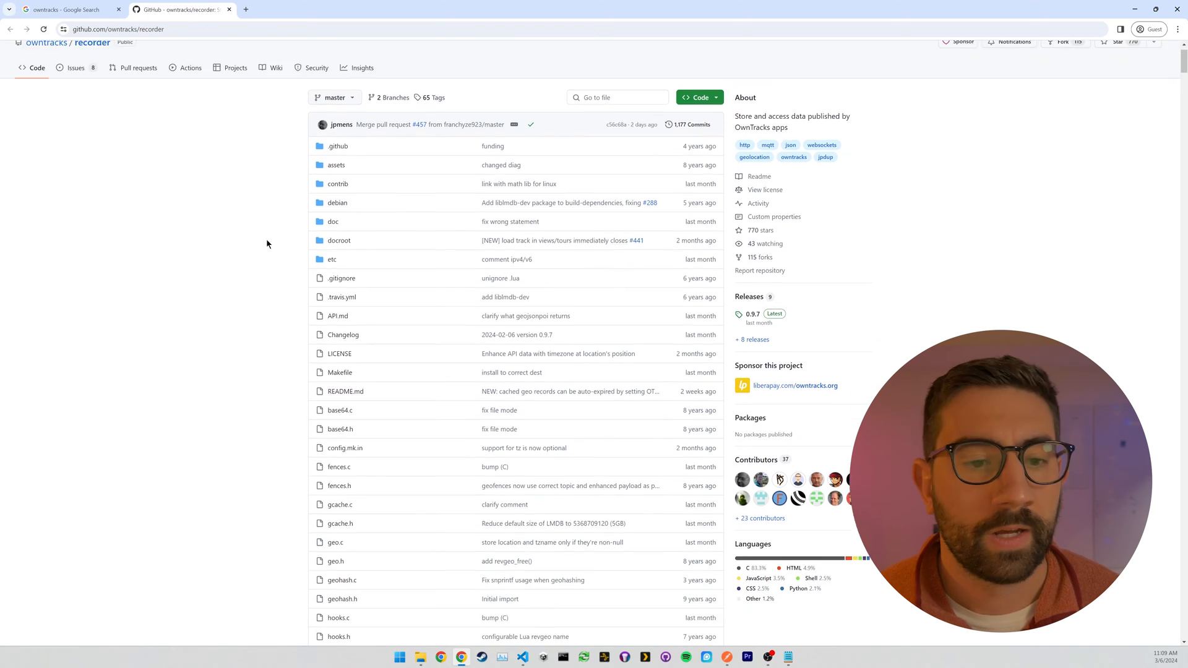
pyautogui.scroll(-3)
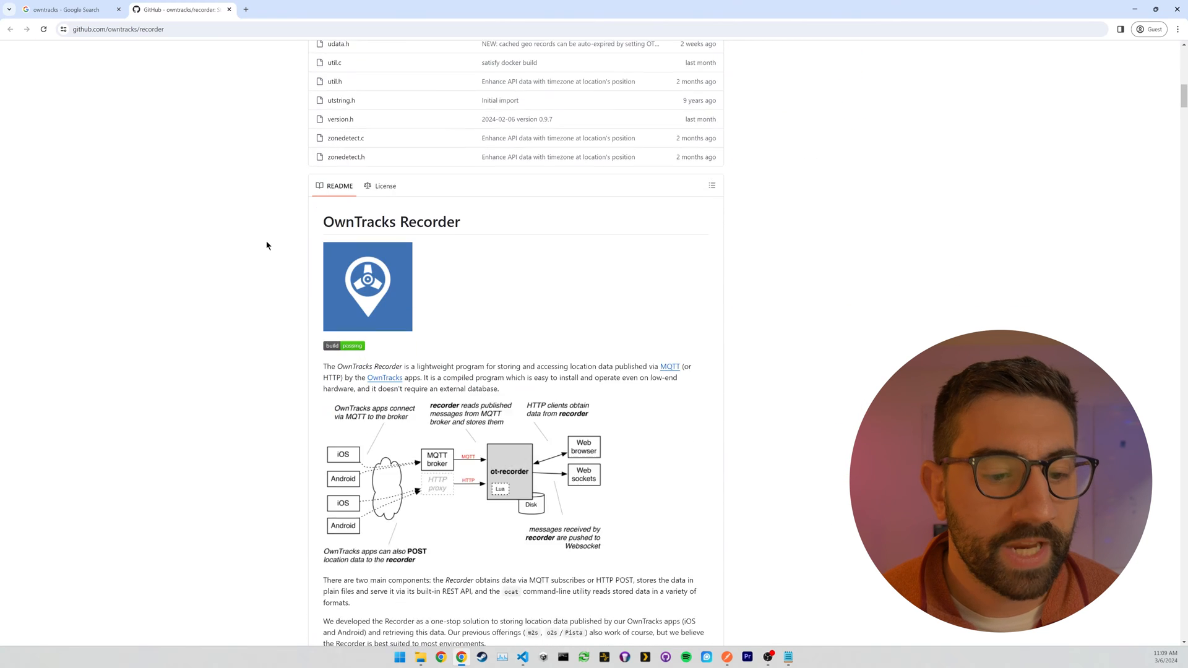
pyautogui.scroll(-3)
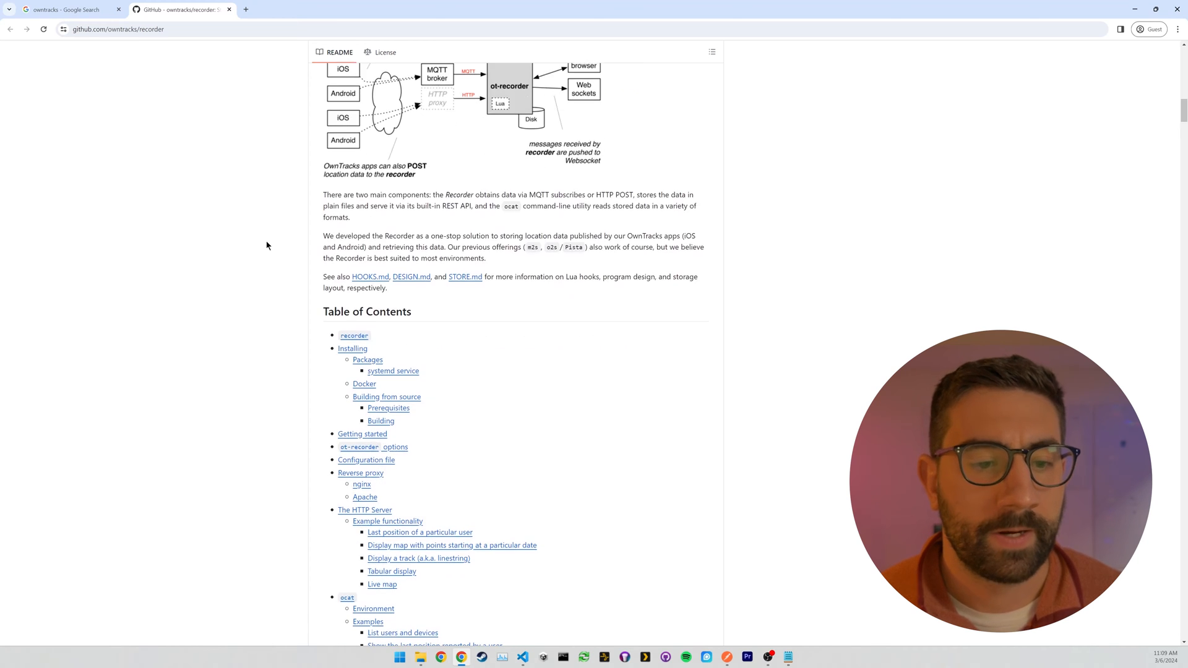
pyautogui.scroll(-3)
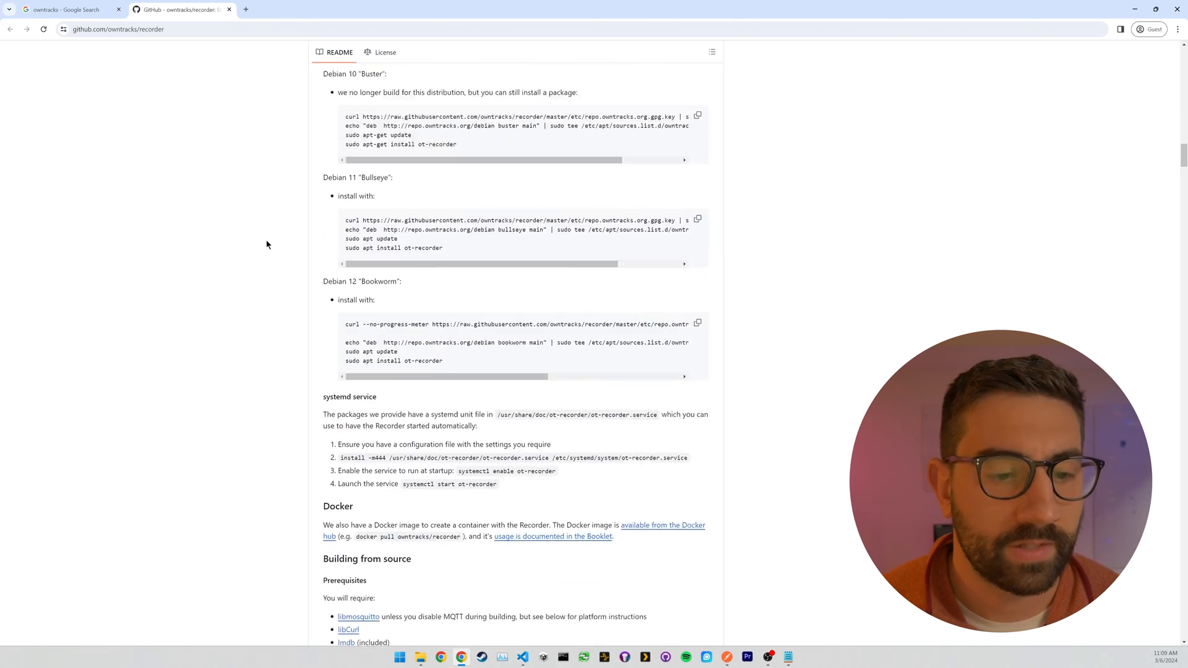
pyautogui.scroll(-3)
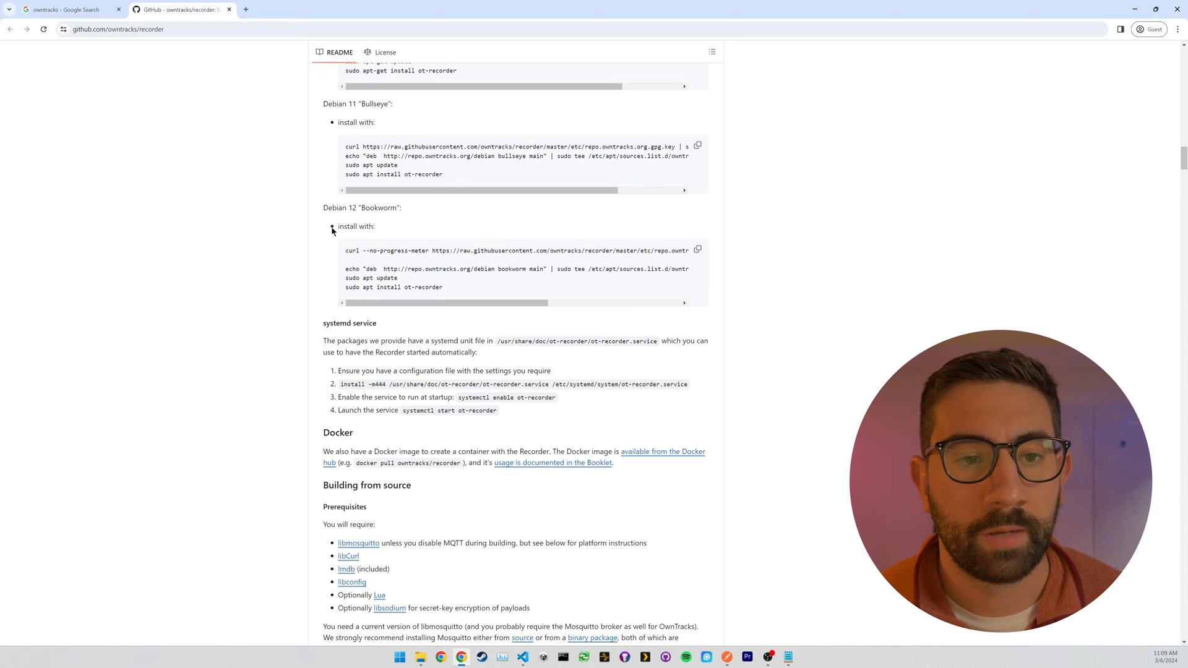
pyautogui.scroll(-3)
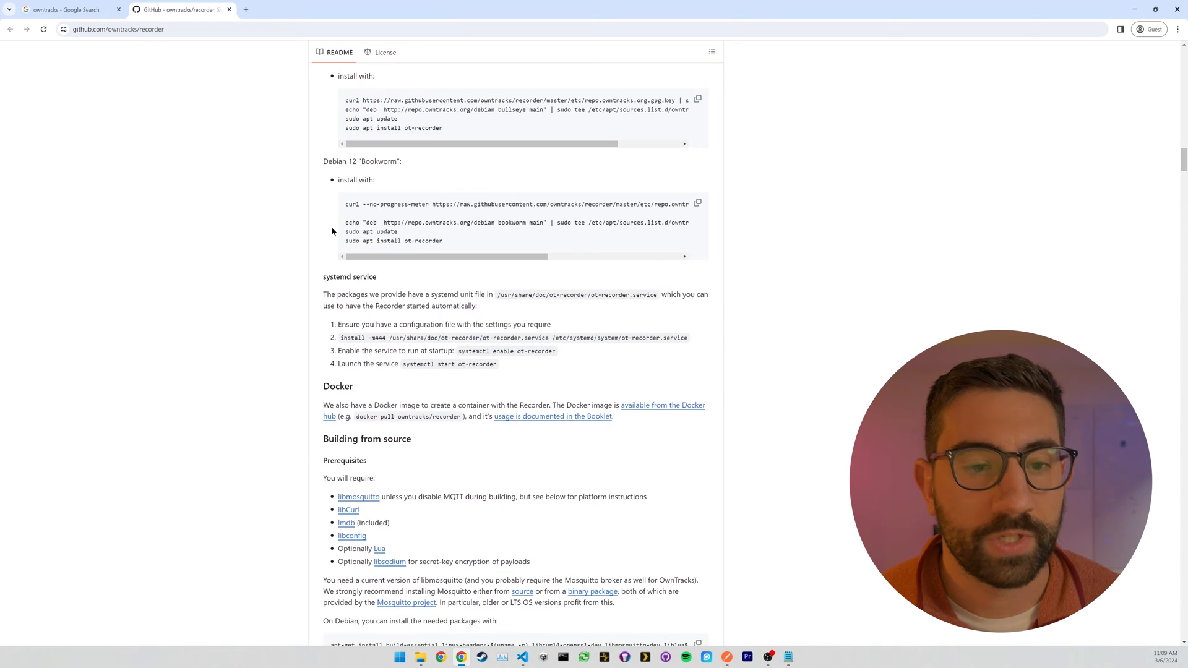
pyautogui.scroll(-3)
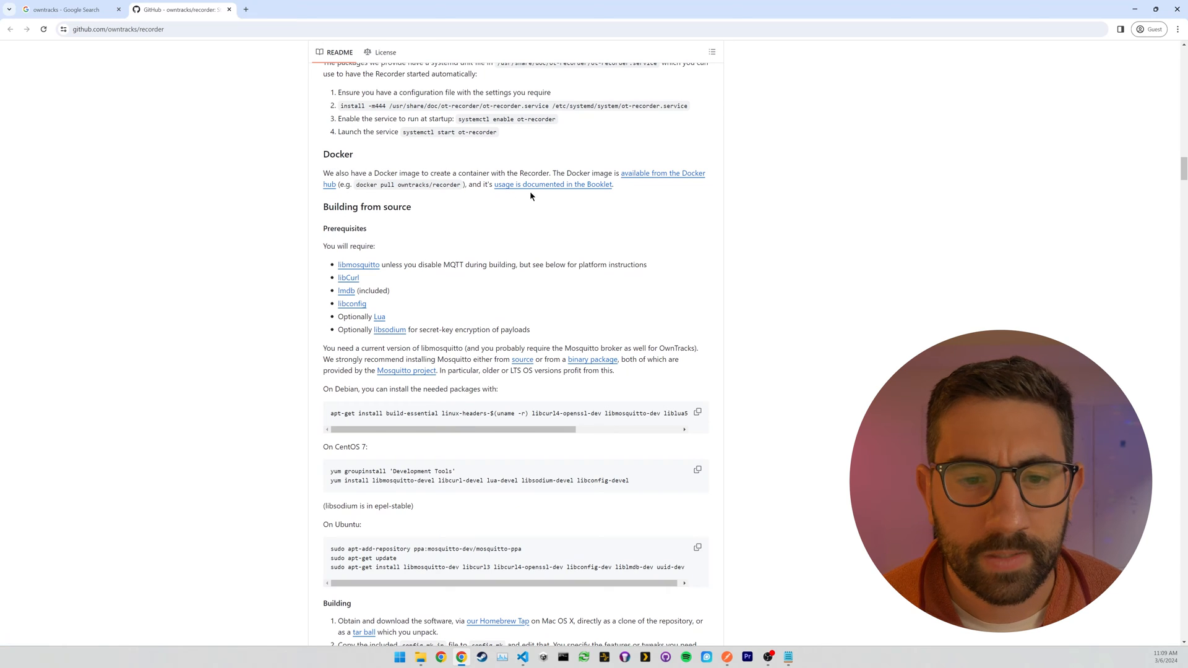
pyautogui.moveTo(575, 187)
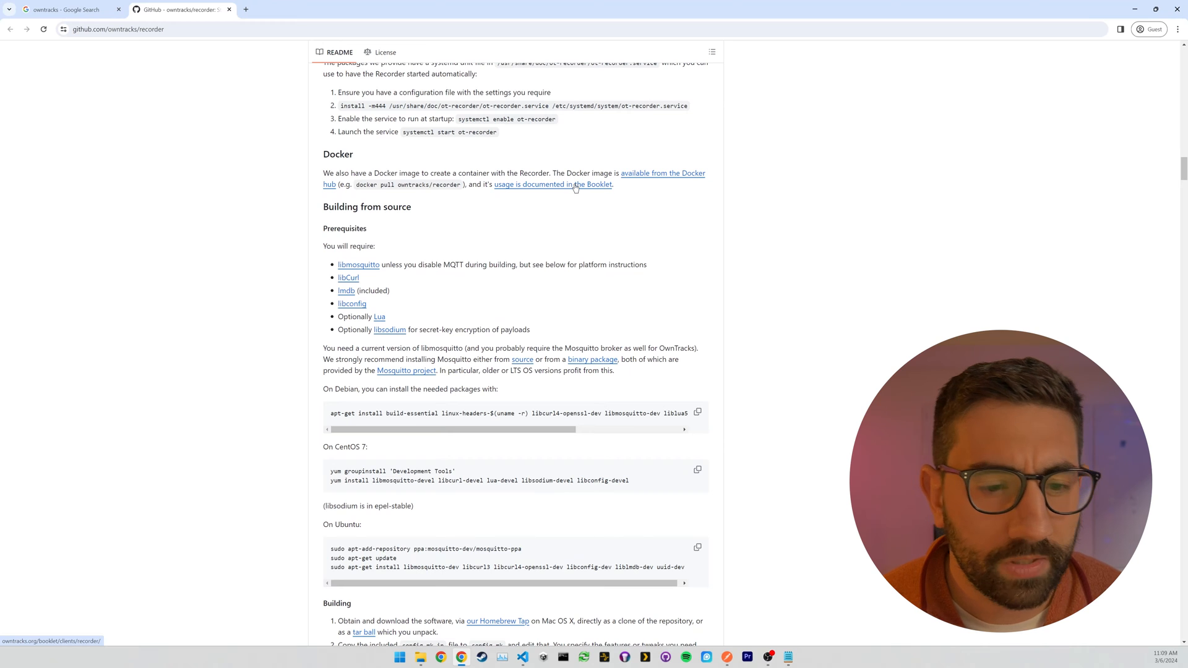
# Follow the Booklet link to docker-recorder and scroll its README to docker-compose.yml.
pyautogui.click(581, 185)
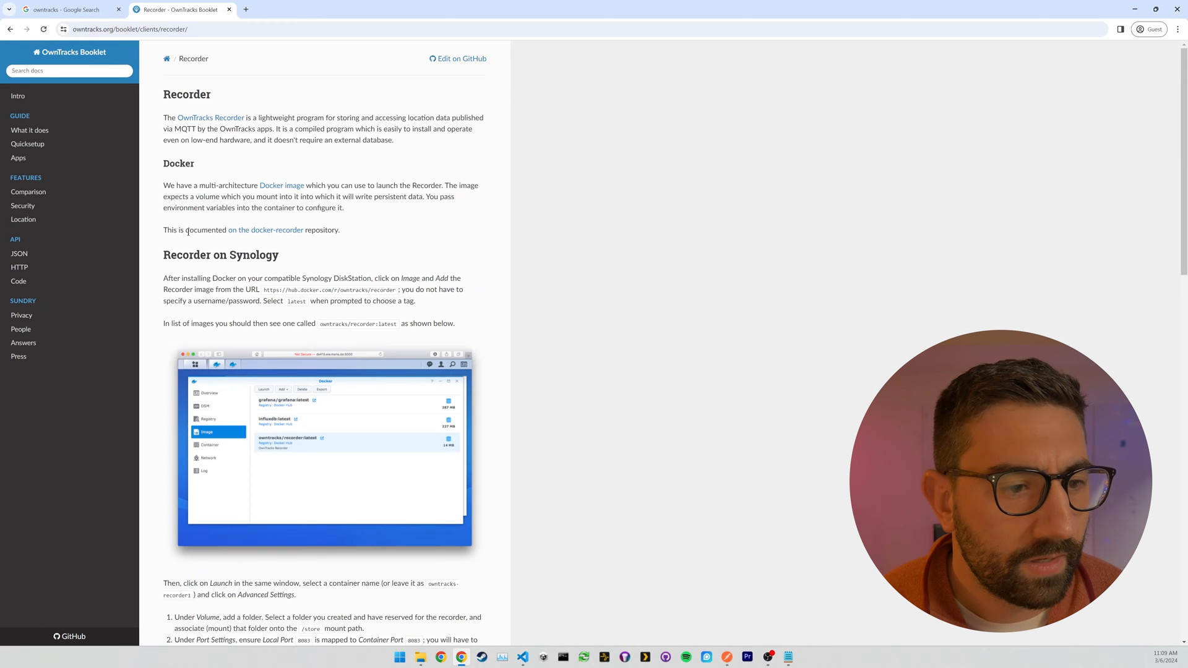
pyautogui.moveTo(280, 233)
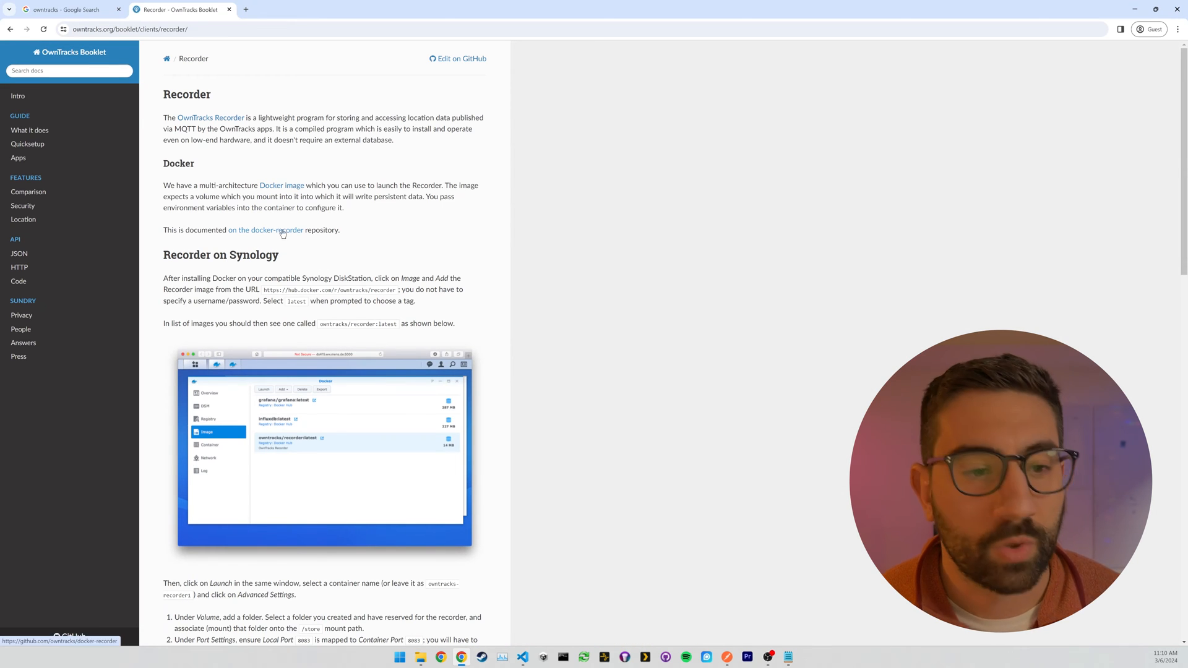
pyautogui.click(265, 230)
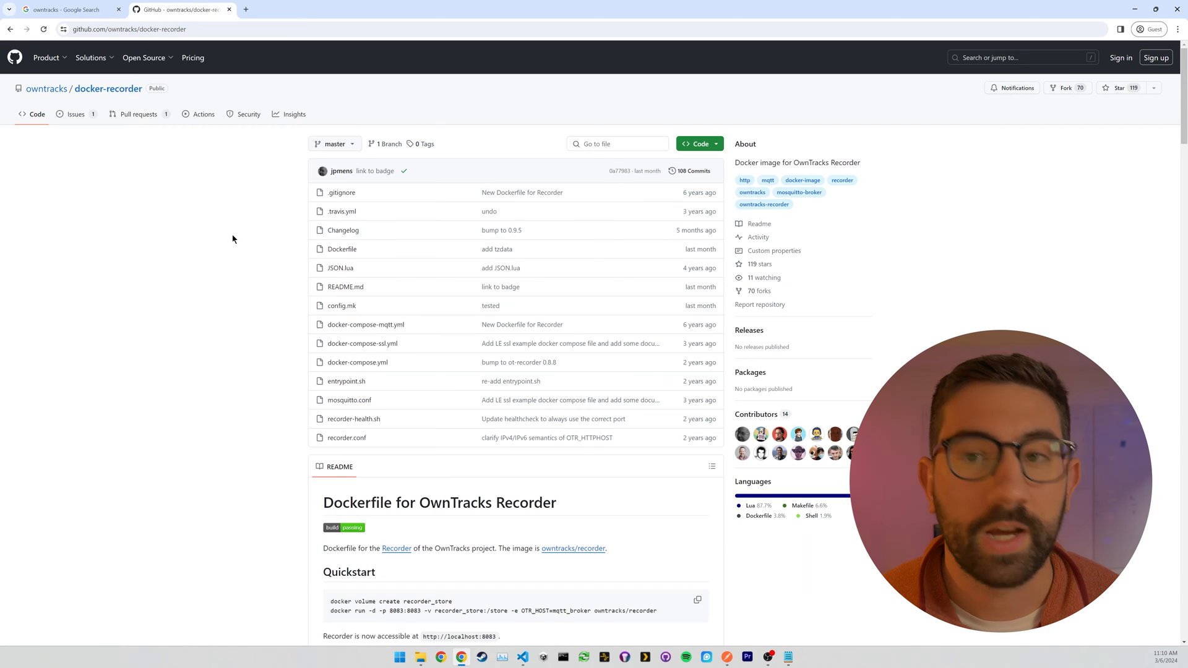
pyautogui.scroll(-3)
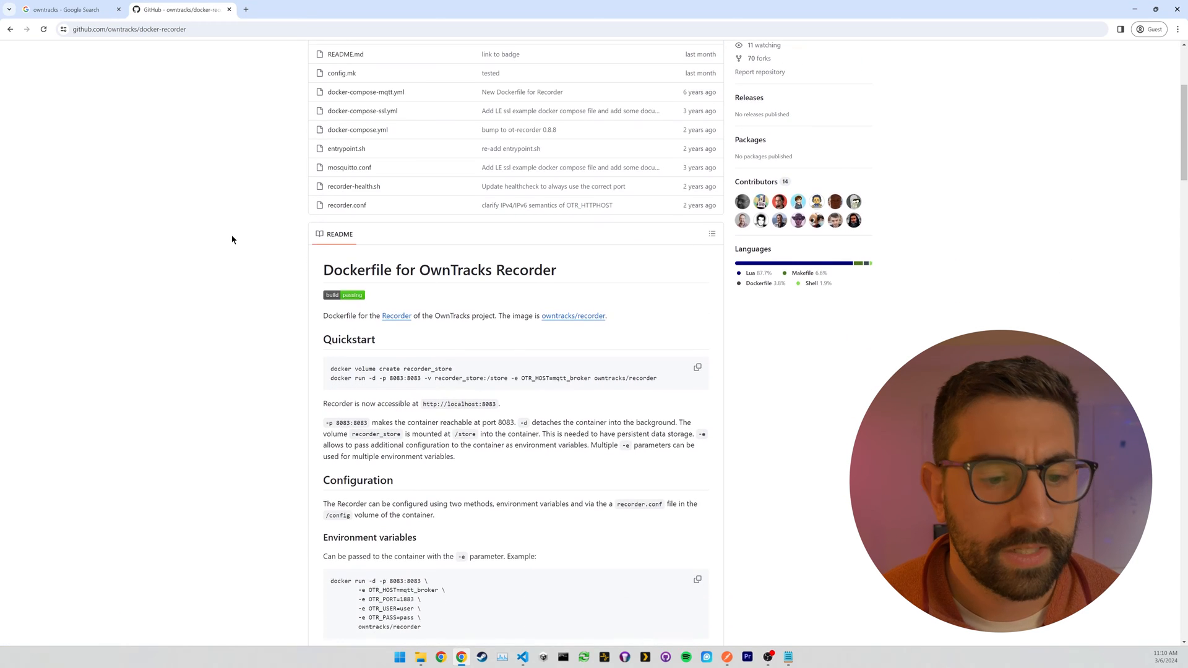
pyautogui.scroll(-3)
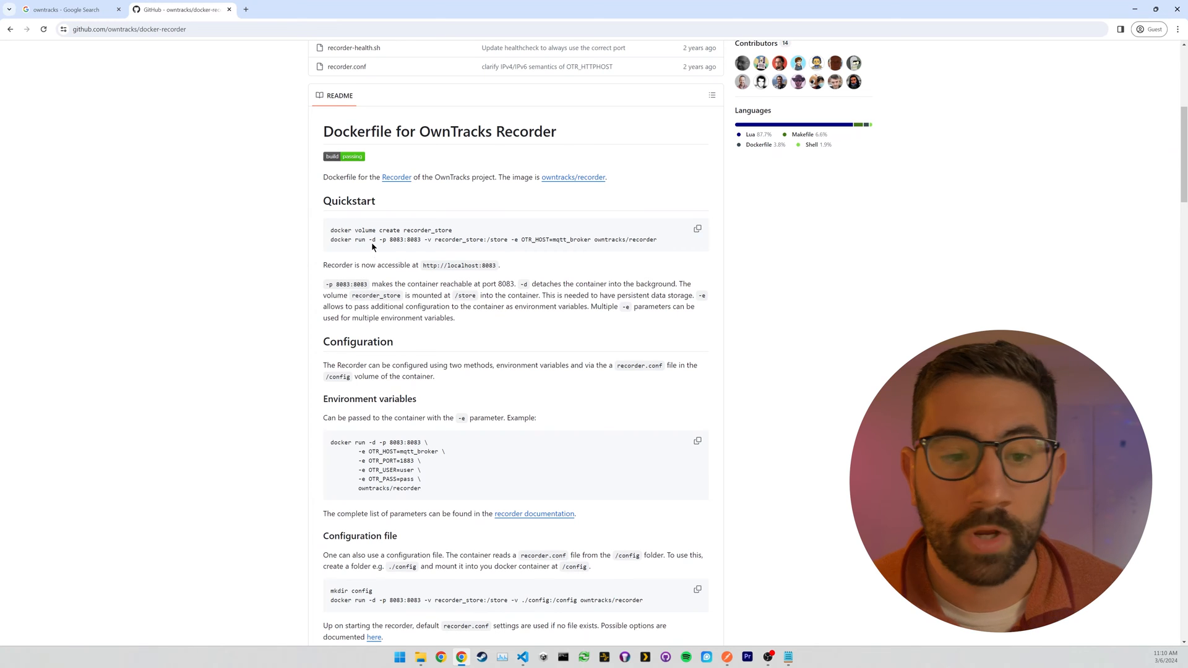
pyautogui.scroll(-3)
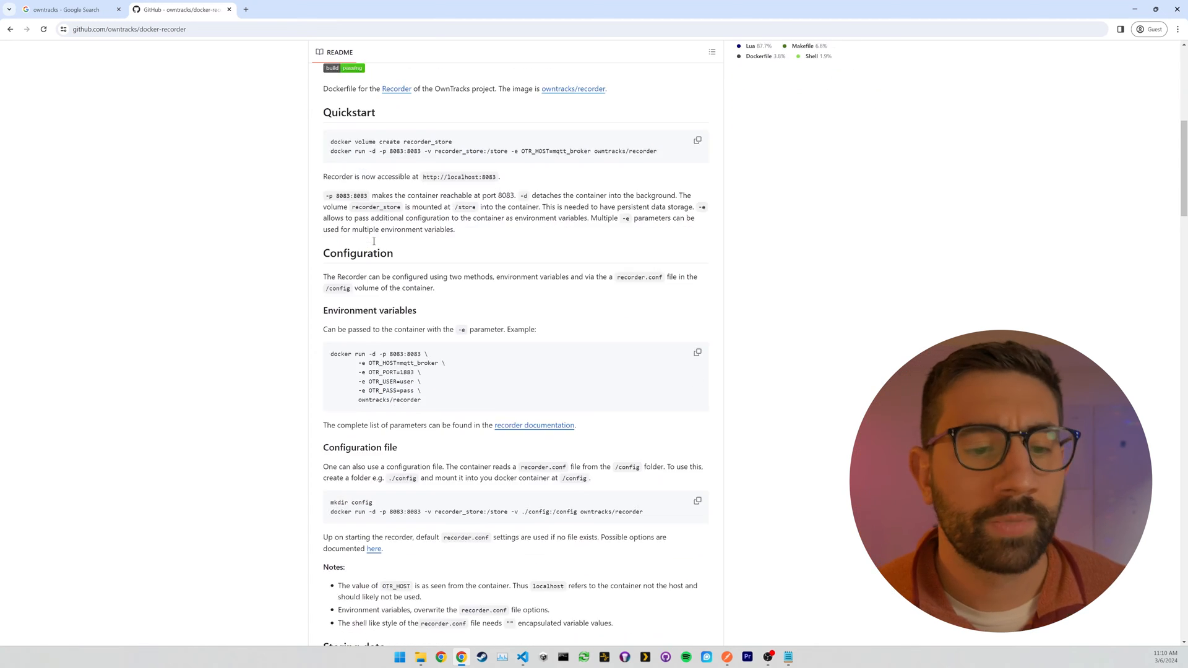
pyautogui.scroll(-3)
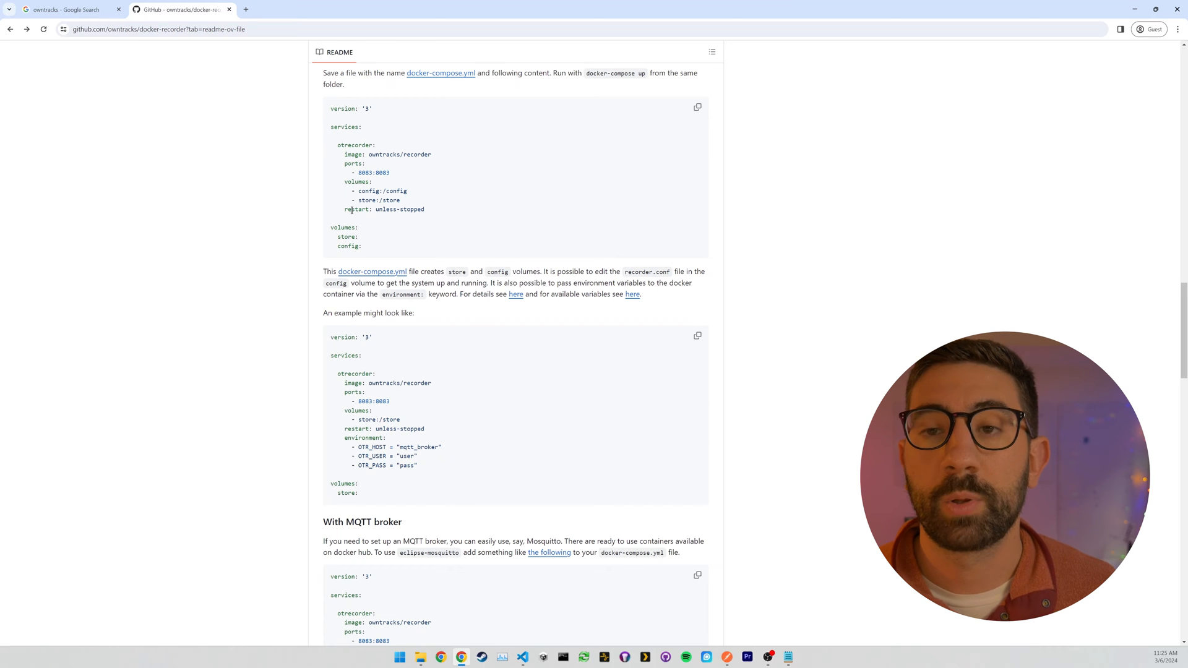
# Paste the README's docker-compose example into docker-compose.yaml and delete the blank line.
pyautogui.click(521, 657)
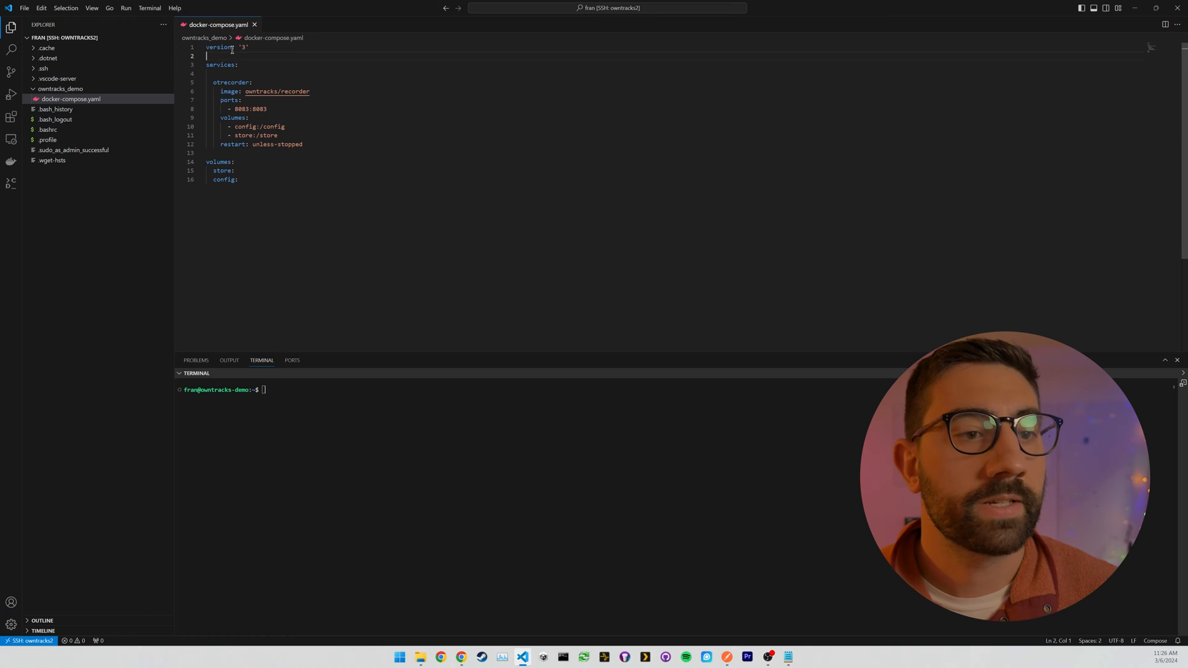
pyautogui.press('Backspace')
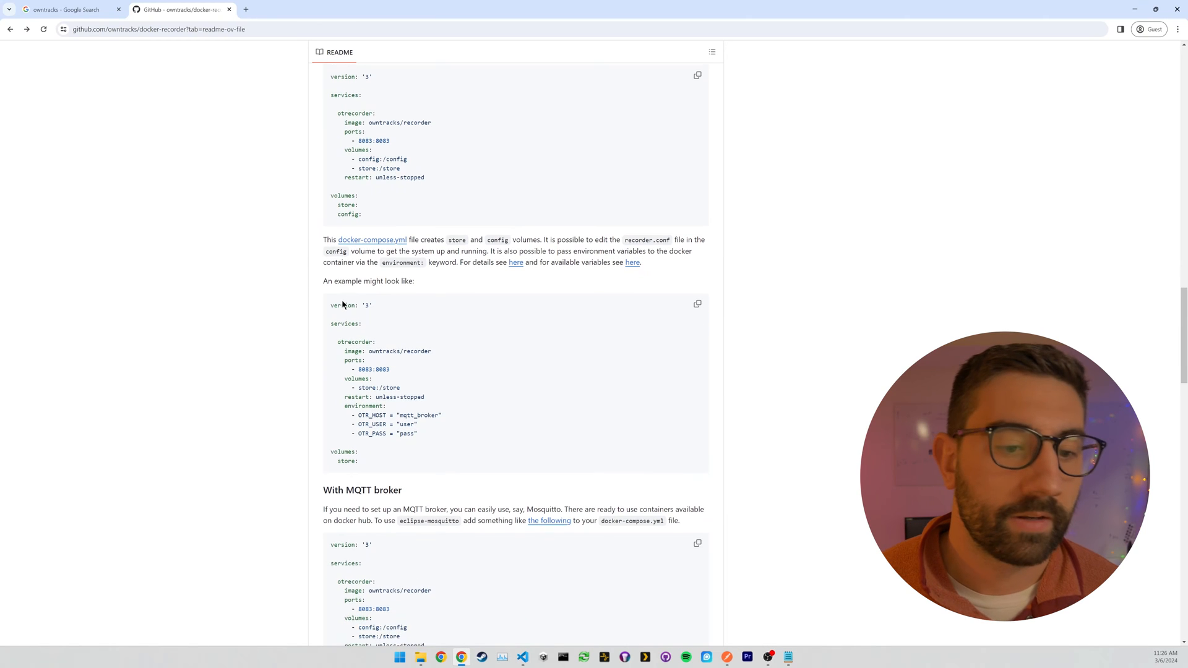
# Paste the README's environment example and change its entry to OTR_PORT.
pyautogui.scroll(-3)
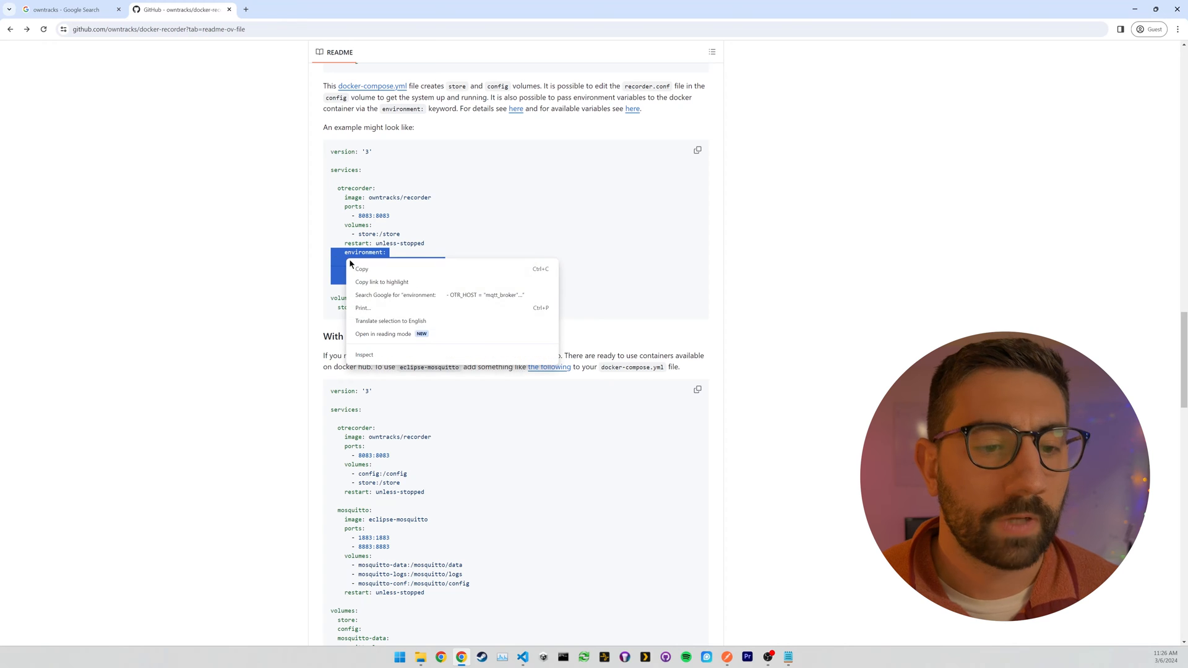
pyautogui.click(507, 440)
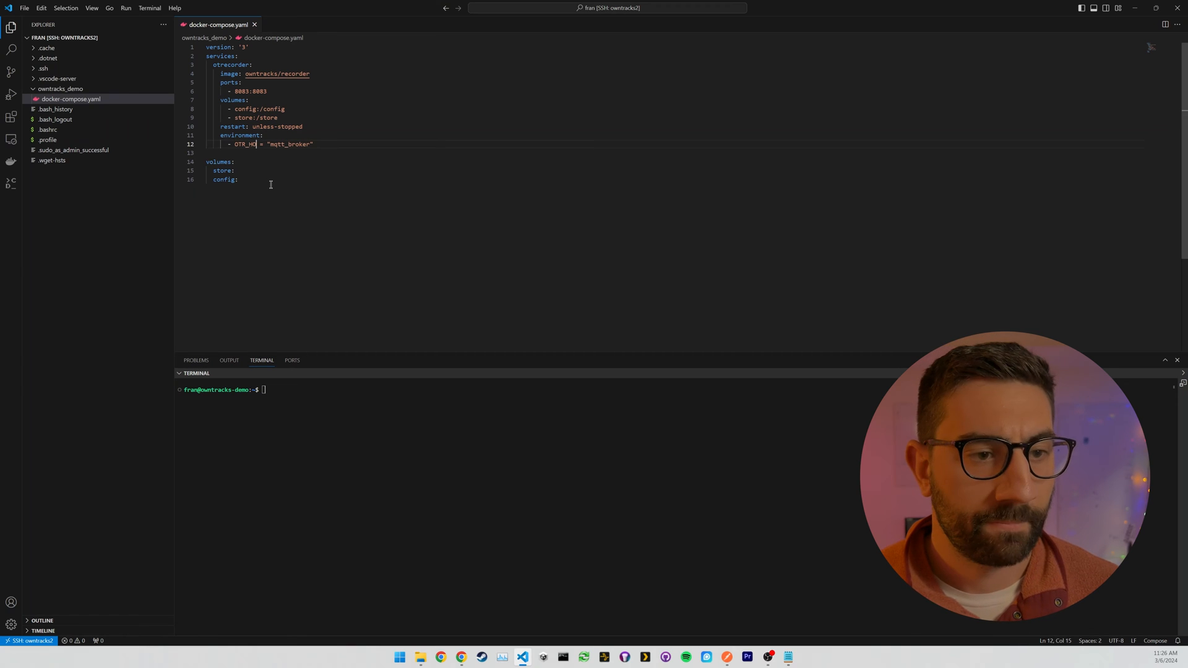
pyautogui.write('ORT')
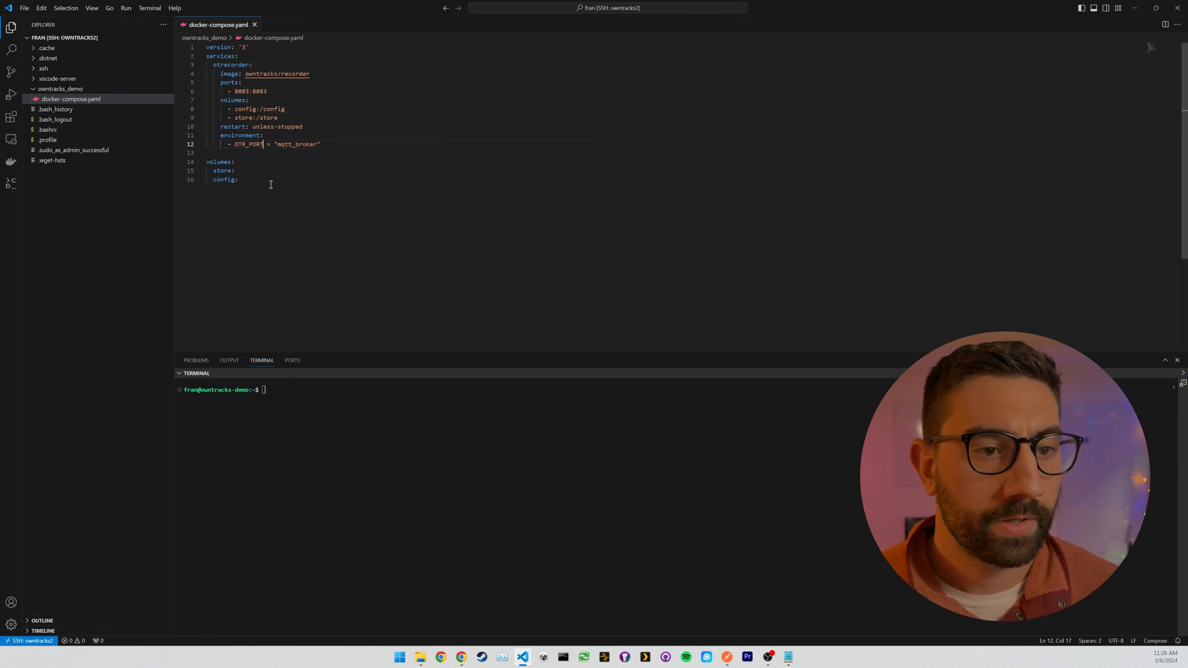
pyautogui.press('Backspace')
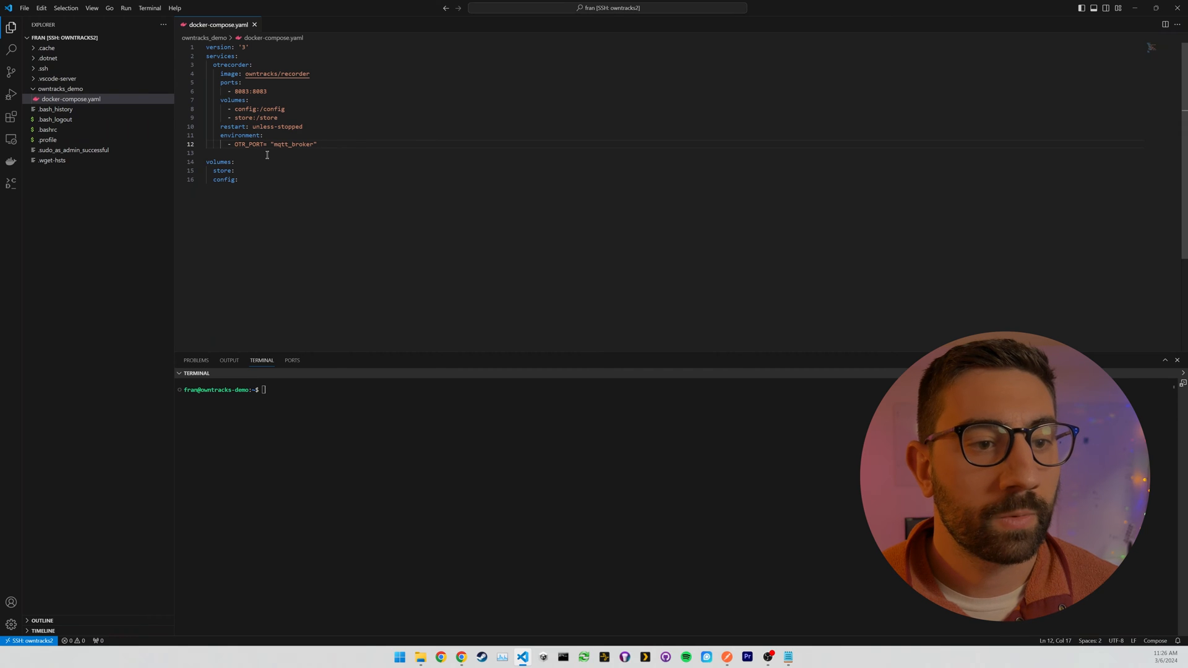
pyautogui.doubleClick(294, 144)
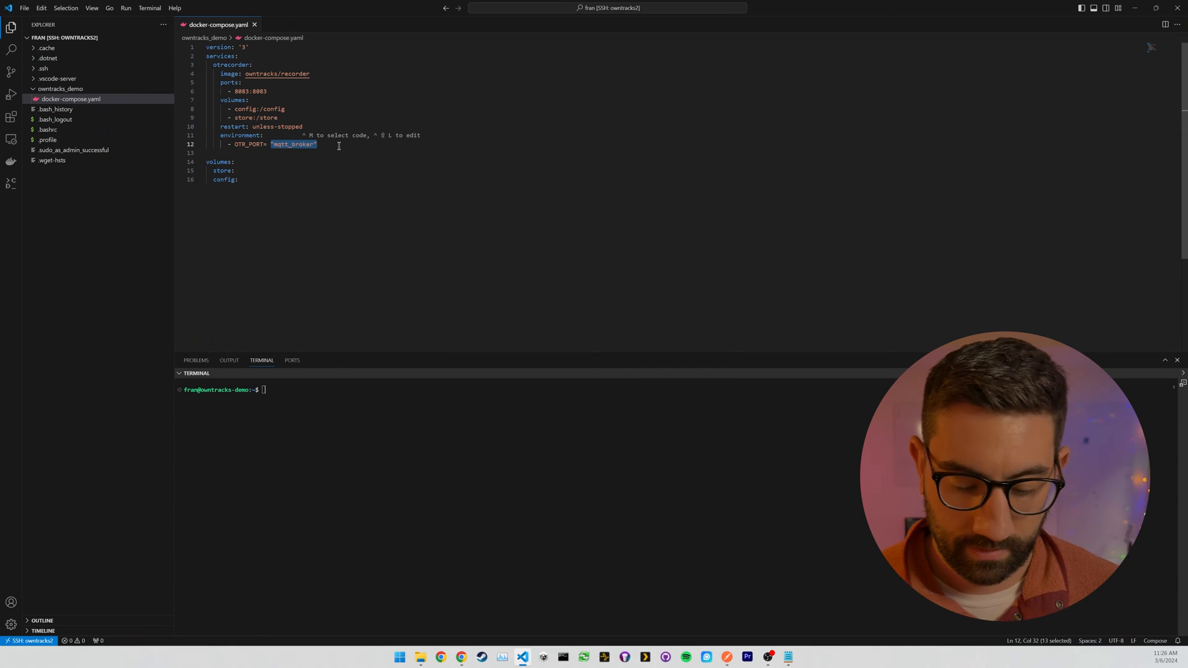
pyautogui.write('8')
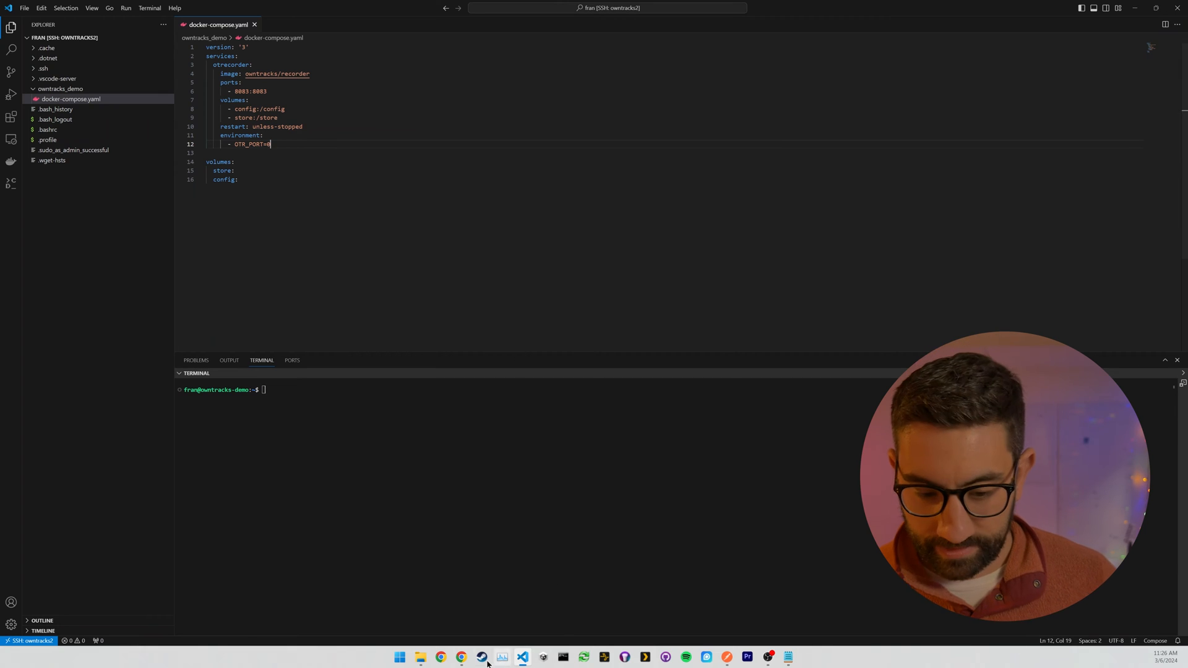
pyautogui.click(461, 657)
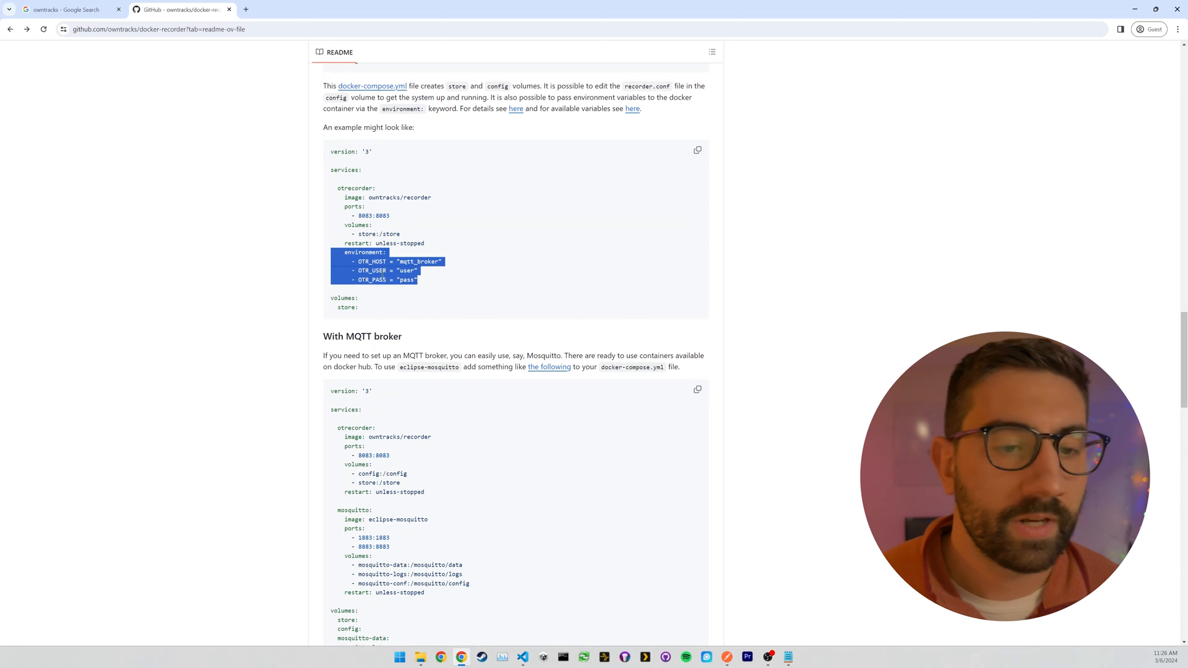
# Search the README and reach the recorder's OTR_ configuration variable table.
pyautogui.scroll(-3)
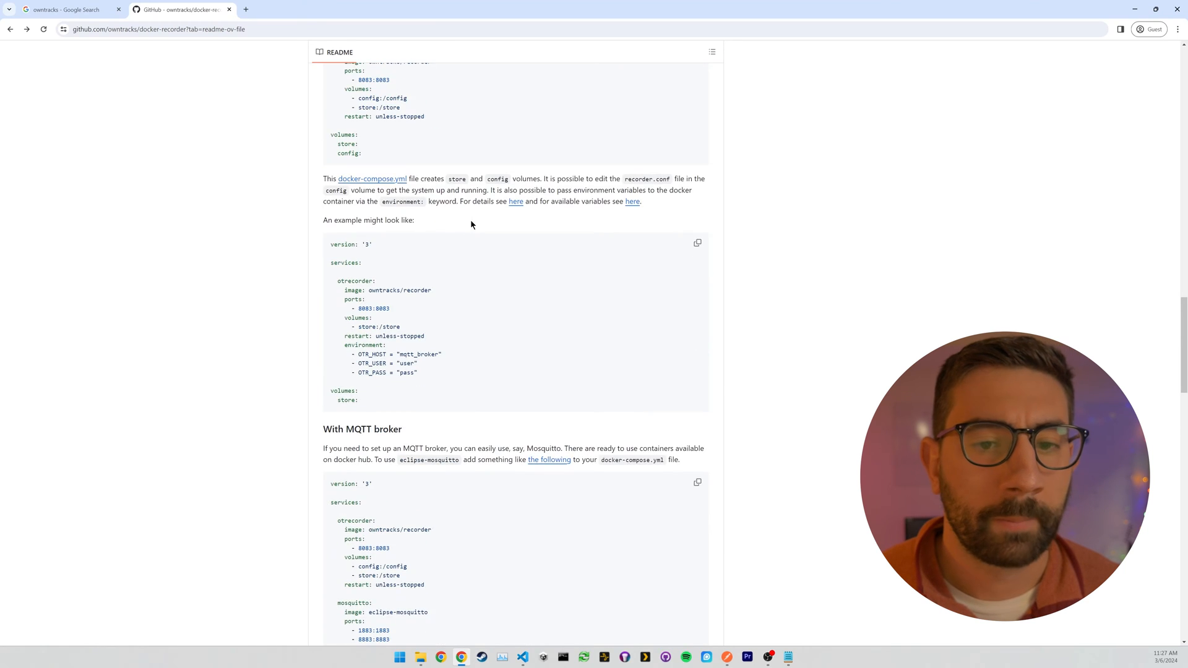
pyautogui.scroll(3)
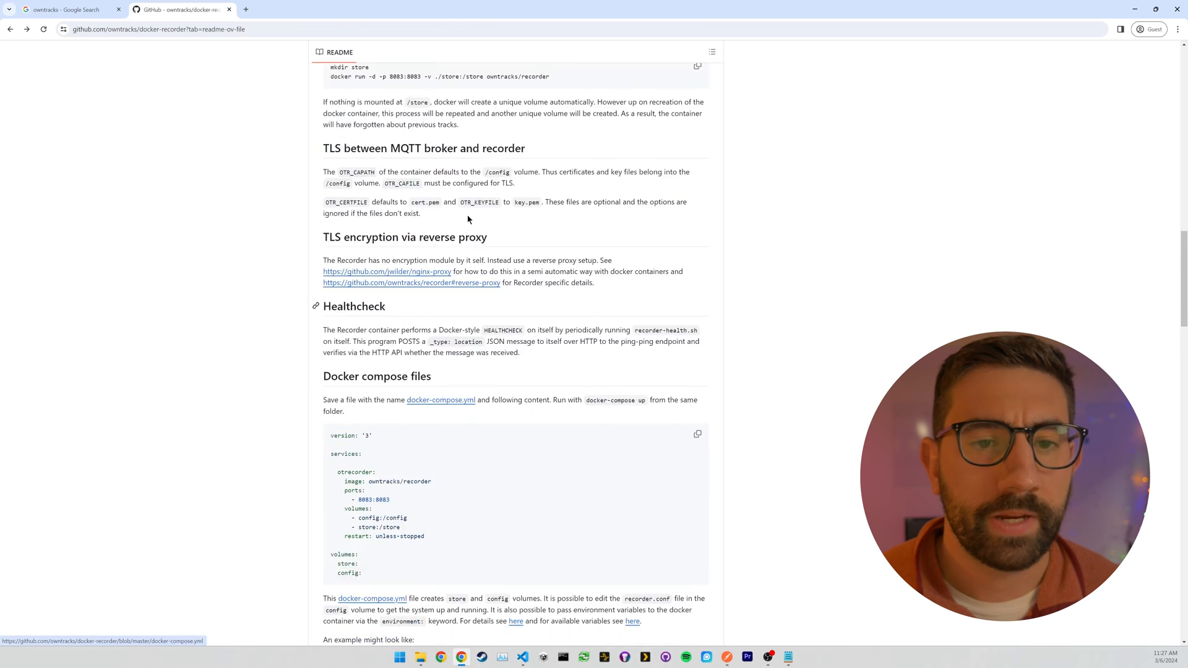
pyautogui.scroll(-3)
pyautogui.write('otr')
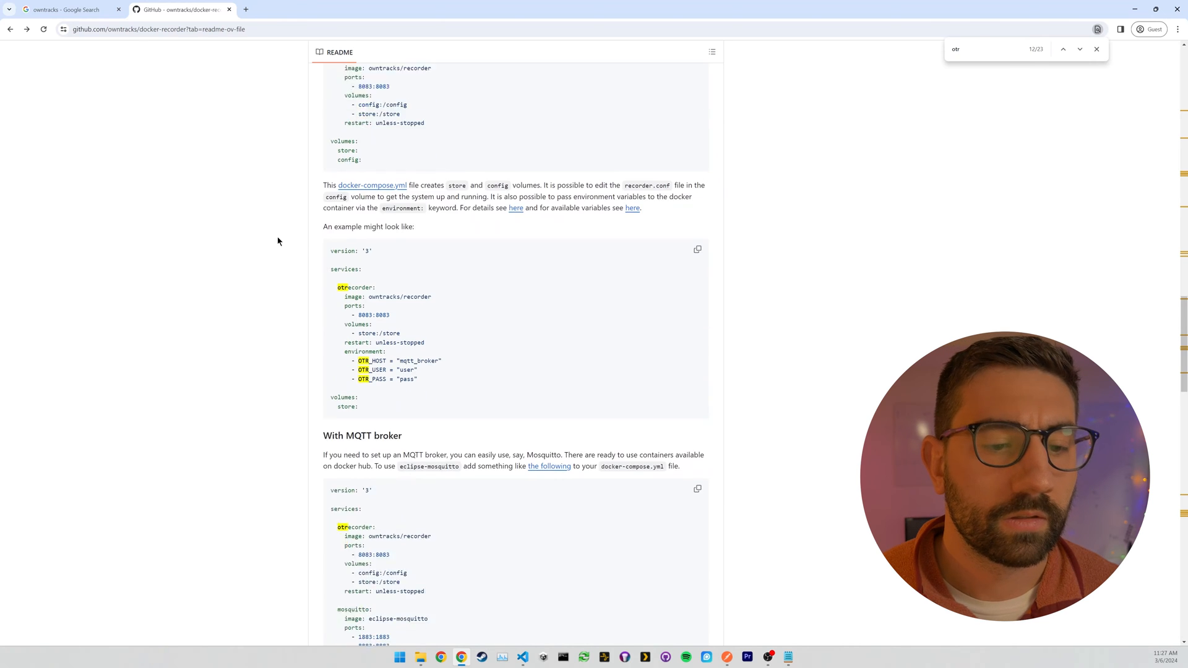
pyautogui.scroll(-3)
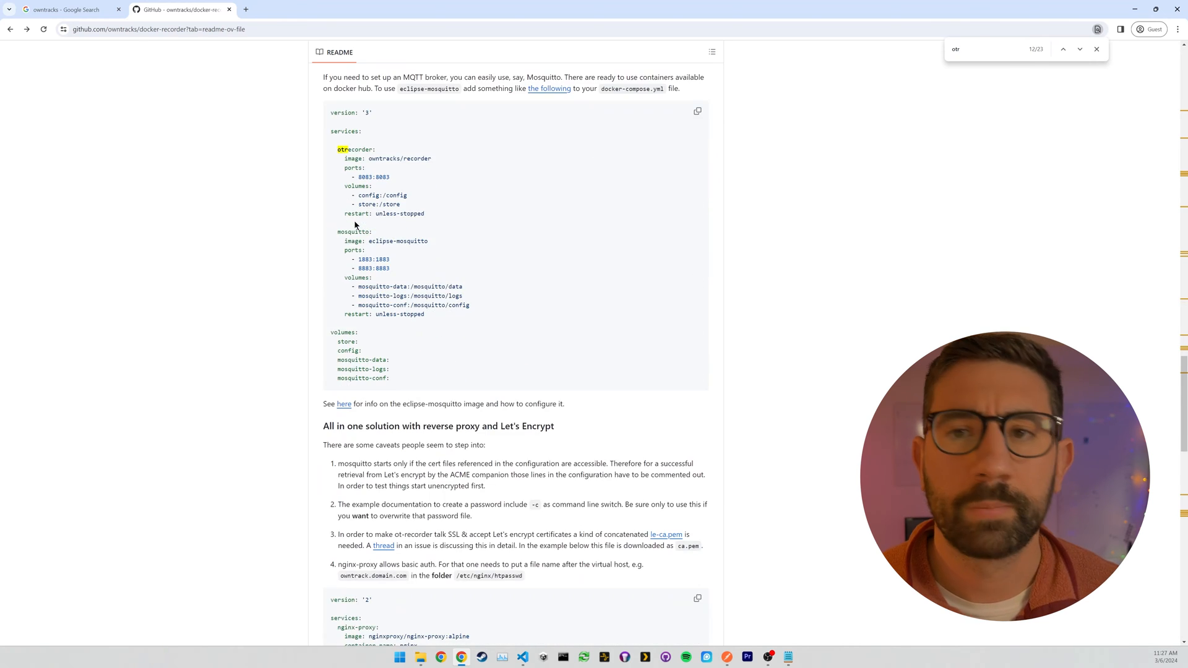
pyautogui.write('parame')
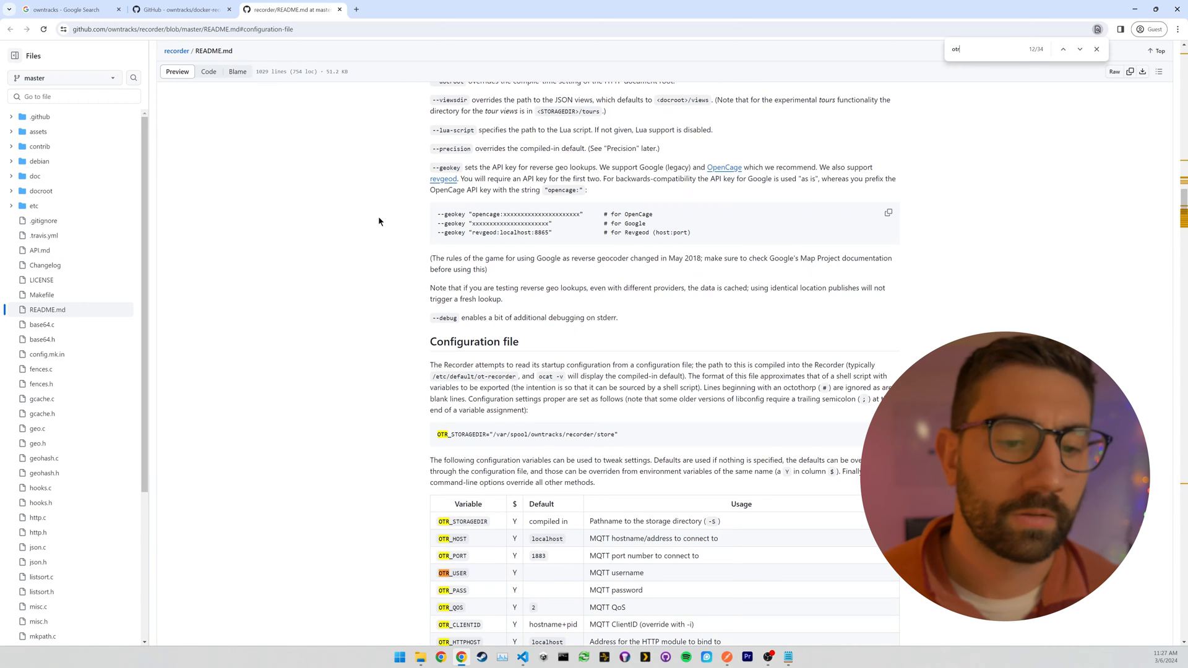
pyautogui.scroll(-3)
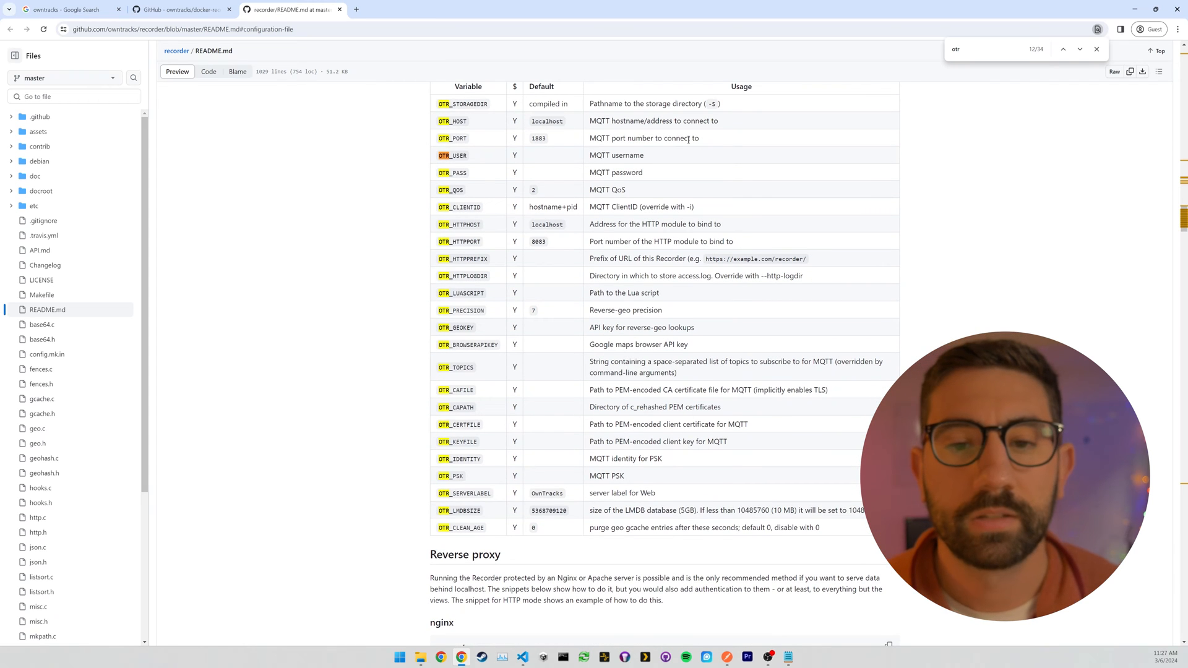
pyautogui.doubleClick(673, 138)
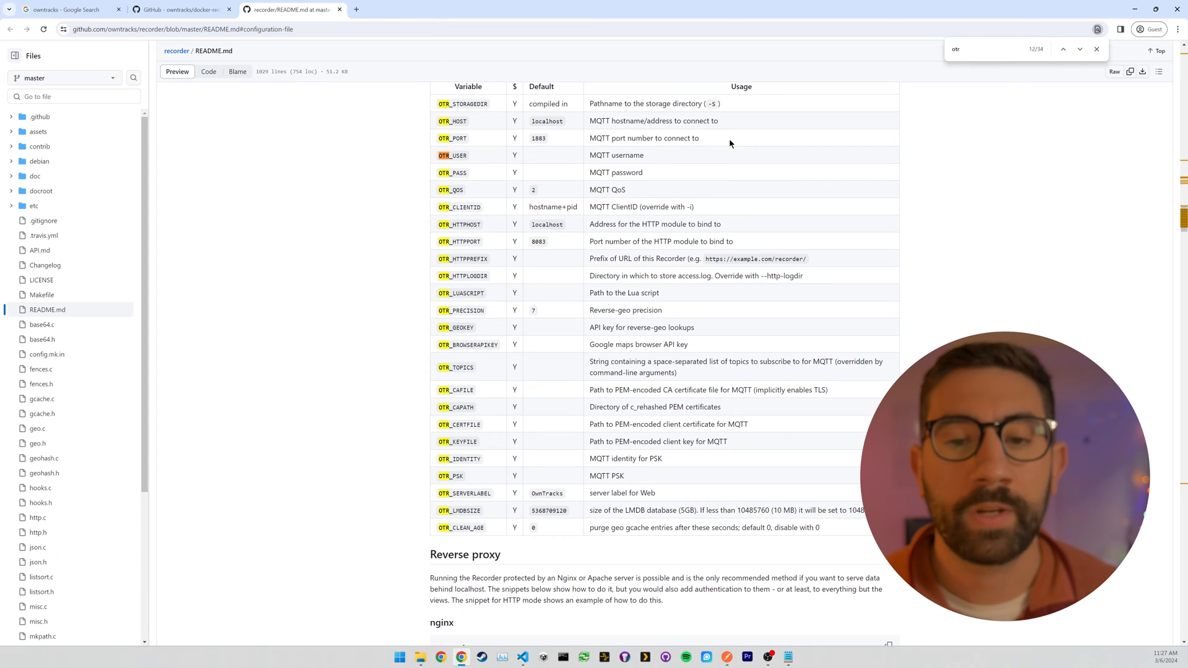
pyautogui.moveTo(665, 190)
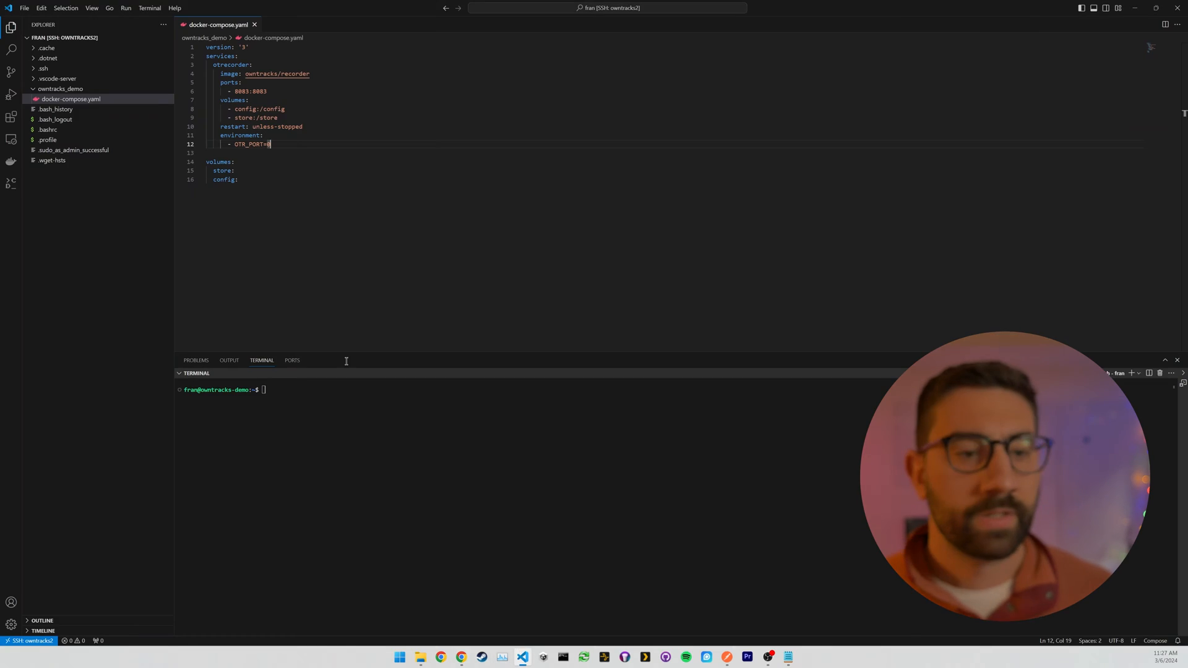
# Set OTR_PORT=0 in docker-compose.yaml and cd the terminal into owntracks_demo.
pyautogui.write('0')
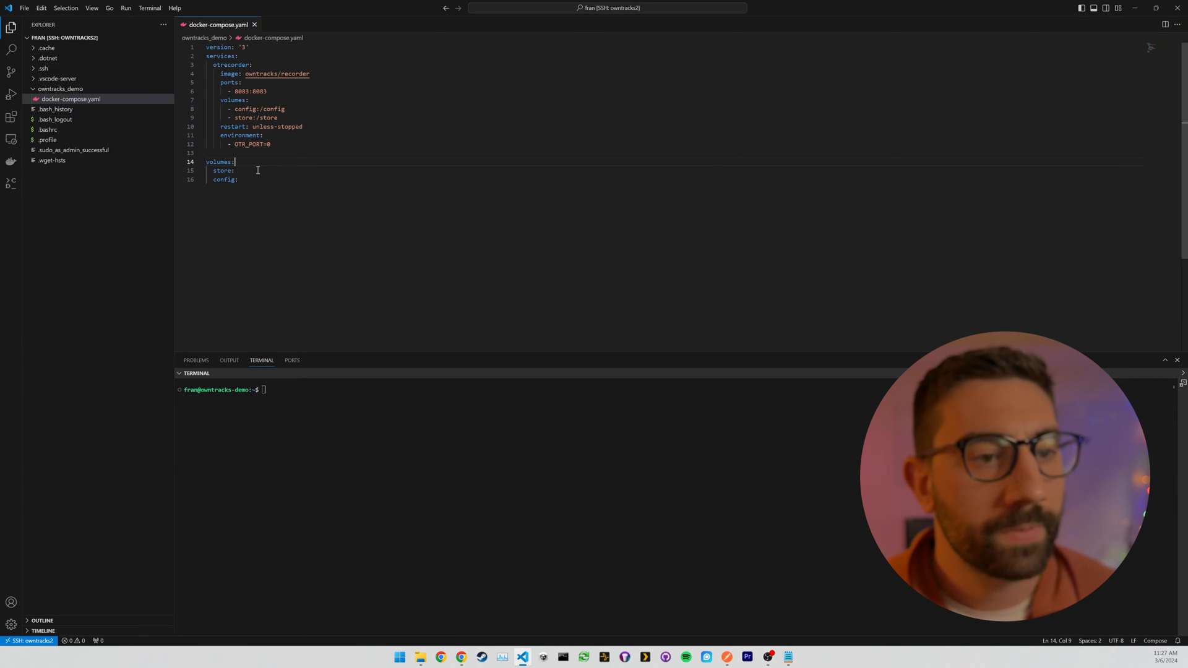
pyautogui.moveTo(287, 73)
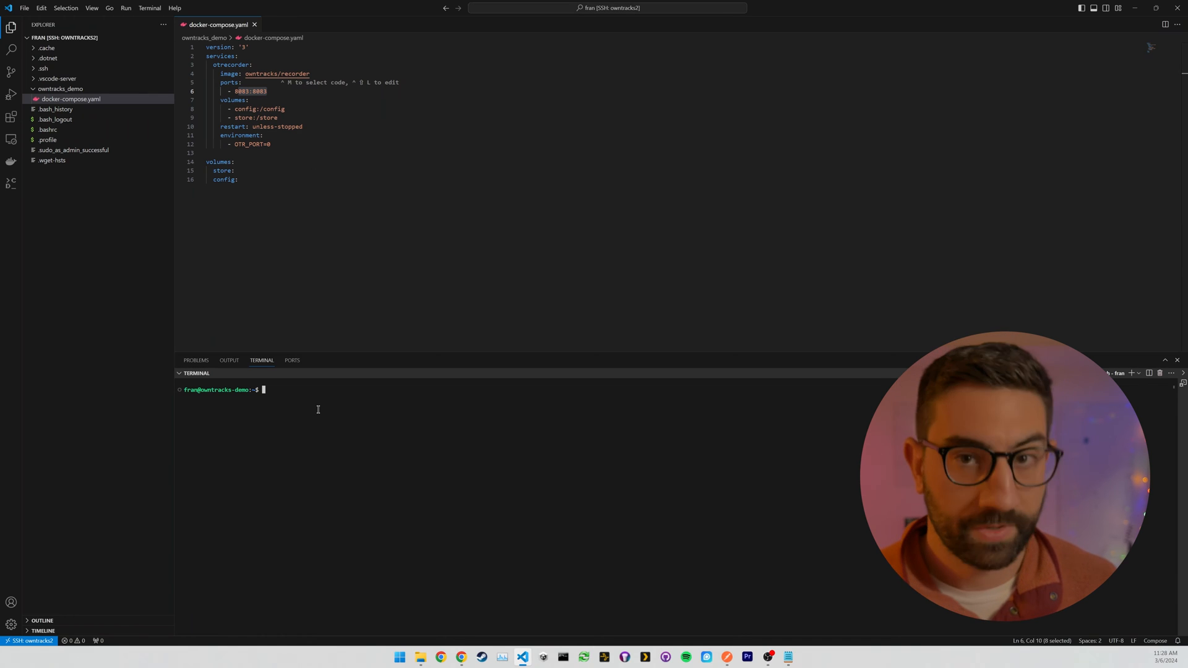
pyautogui.write('cd owntracks_demo/')
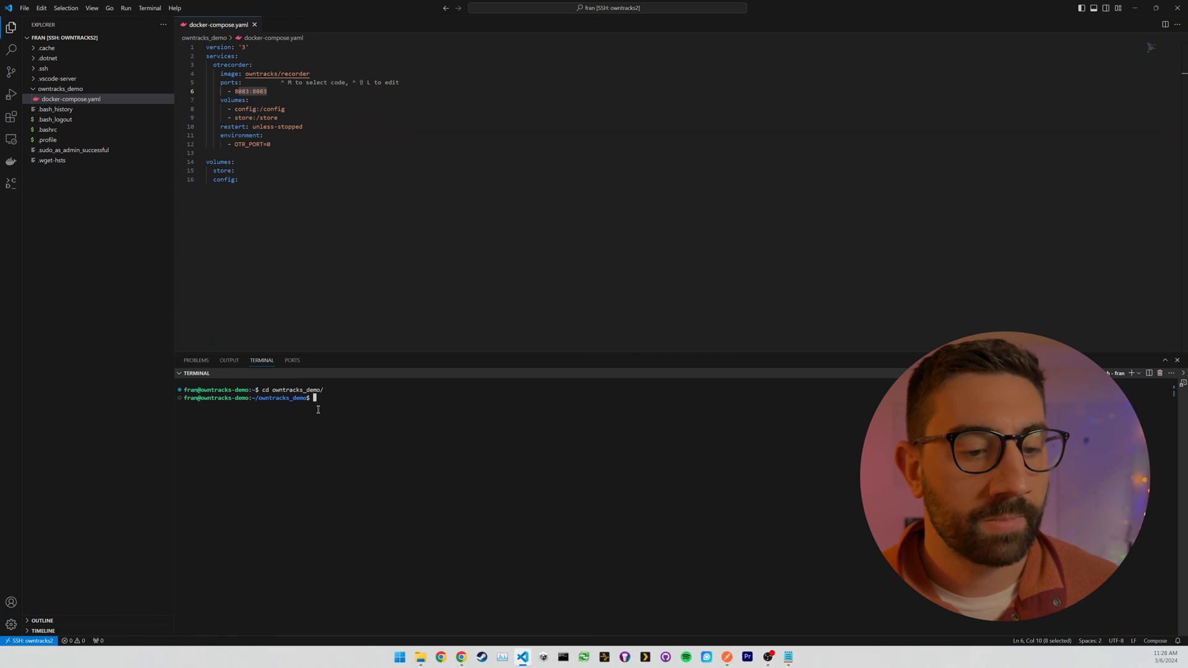
pyautogui.write('ls')
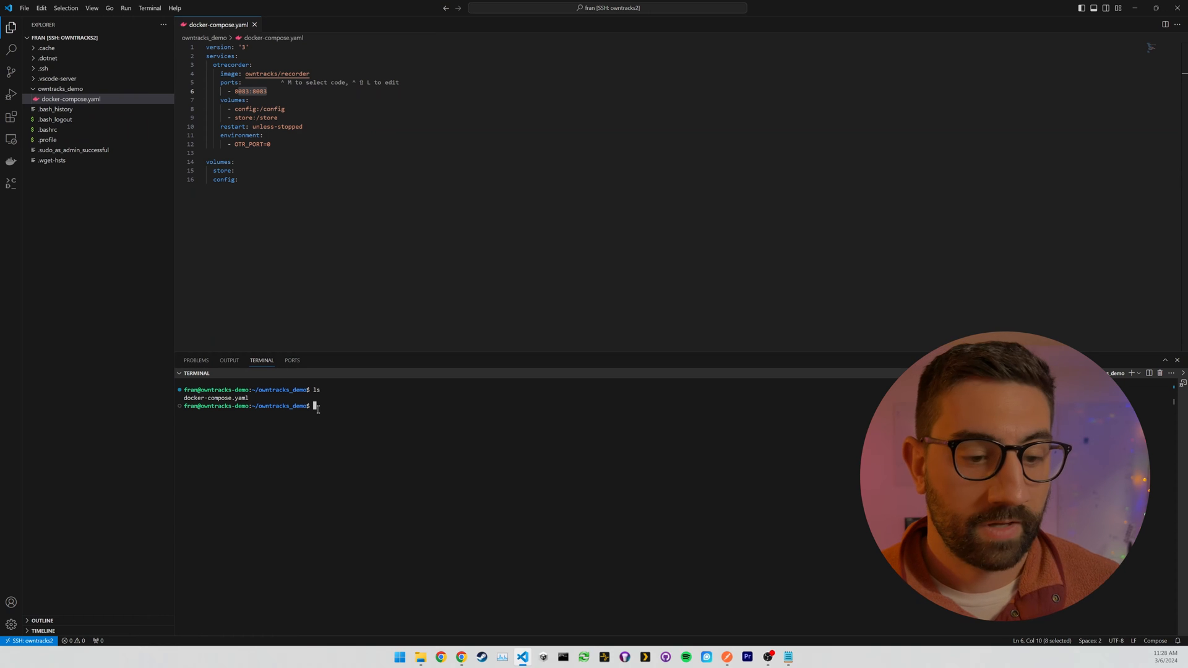
# Run docker-compose up to start the otrecorder container listening on port 8083.
pyautogui.write('docker-compose up')
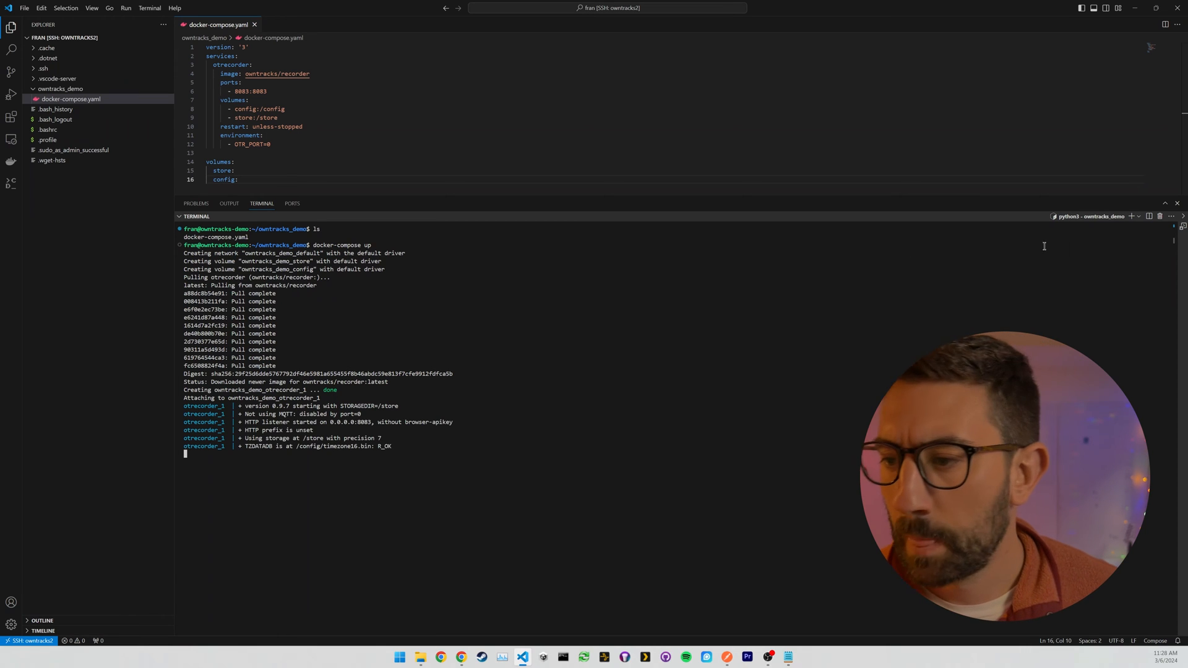
# Run ip a in a new bash terminal and copy the address 192.168.0.186.
pyautogui.click(1140, 216)
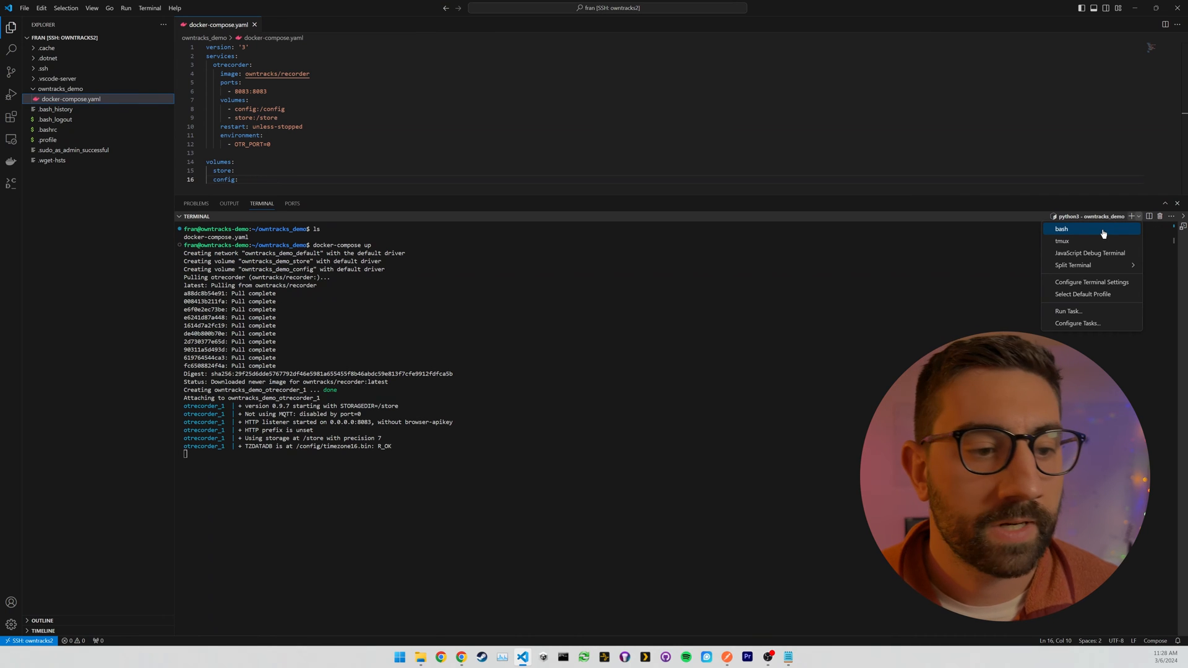
pyautogui.click(1062, 229)
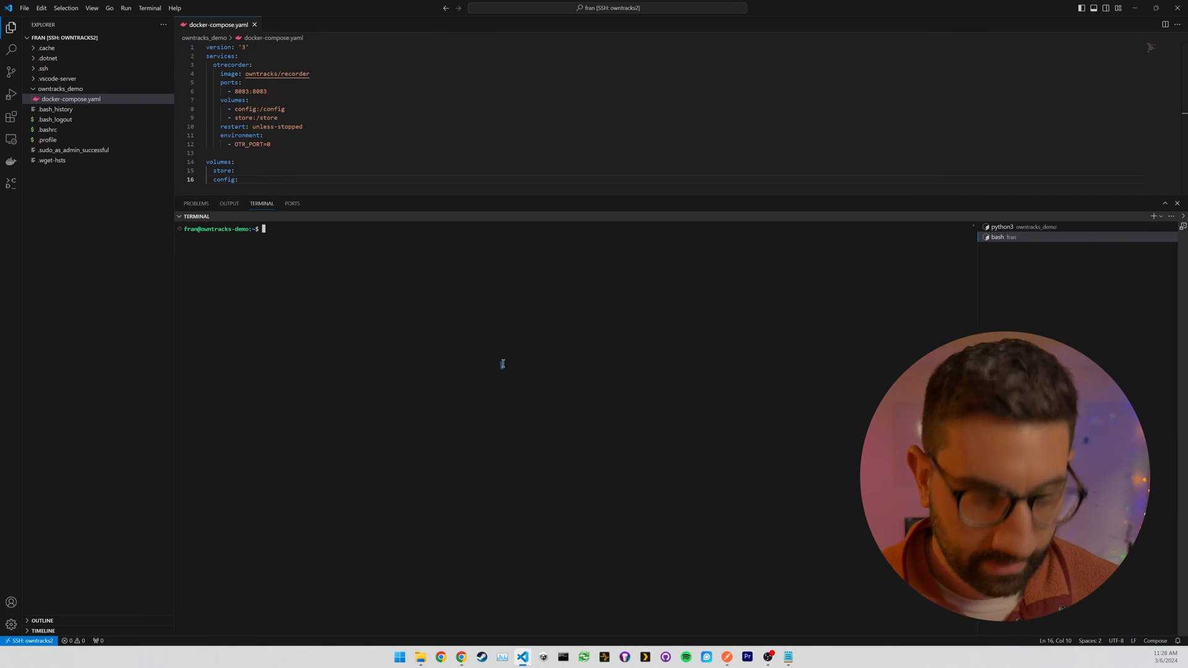
pyautogui.write('ip a')
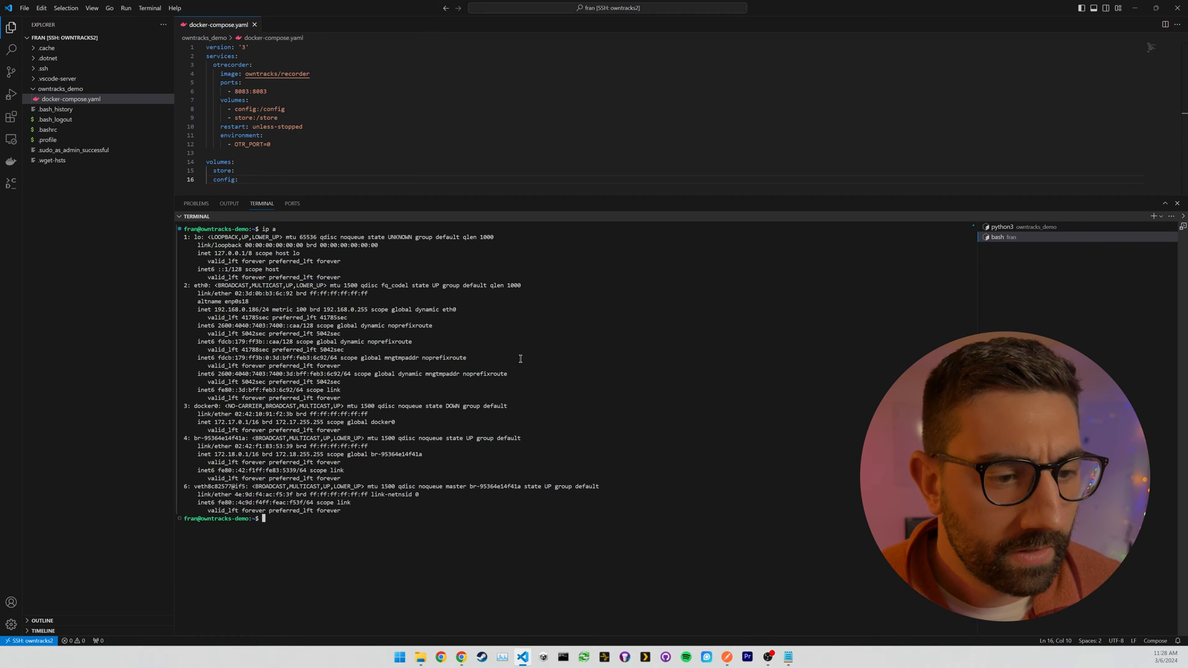
pyautogui.doubleClick(235, 310)
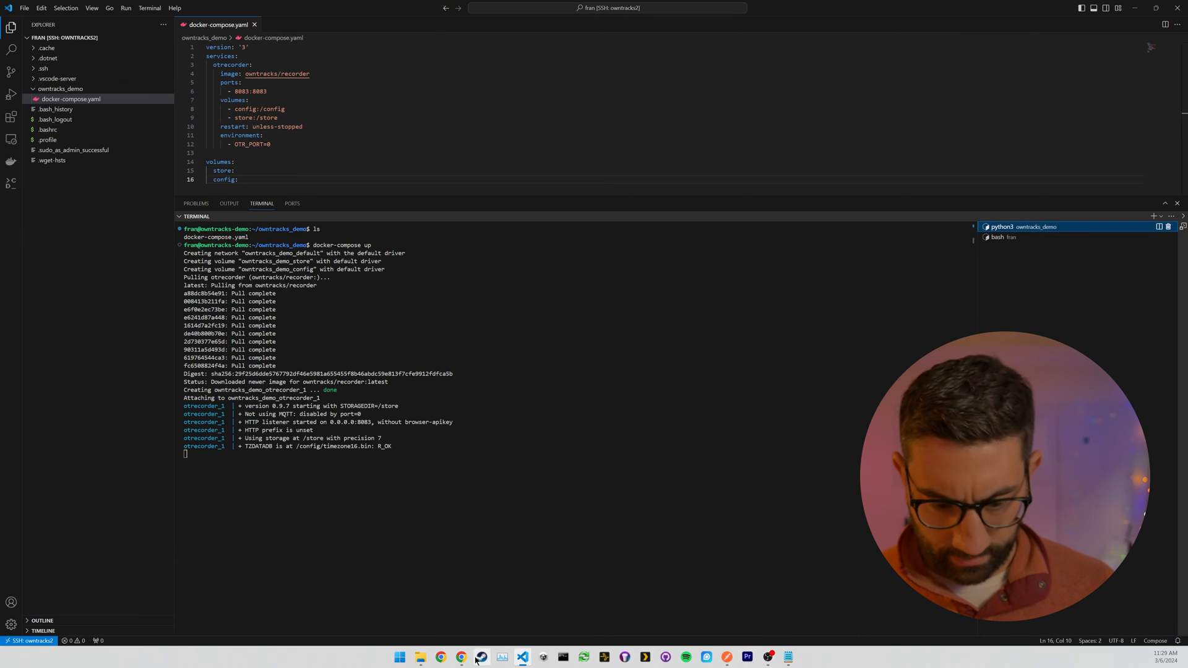
# Paste 192.168.0.186 with the port into Chrome's address bar and fix the mistyped URL.
pyautogui.click(461, 658)
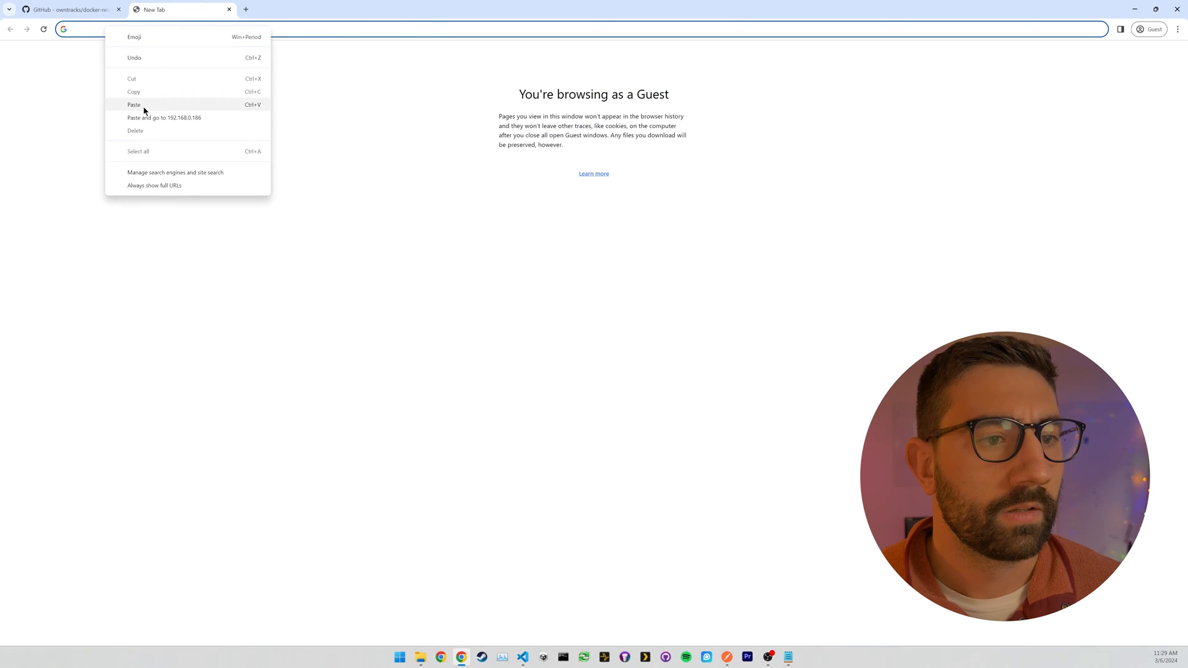
pyautogui.click(134, 105)
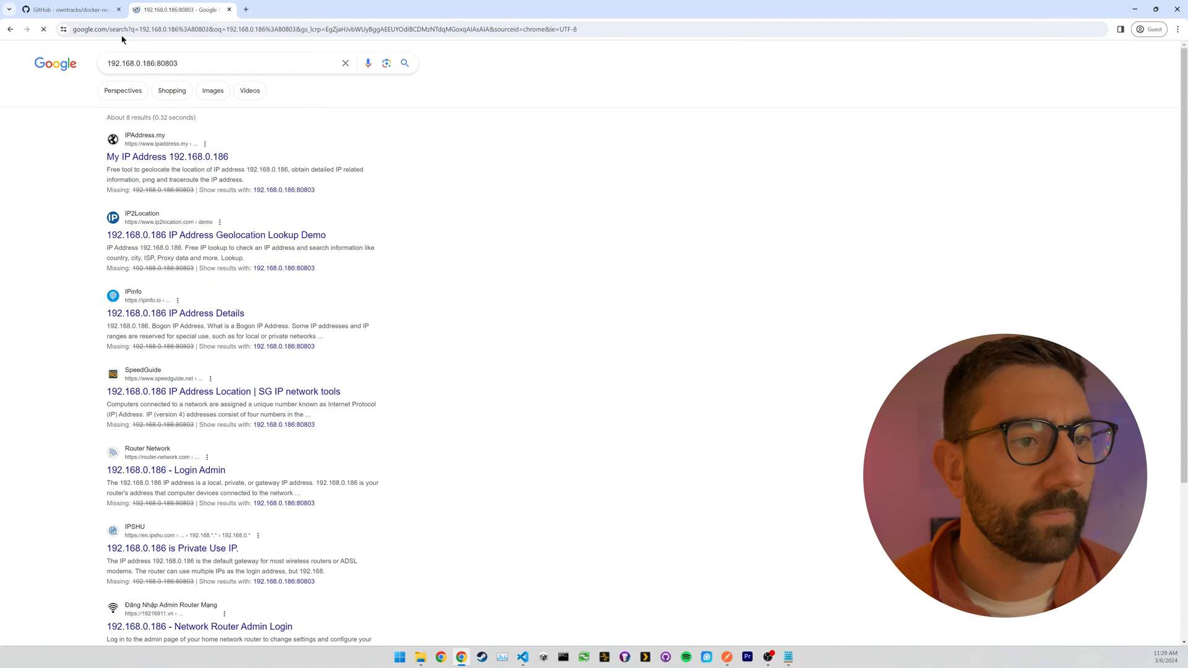
pyautogui.click(303, 29)
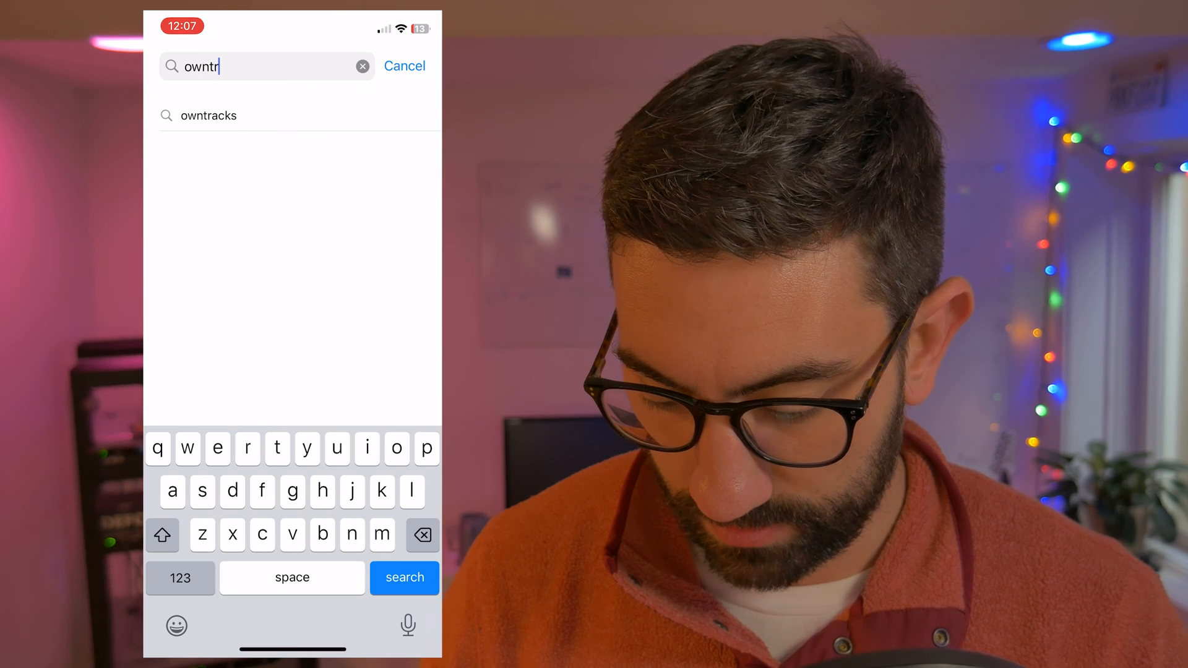
# Install OwnTracks from the App Store, launch it, and answer the notification and map prompts.
pyautogui.click(210, 115)
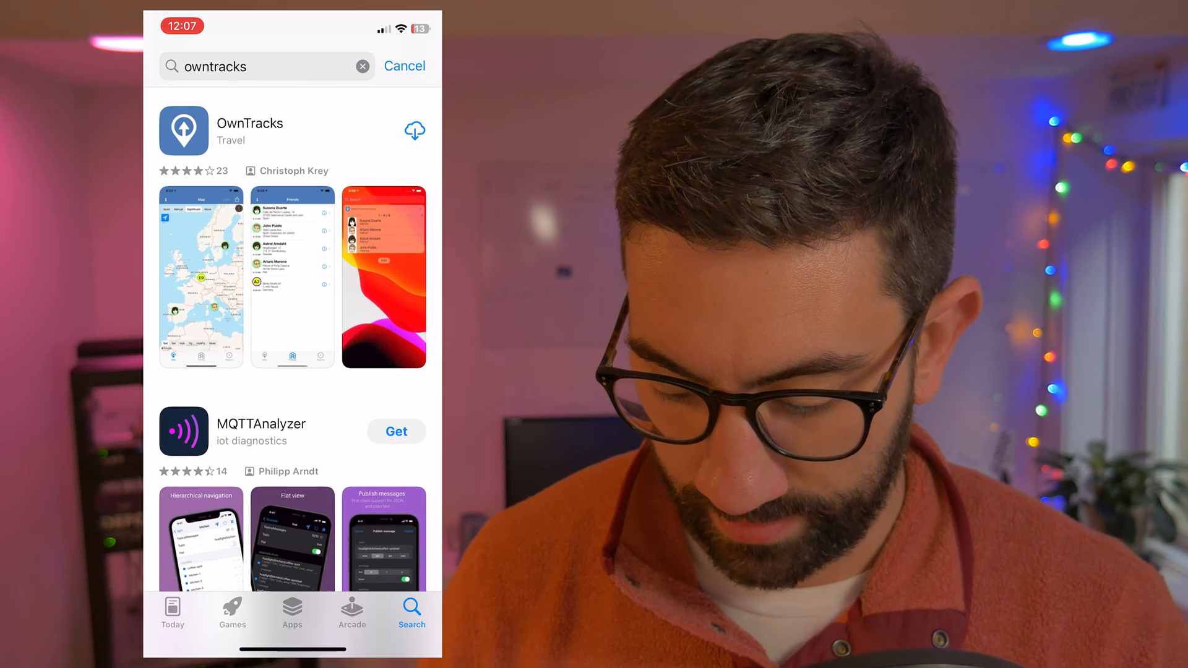
pyautogui.click(414, 131)
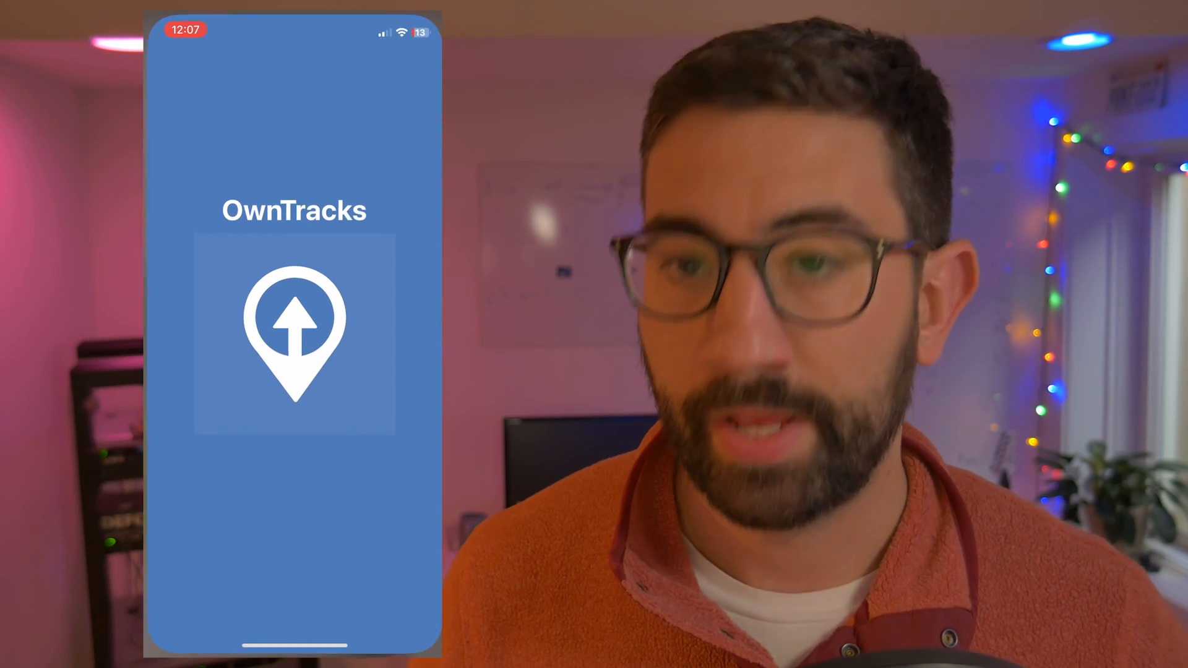
pyautogui.click(294, 334)
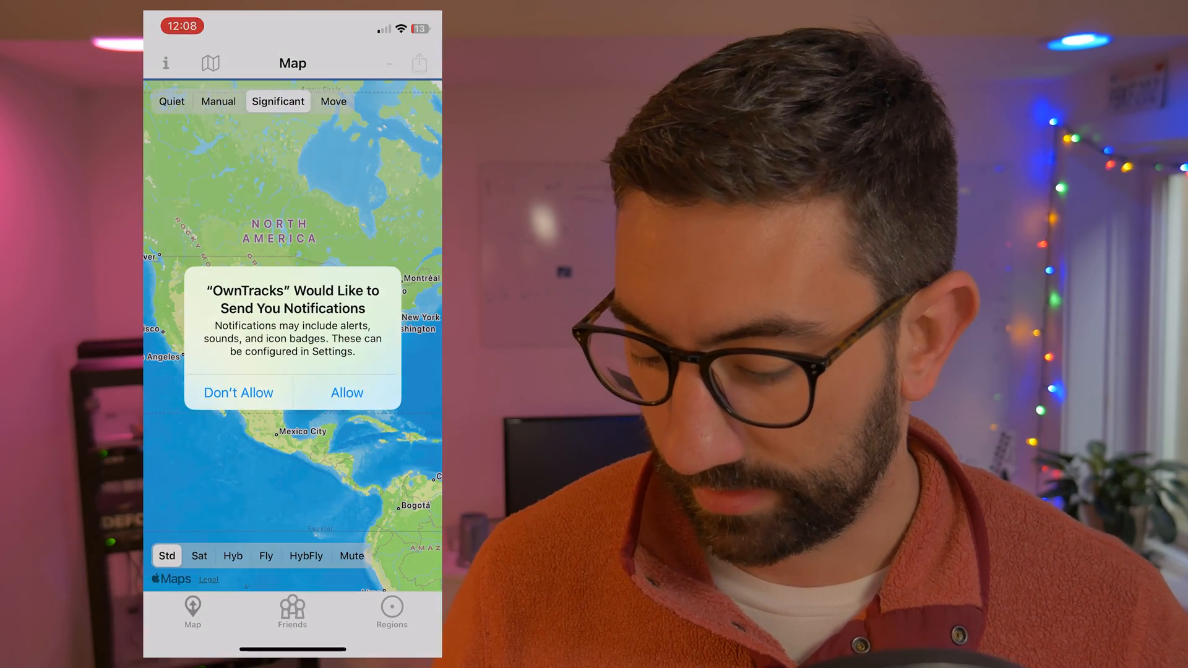
pyautogui.click(346, 392)
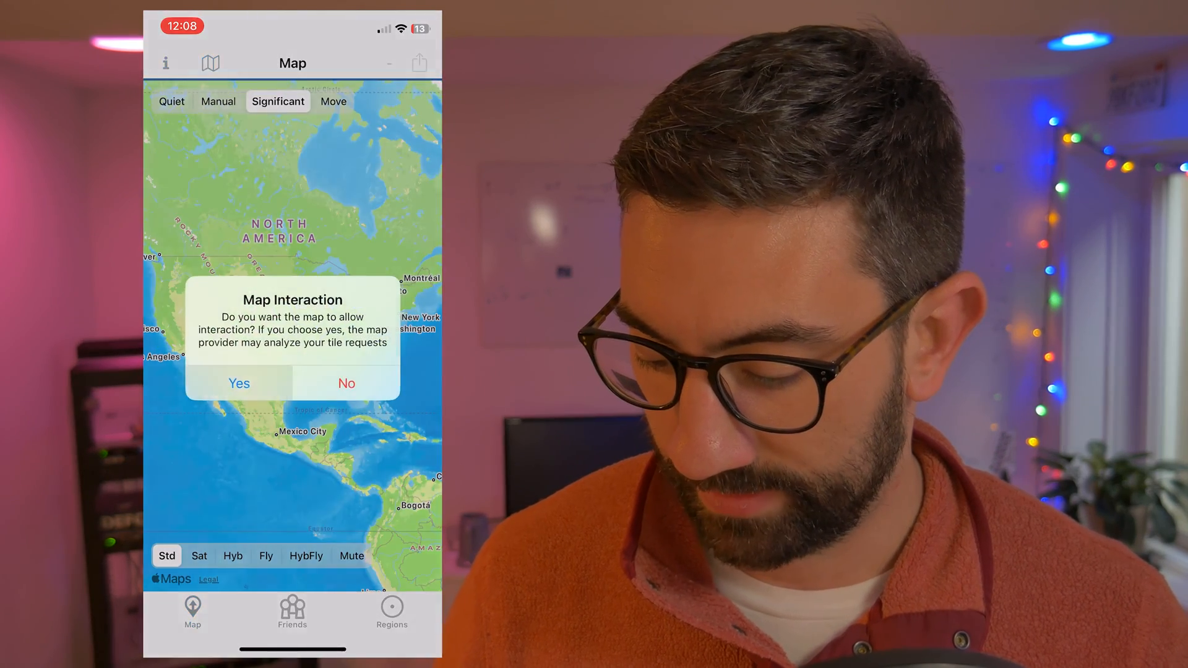
pyautogui.click(239, 383)
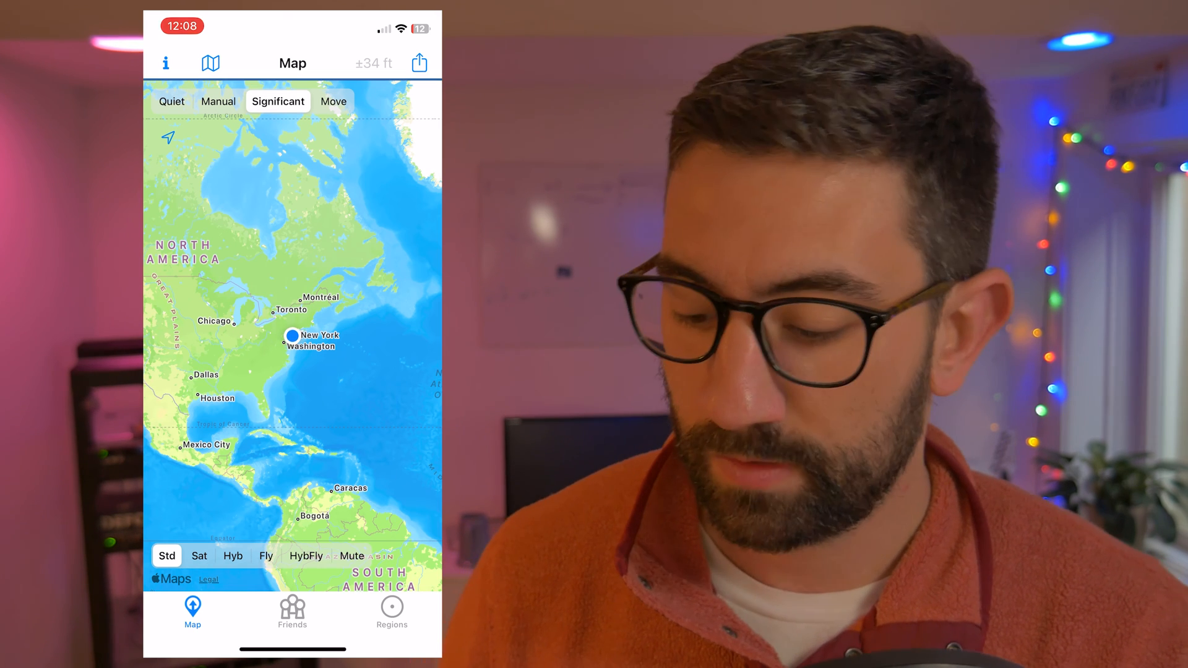
# Switch the OwnTracks connection reporting mode to HTTP.
pyautogui.click(165, 63)
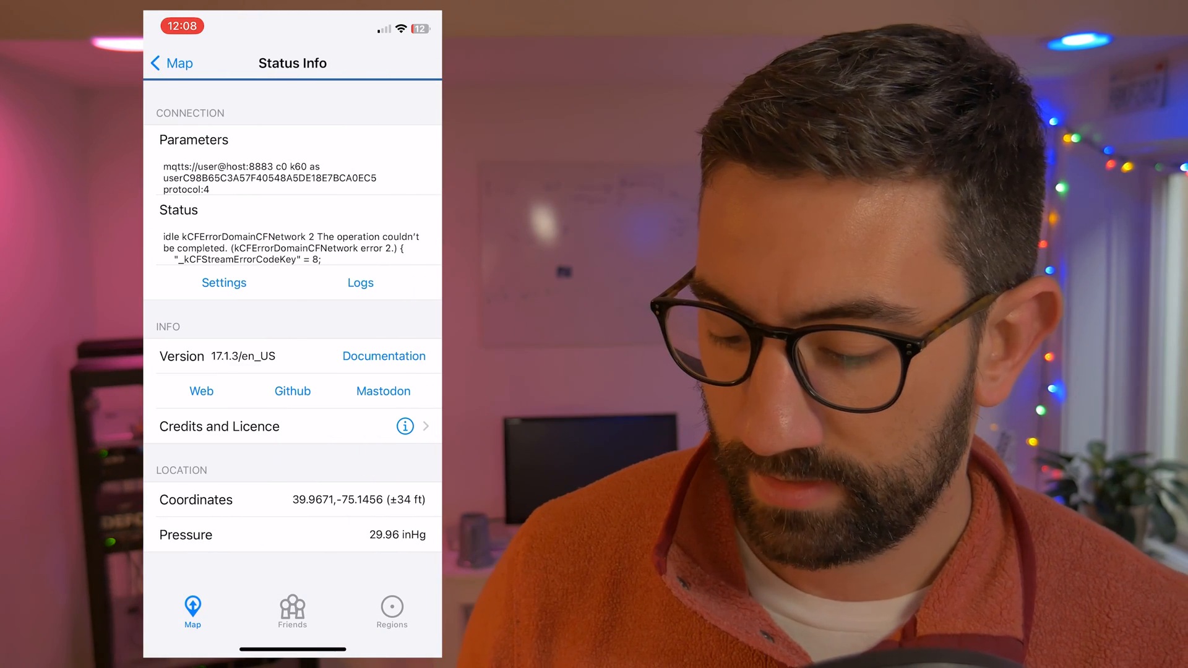
pyautogui.click(223, 283)
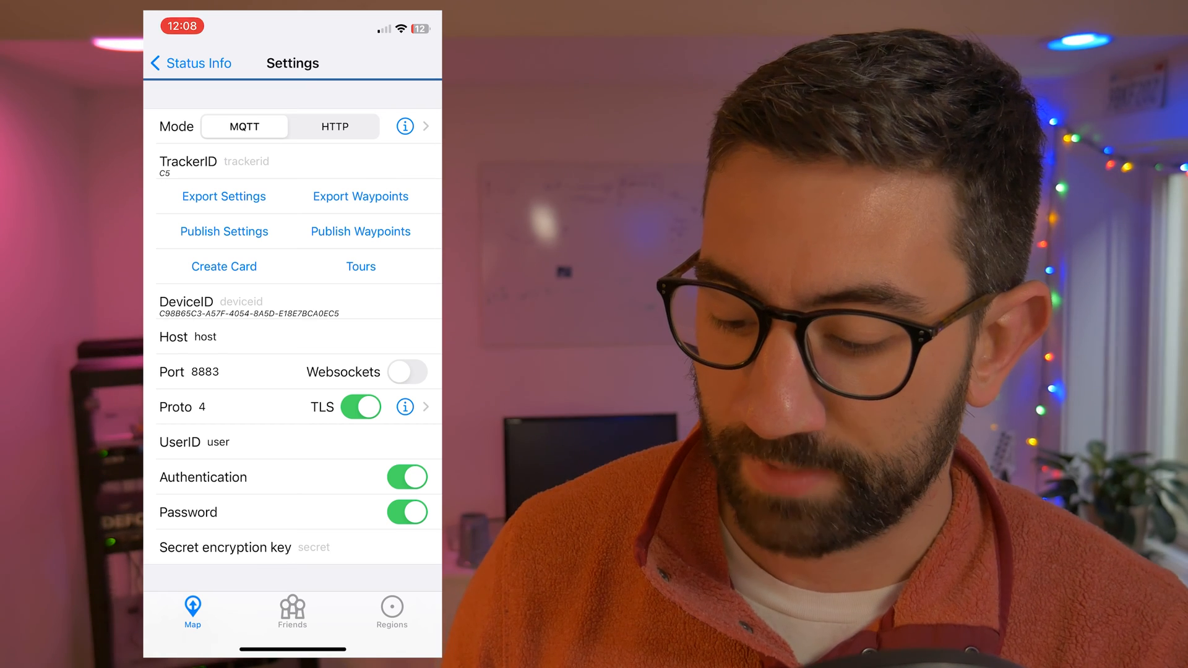
pyautogui.click(335, 127)
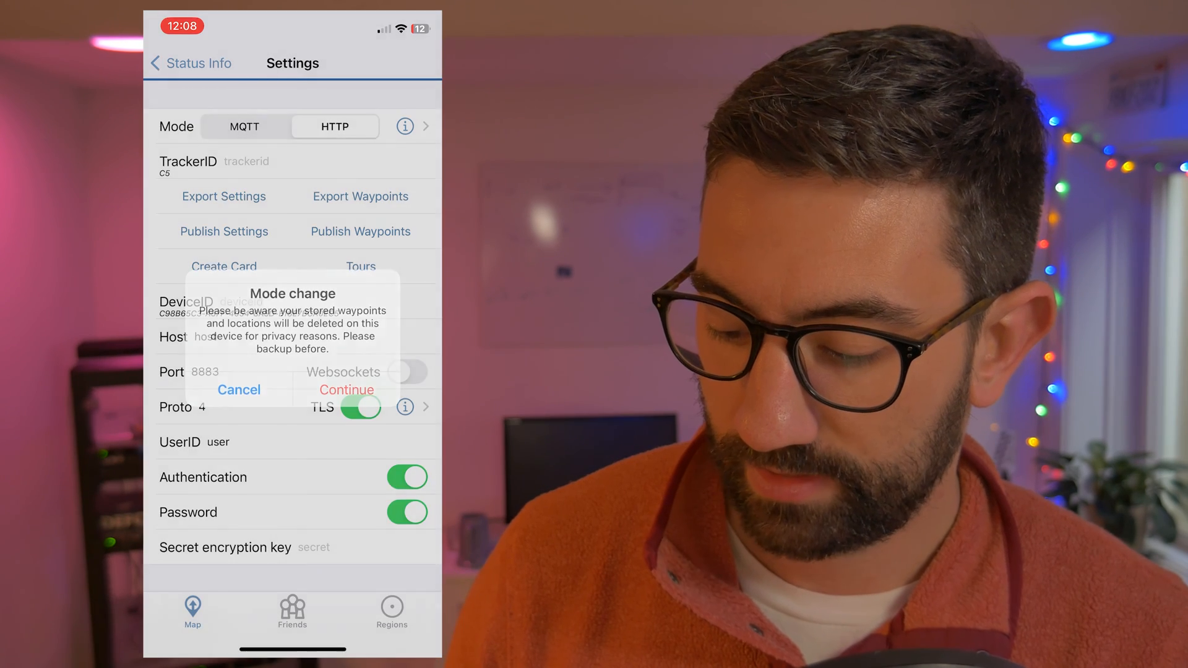
pyautogui.click(347, 389)
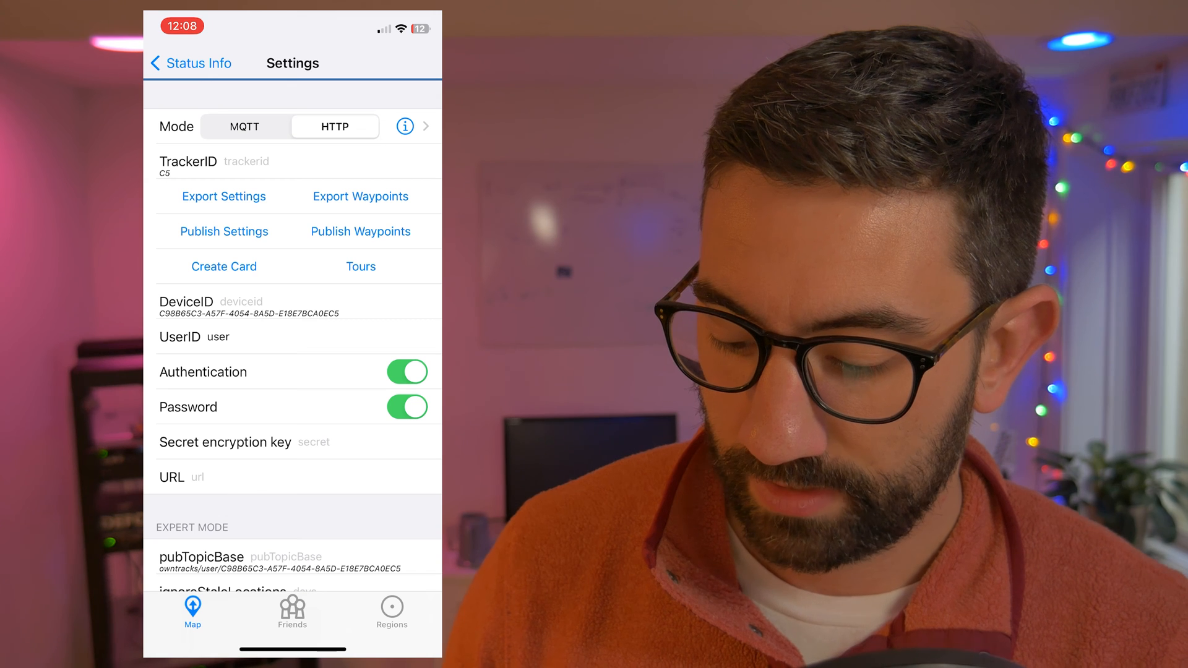
# Set the OwnTracks user ID to franchyze923.
pyautogui.click(228, 337)
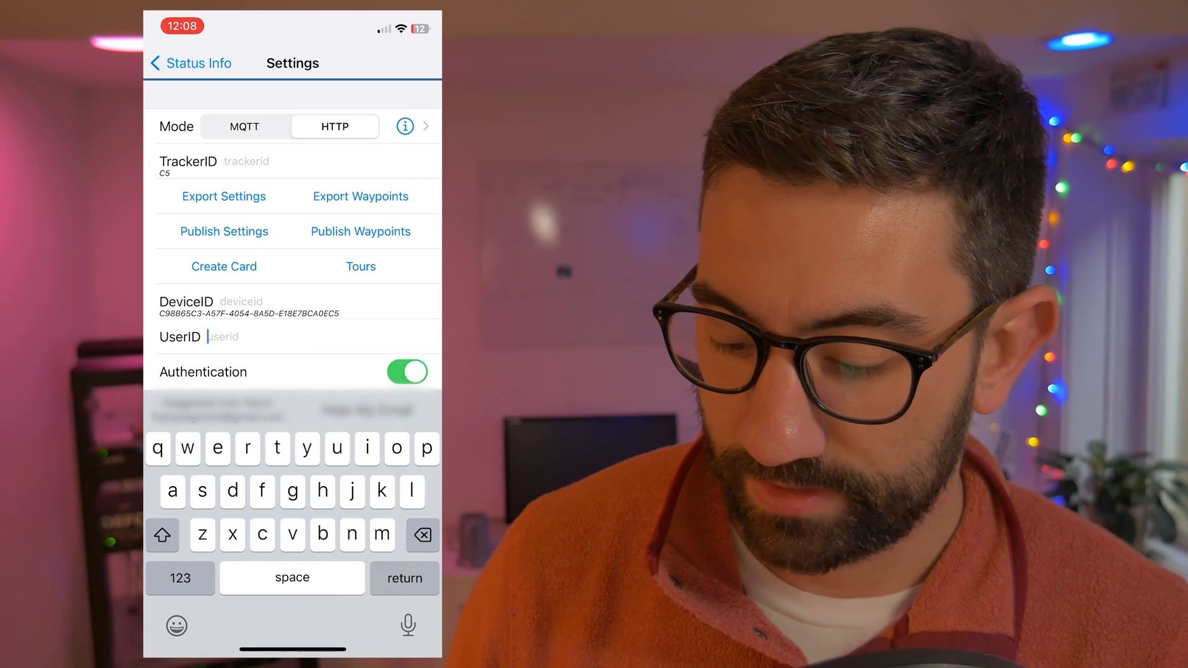
pyautogui.write('franc')
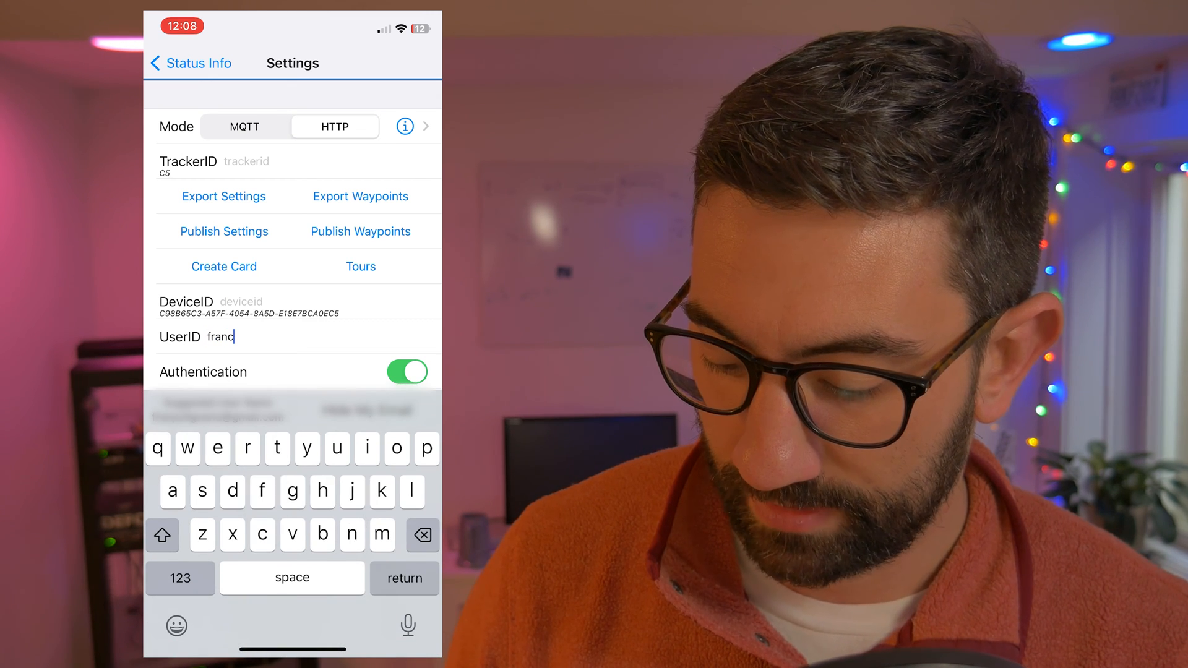
pyautogui.write('hyze')
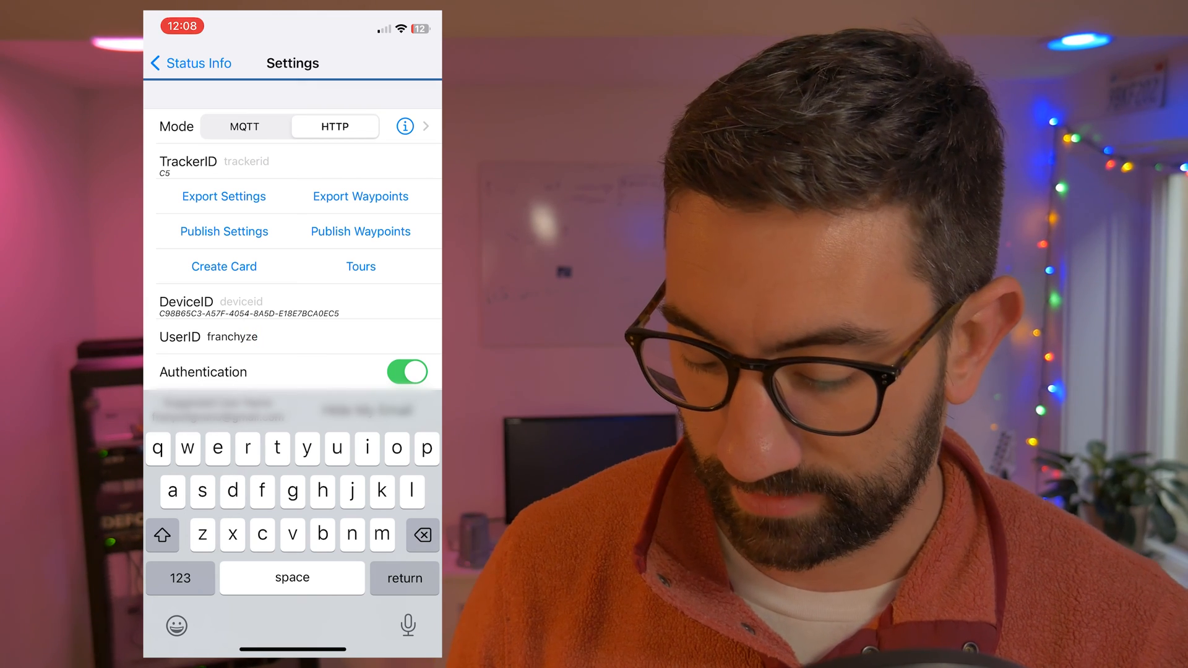
pyautogui.write('923')
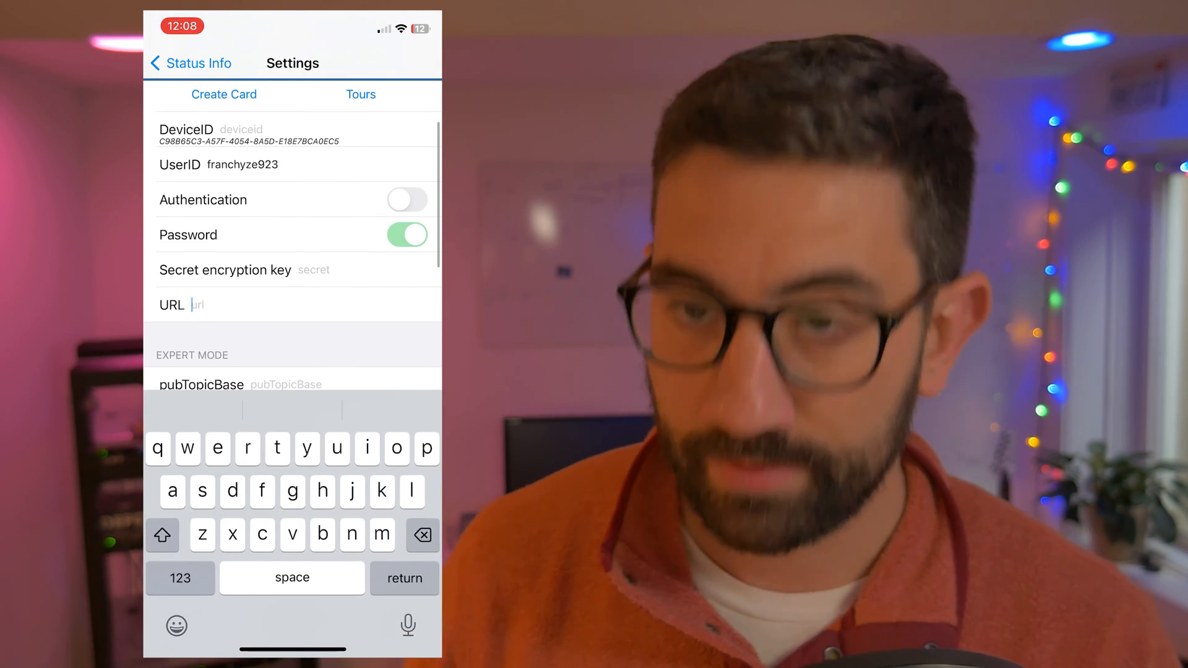
pyautogui.write('htt')
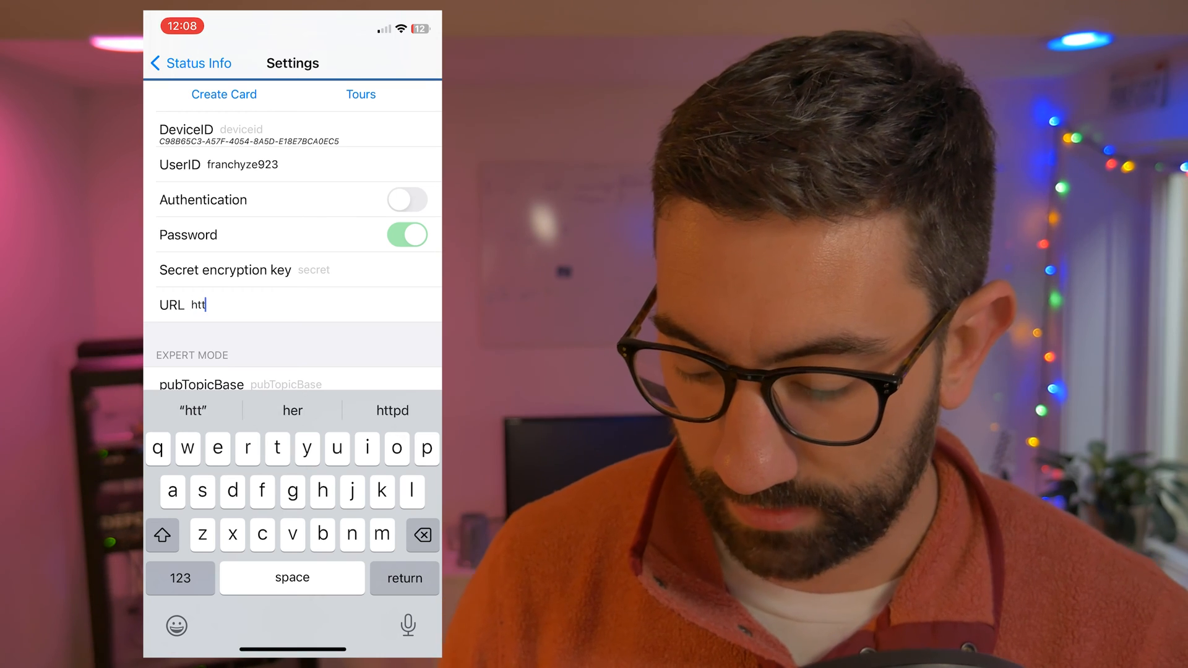
pyautogui.write('p://192')
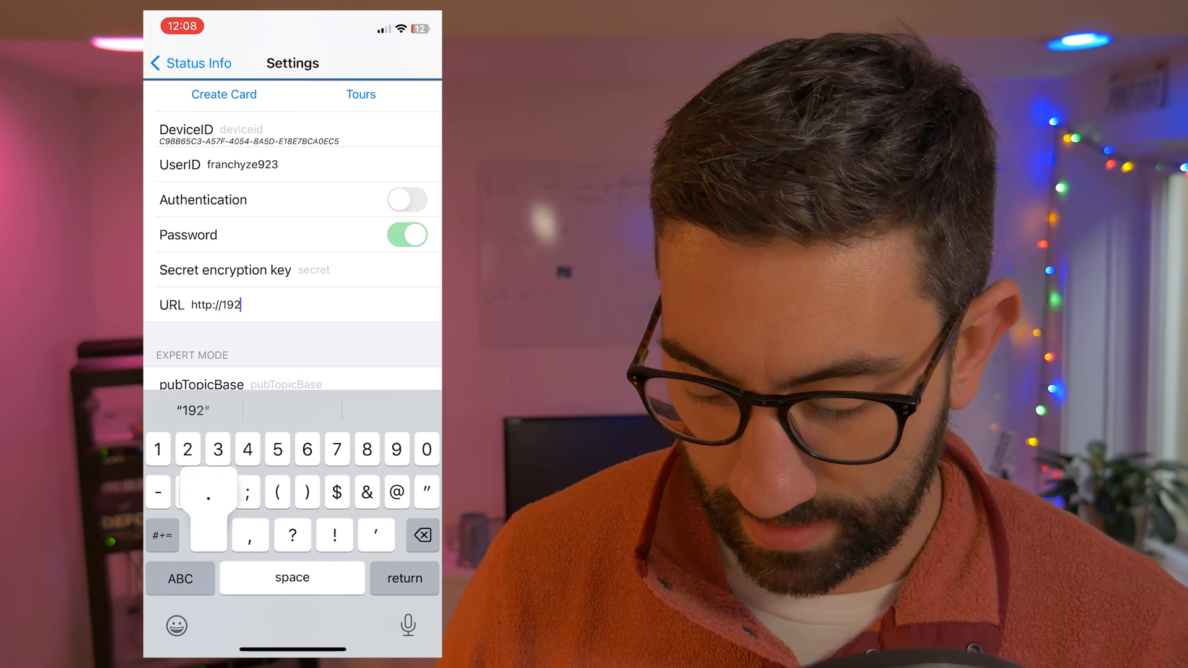
pyautogui.write('.168')
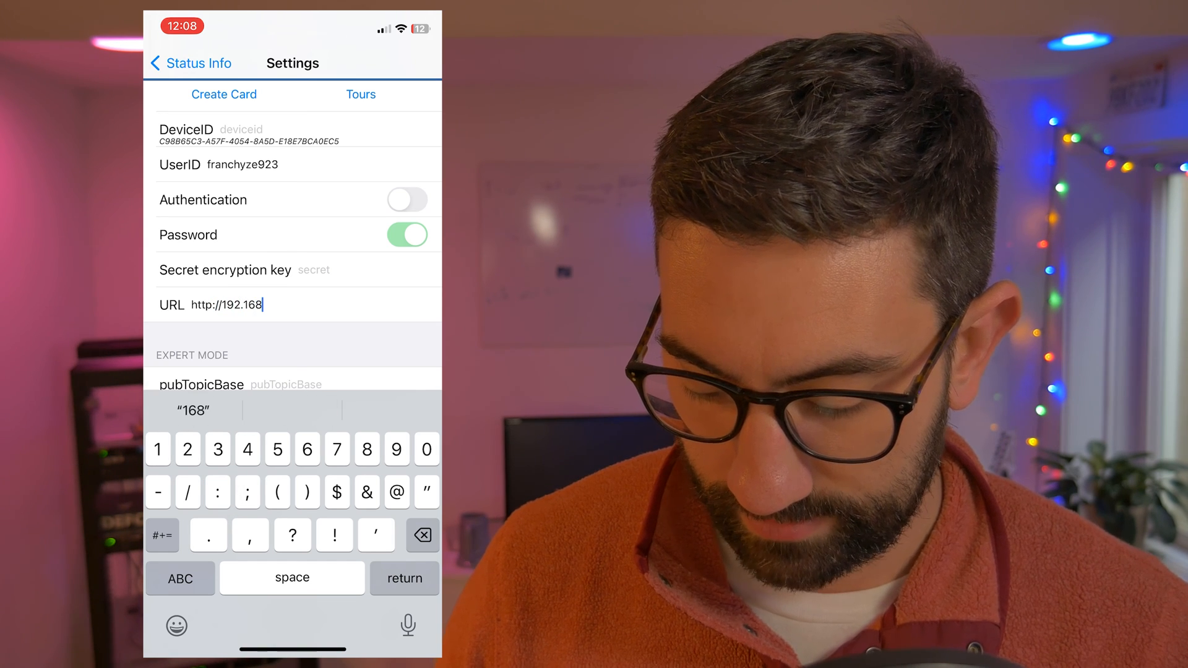
pyautogui.write('.0.')
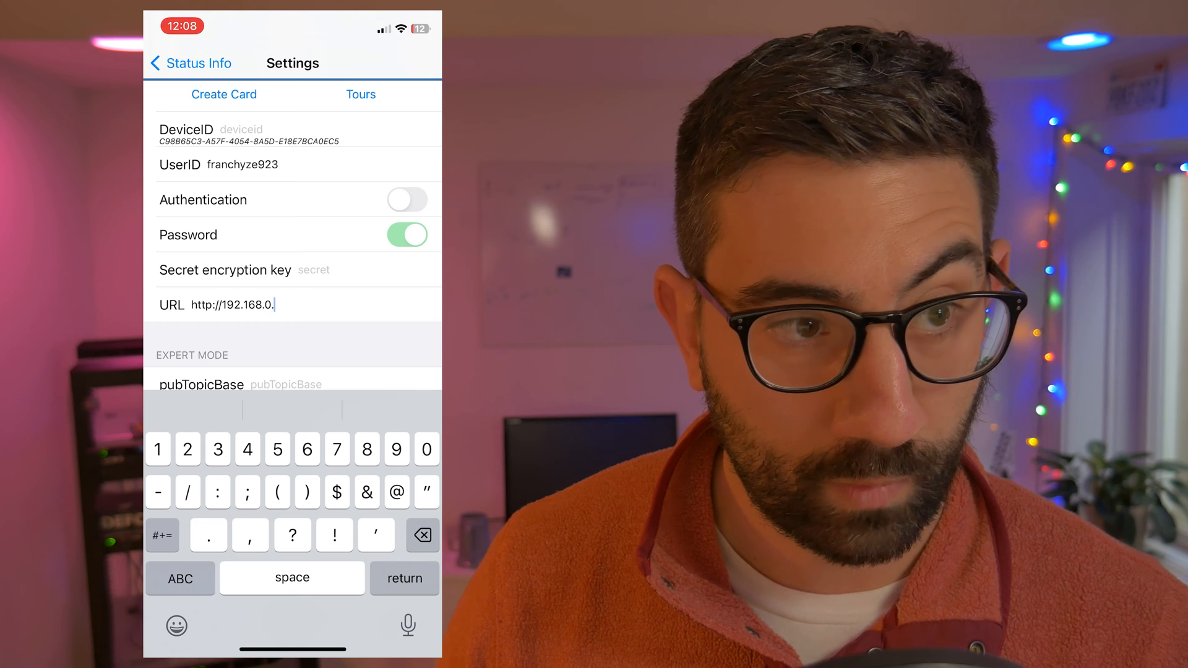
pyautogui.write('186')
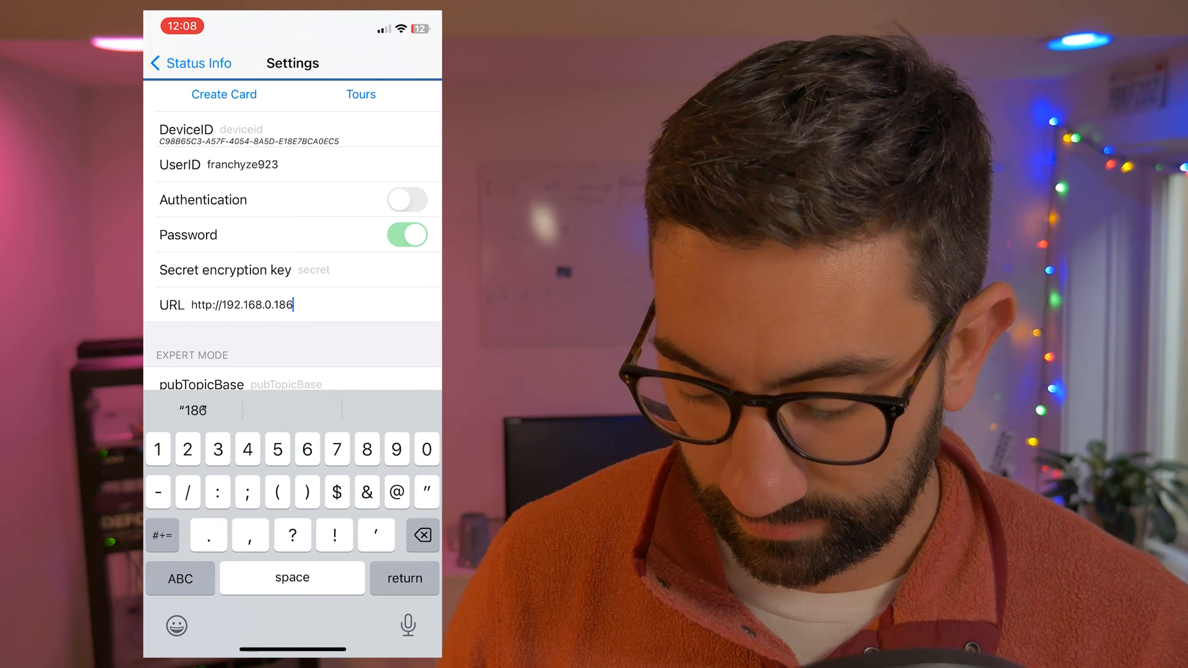
pyautogui.write(':808')
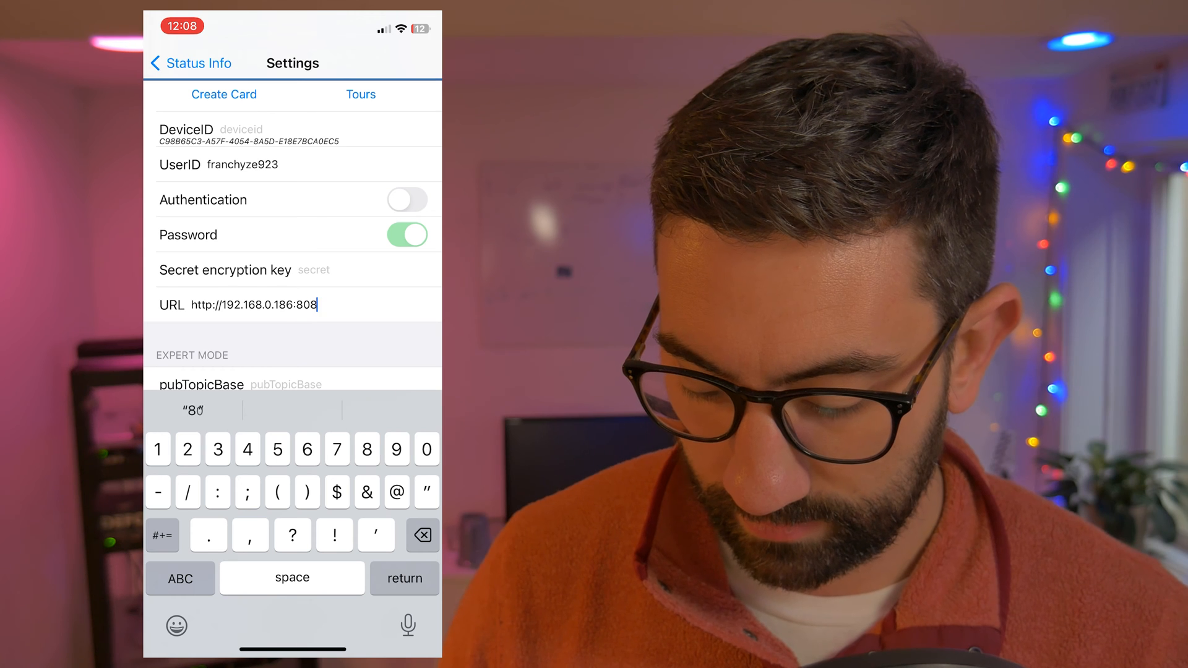
pyautogui.write('3/')
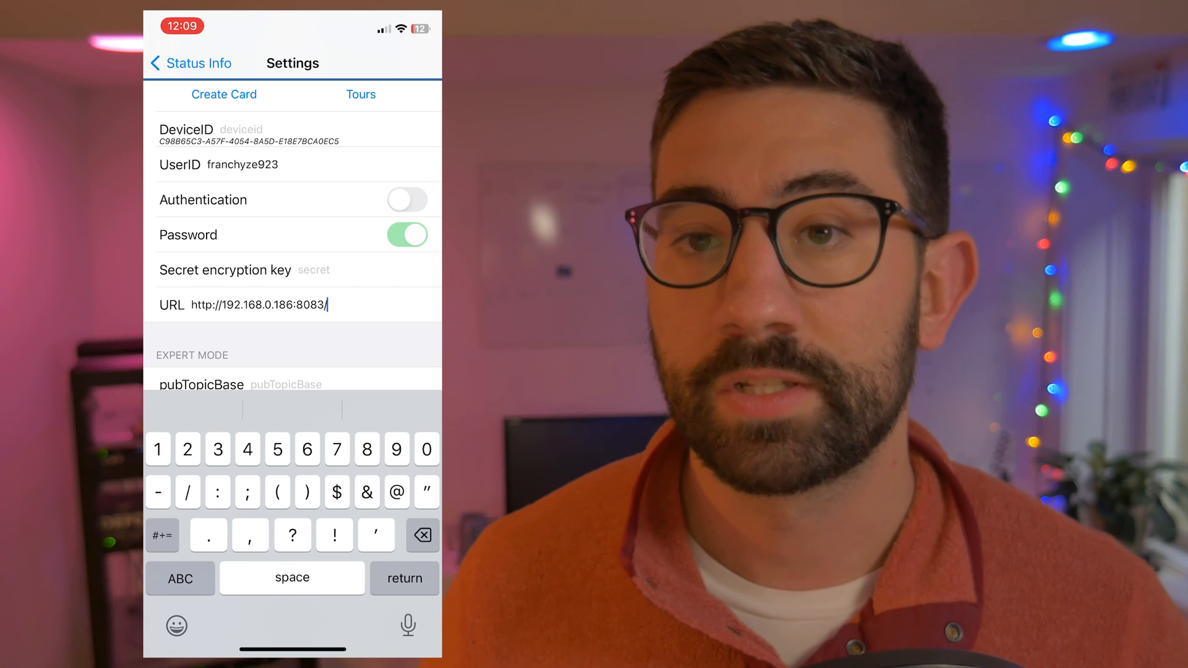
pyautogui.click(180, 578)
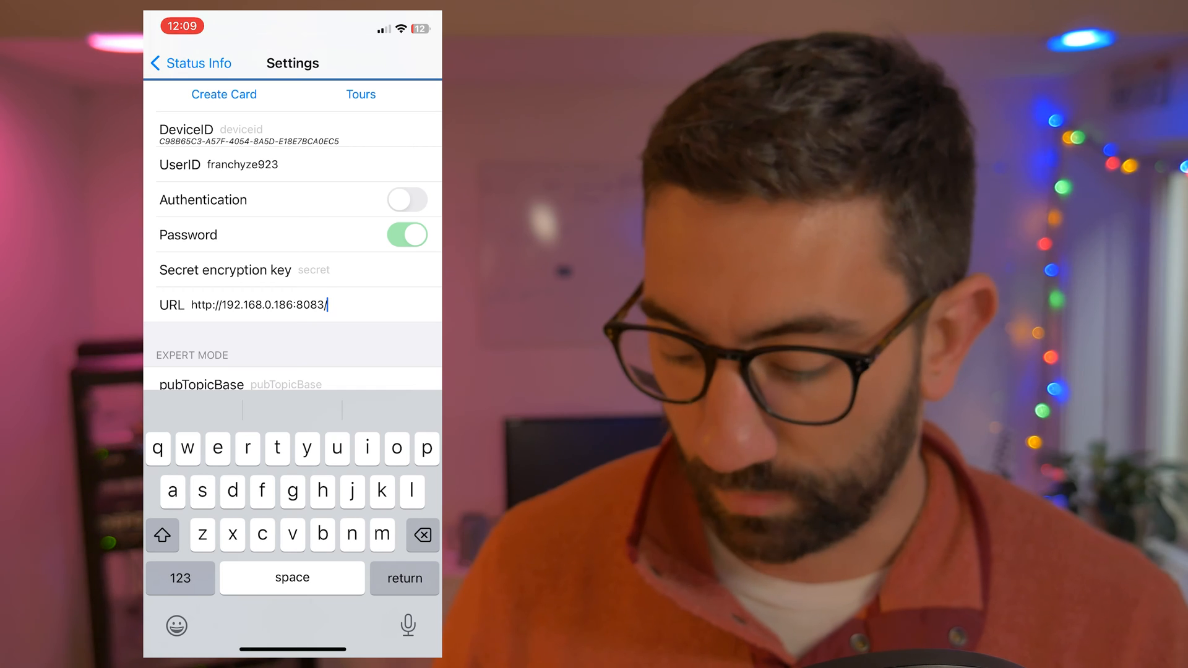
pyautogui.write('pub')
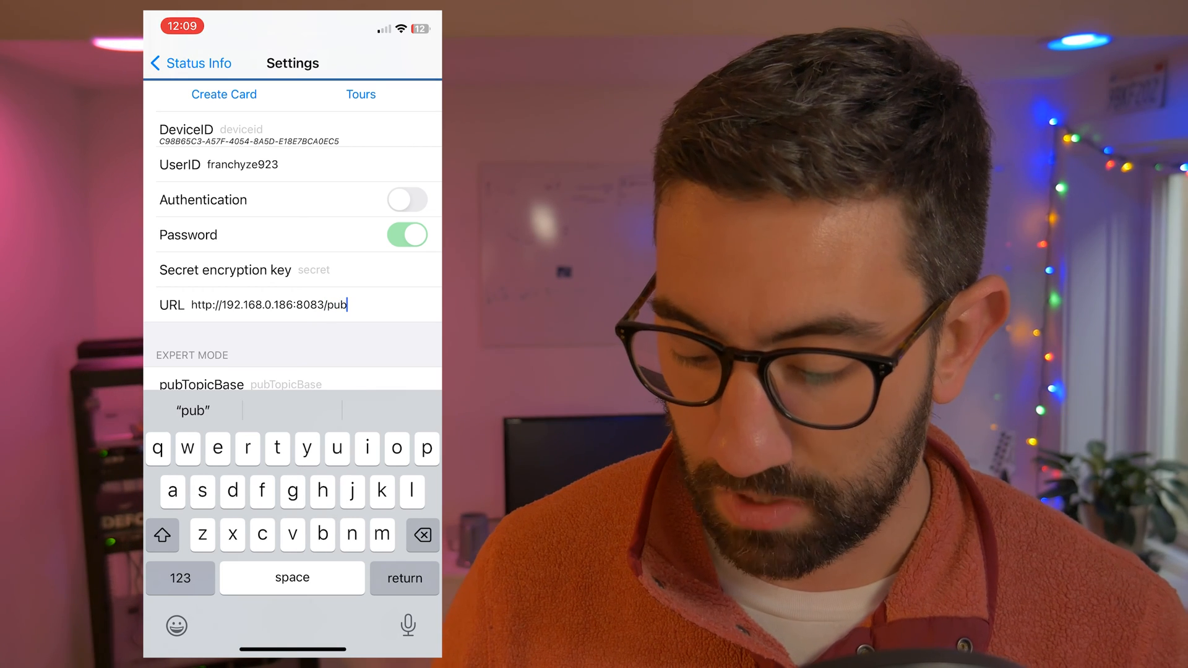
pyautogui.scroll(-3)
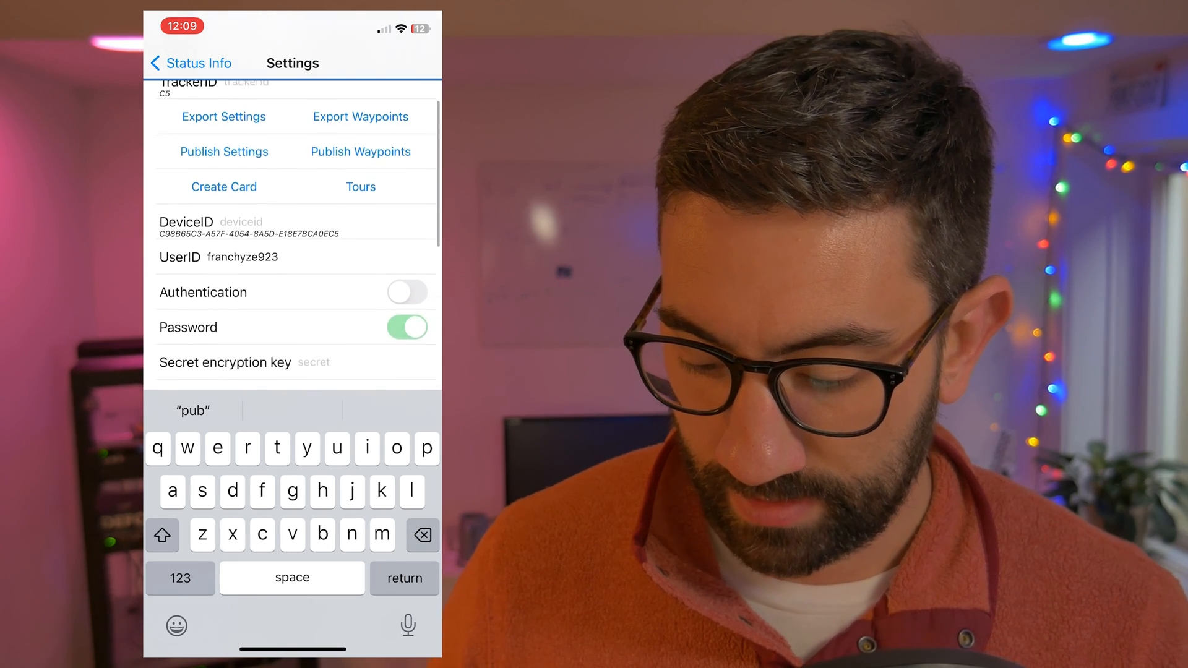
pyautogui.click(191, 63)
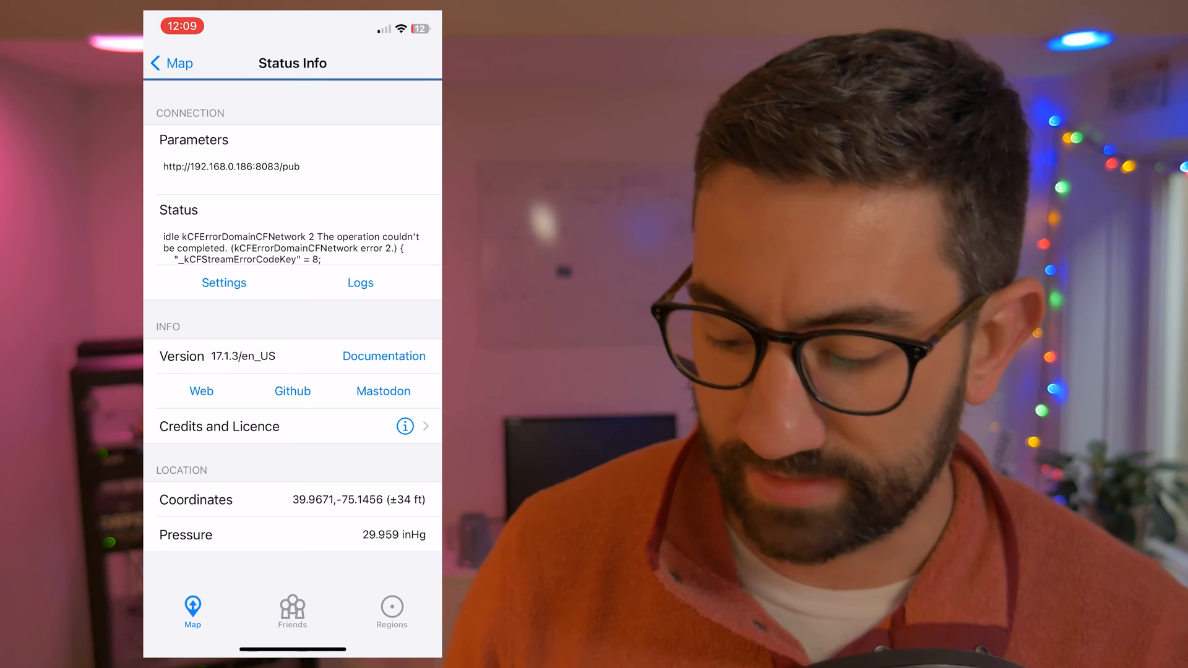
pyautogui.click(224, 283)
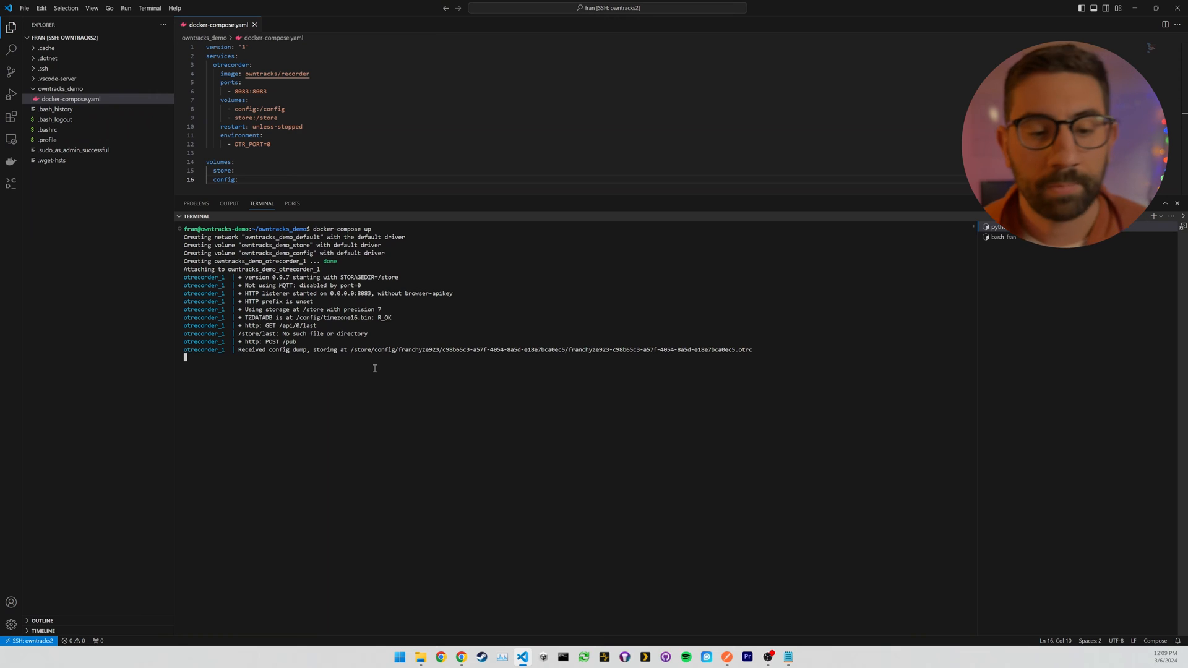
pyautogui.moveTo(587, 364)
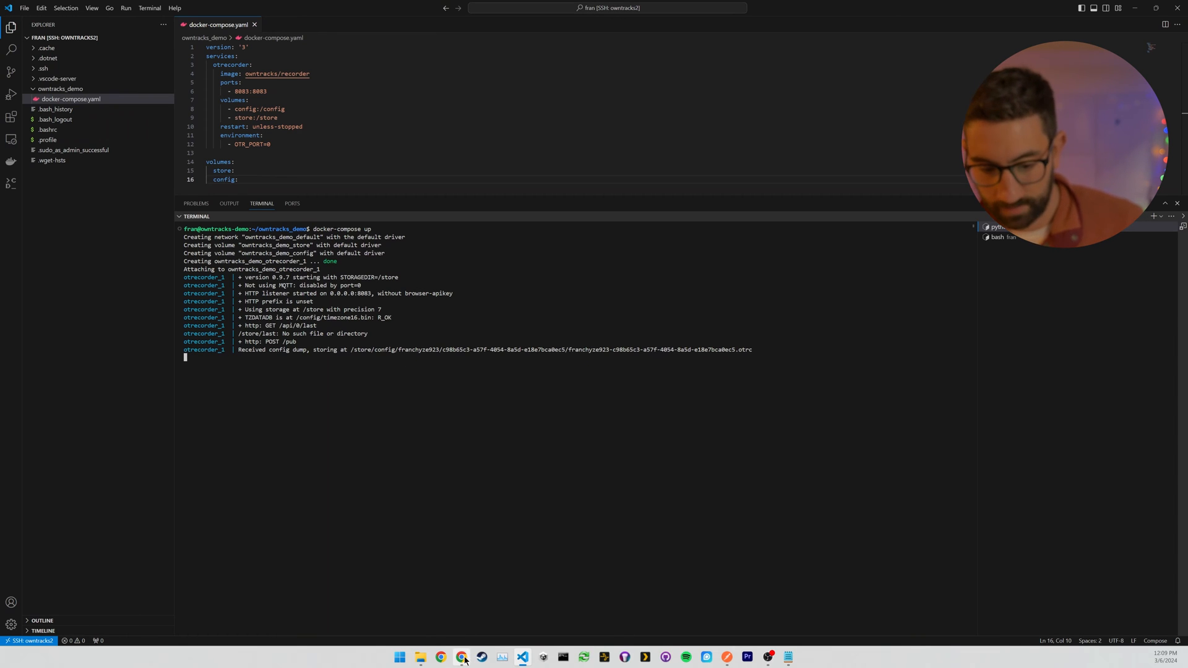
pyautogui.click(460, 657)
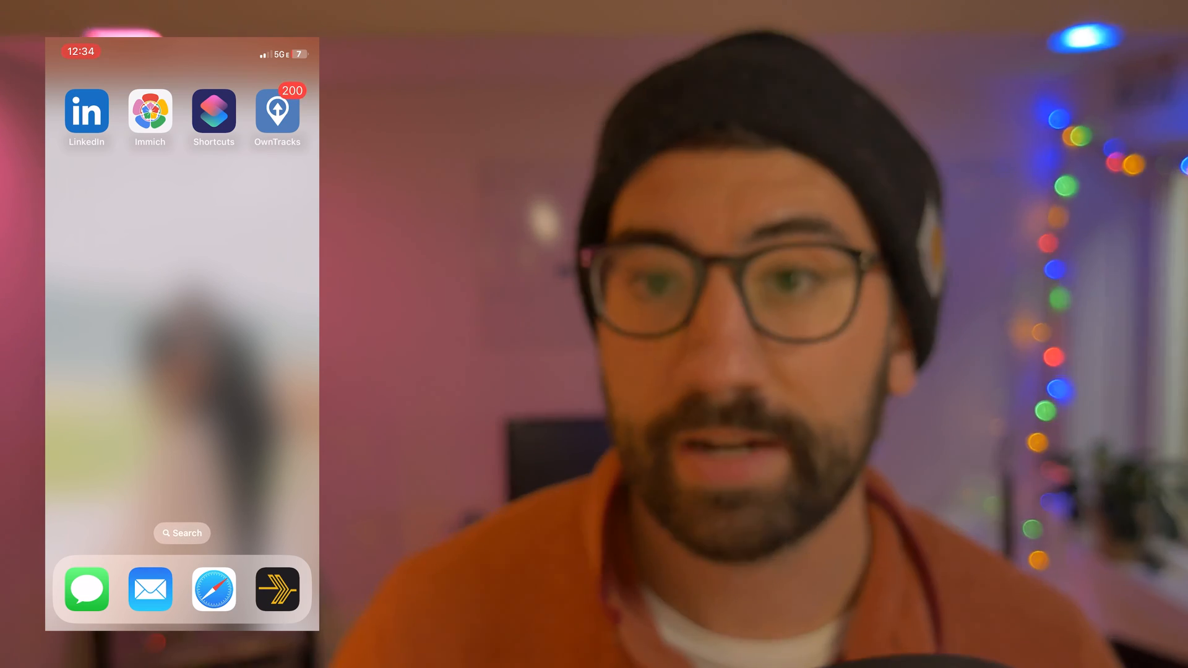
# Open OwnTracks, set Expert Mode locatorDisplacement to 5, and return to Status Info.
pyautogui.click(278, 112)
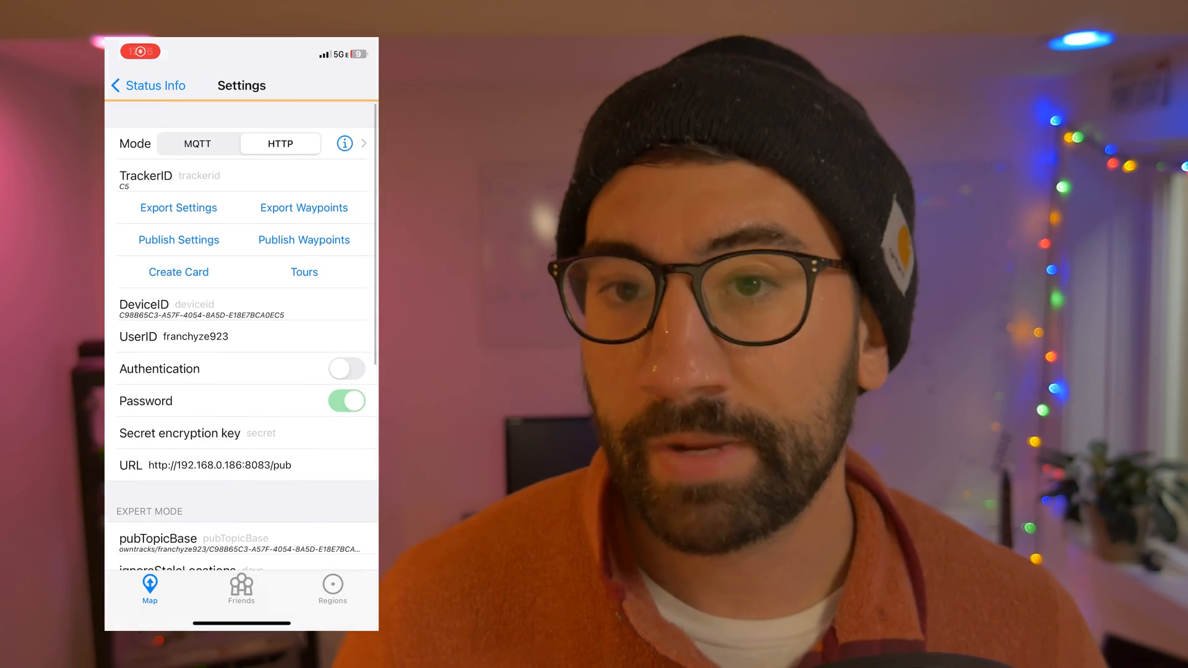
pyautogui.scroll(-3)
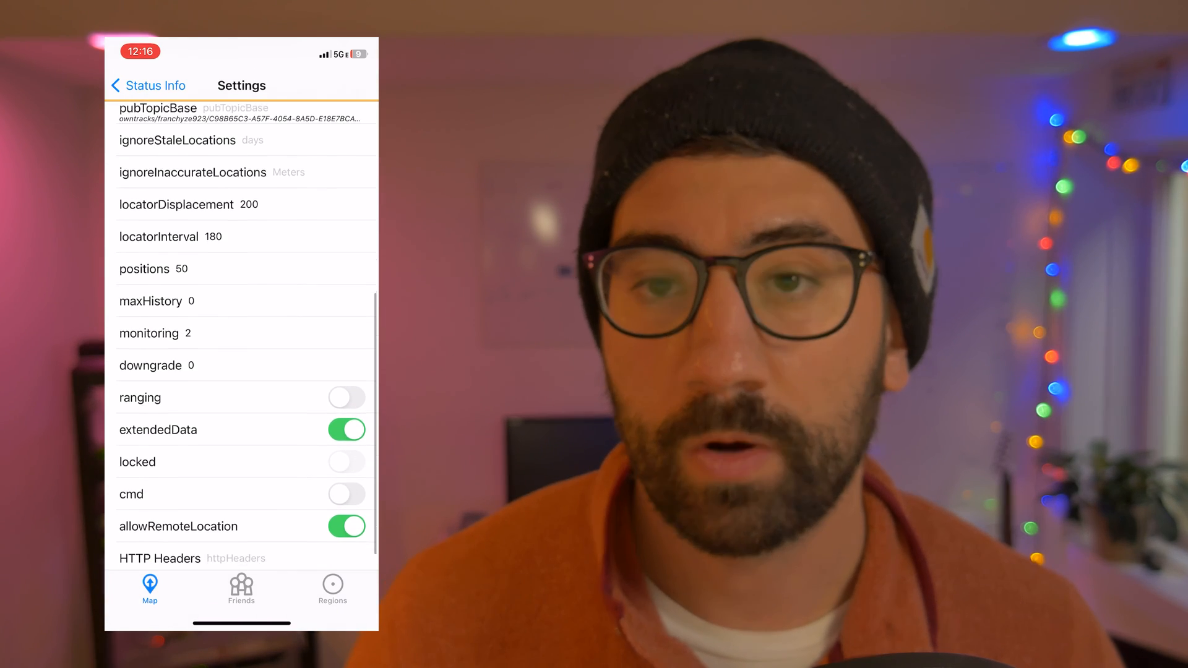
pyautogui.scroll(-3)
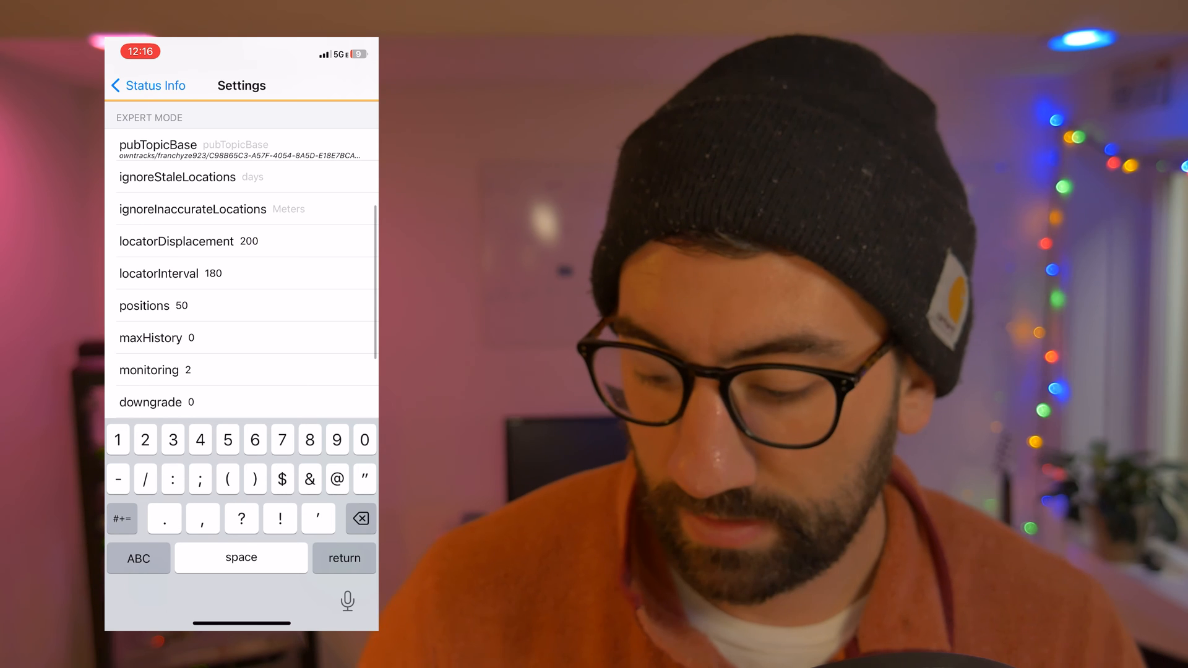
pyautogui.write('10')
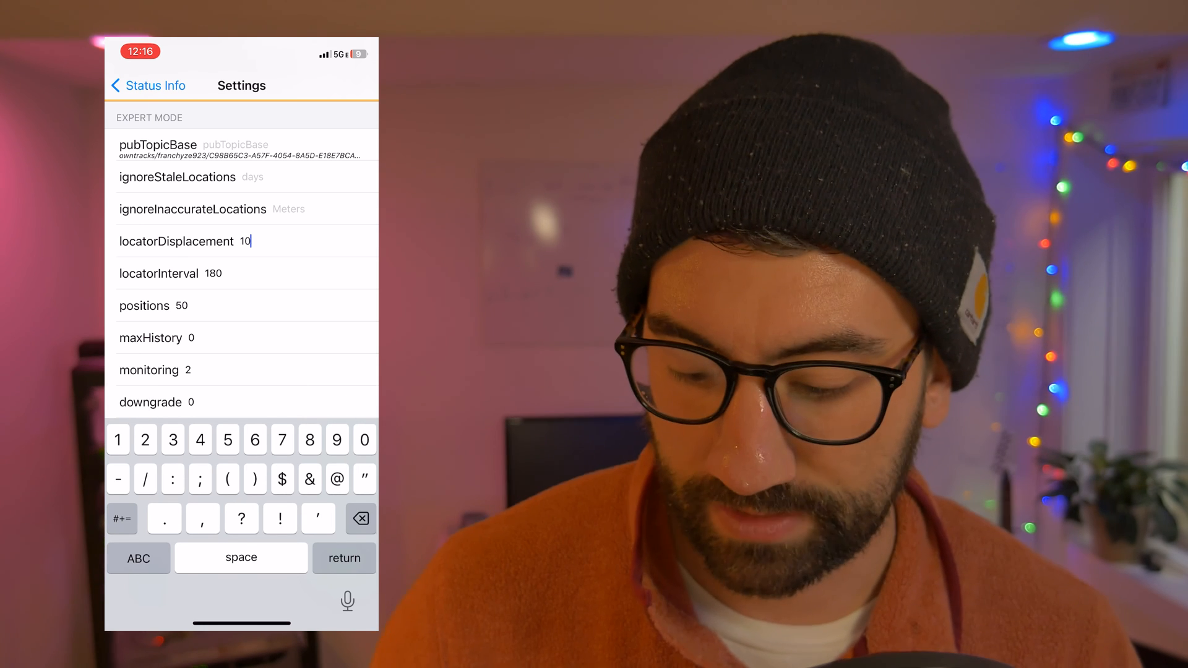
pyautogui.write('5')
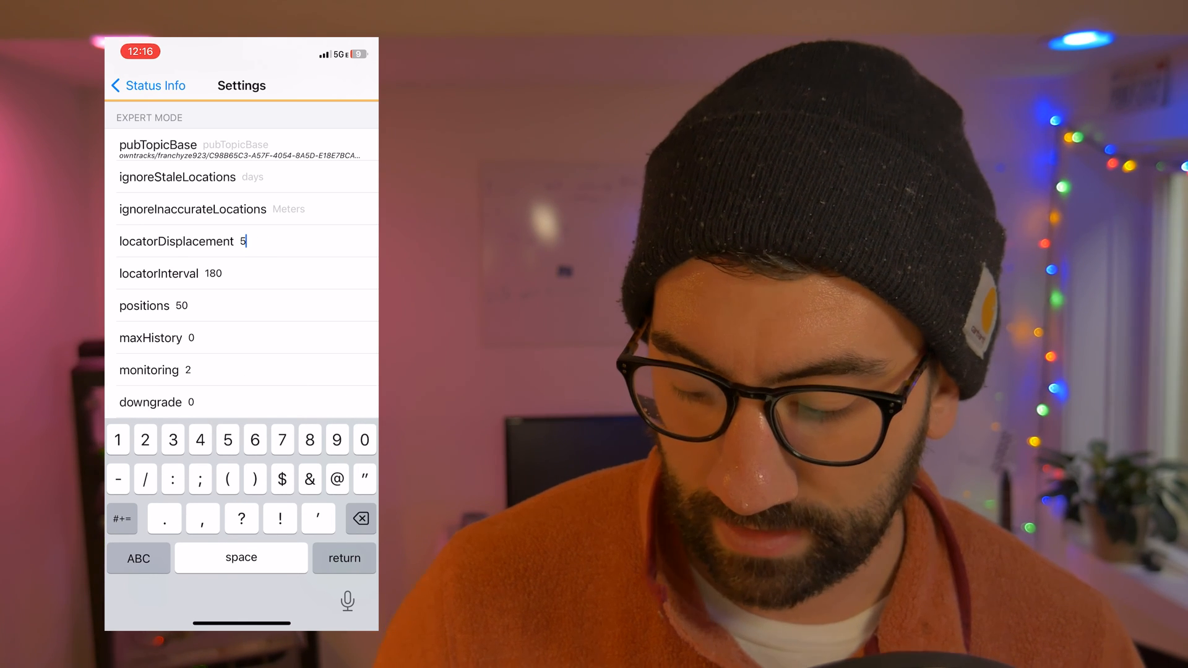
pyautogui.click(148, 84)
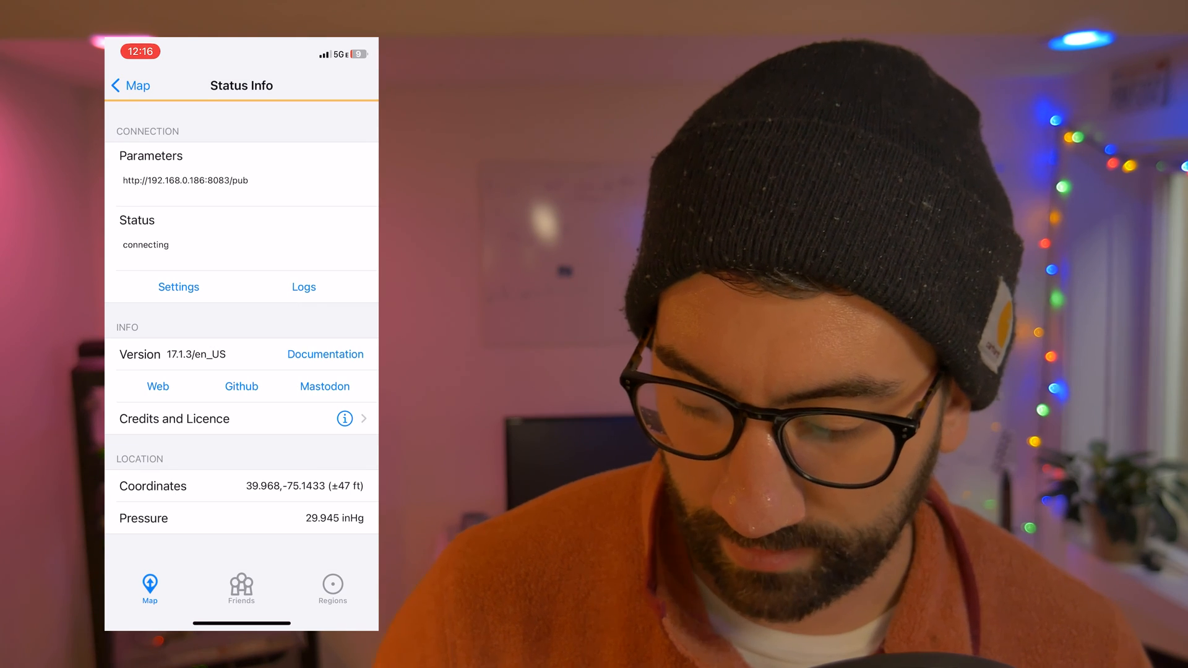
pyautogui.click(129, 85)
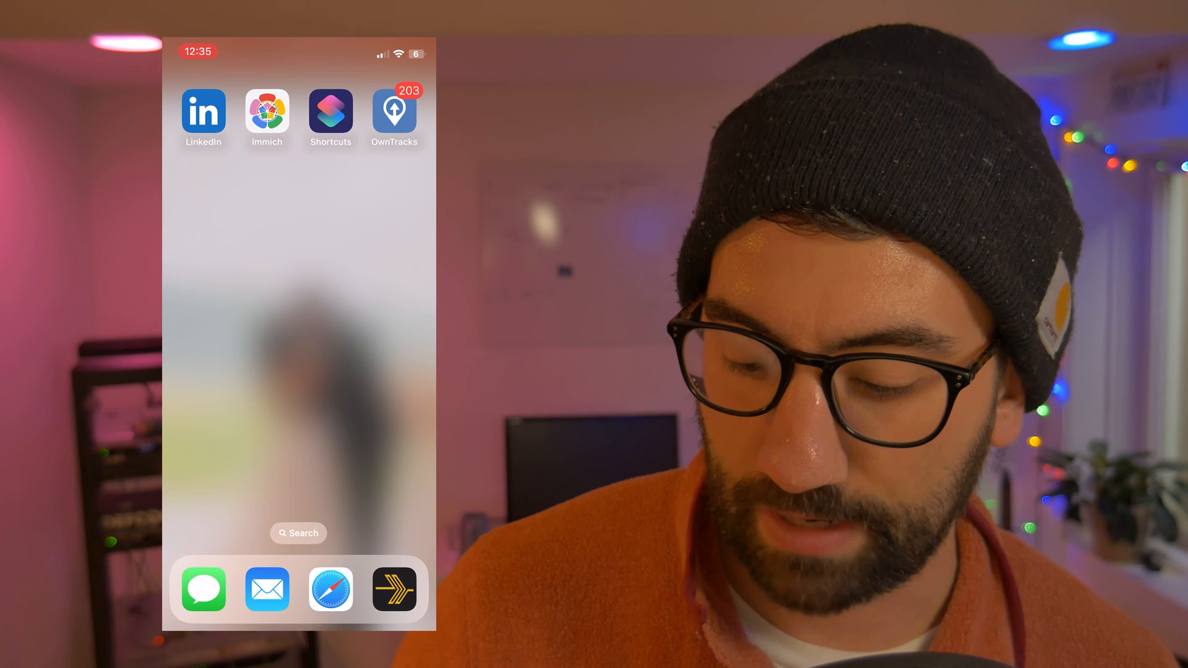
# Launch OwnTracks again from its iOS home screen icon.
pyautogui.click(394, 115)
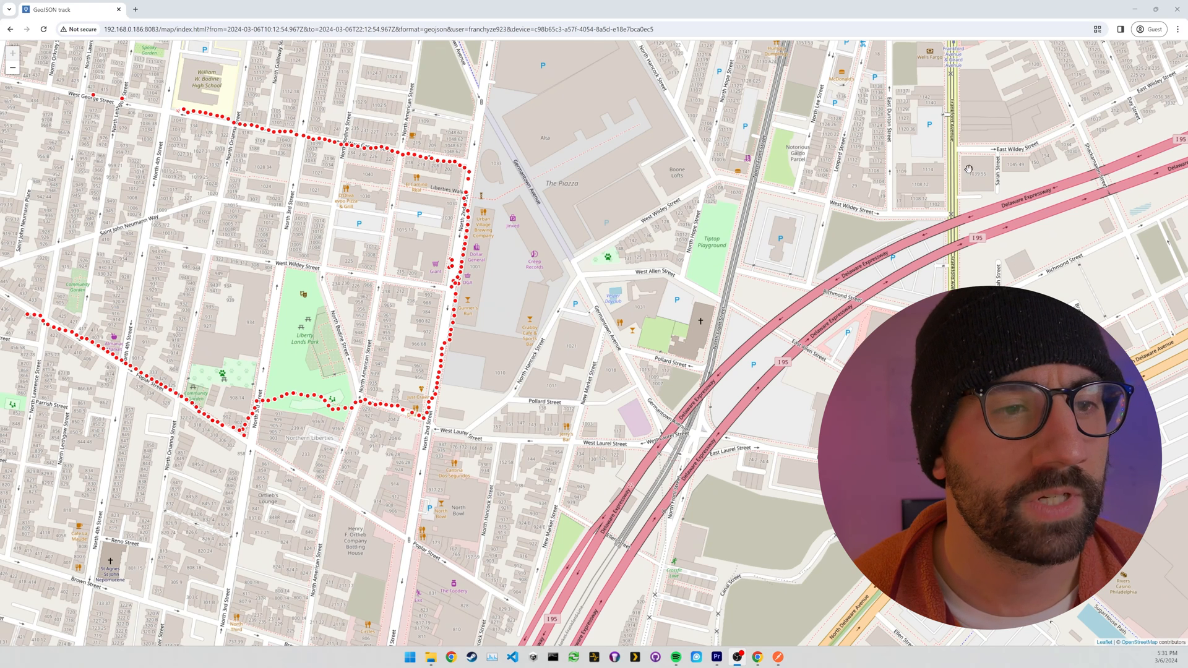
# Search Google for 'owntracks api' and open the Recorder's API.md on GitHub.
pyautogui.click(135, 8)
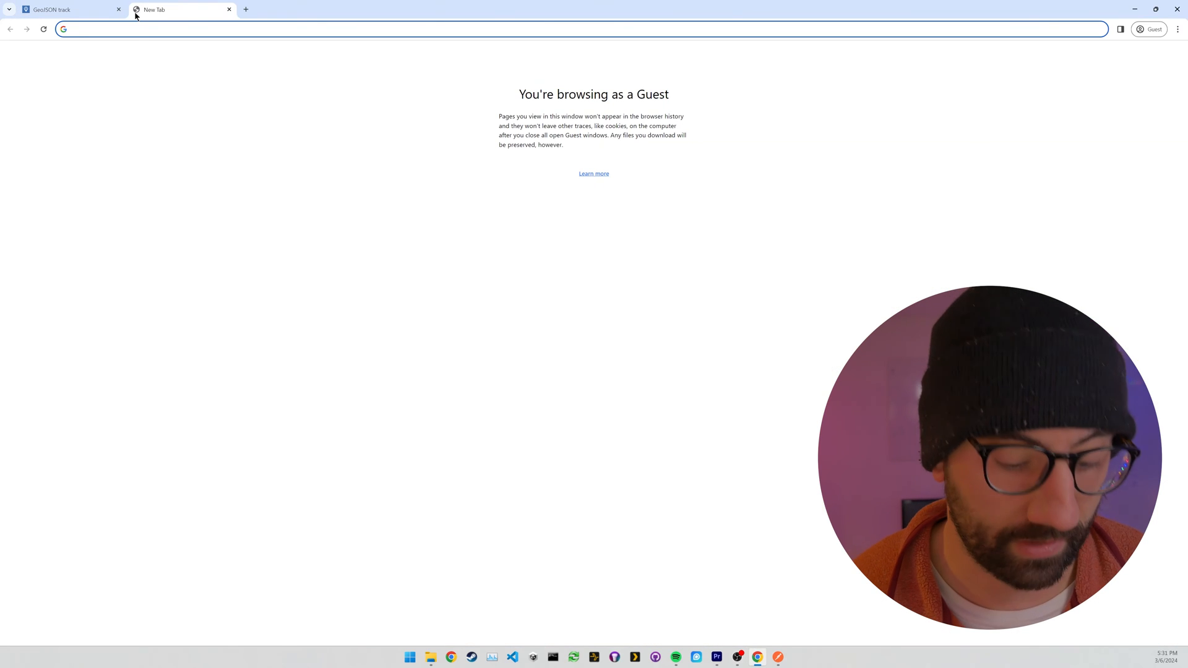
pyautogui.write('owntracks a')
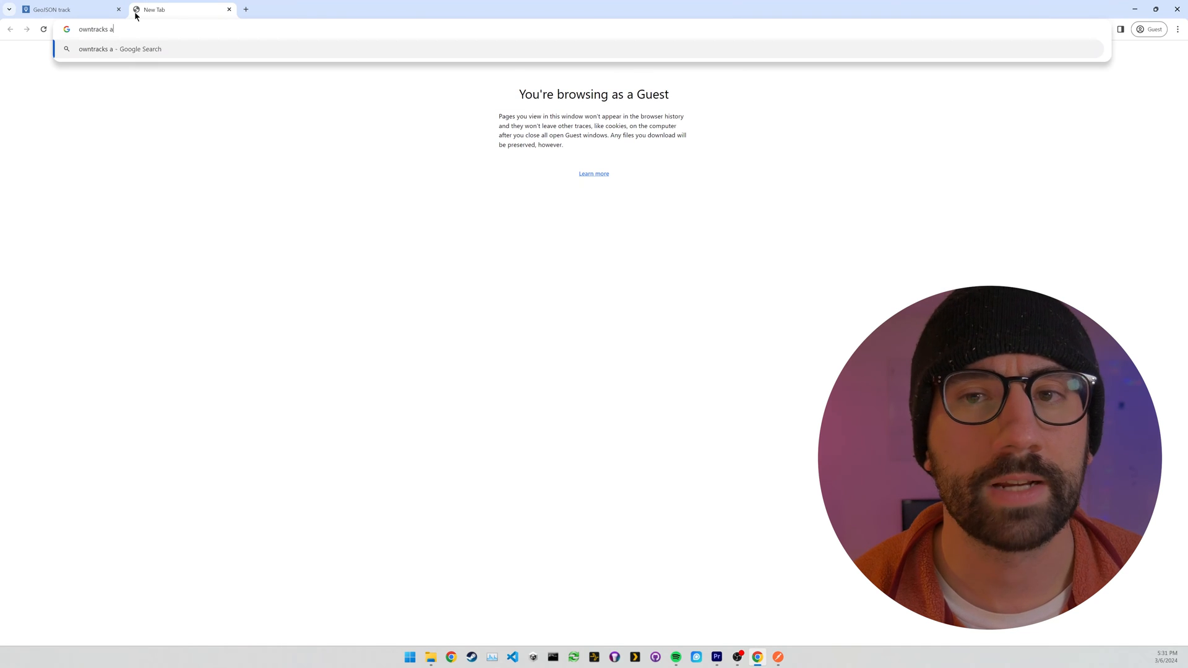
pyautogui.press('Enter')
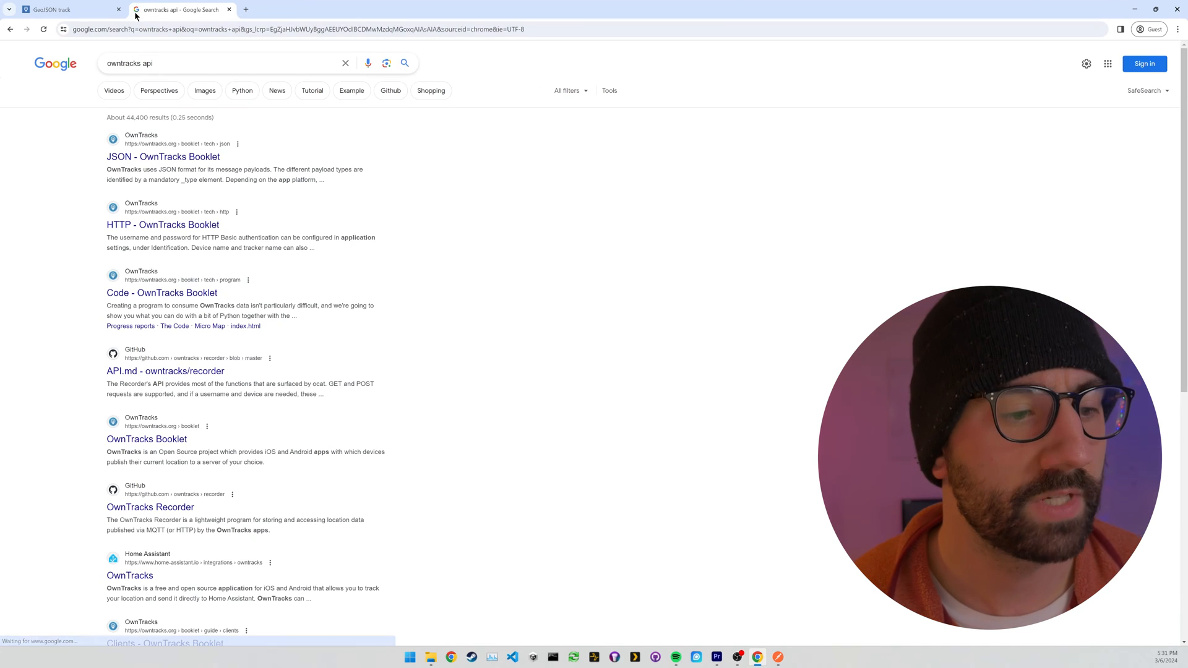
pyautogui.scroll(-3)
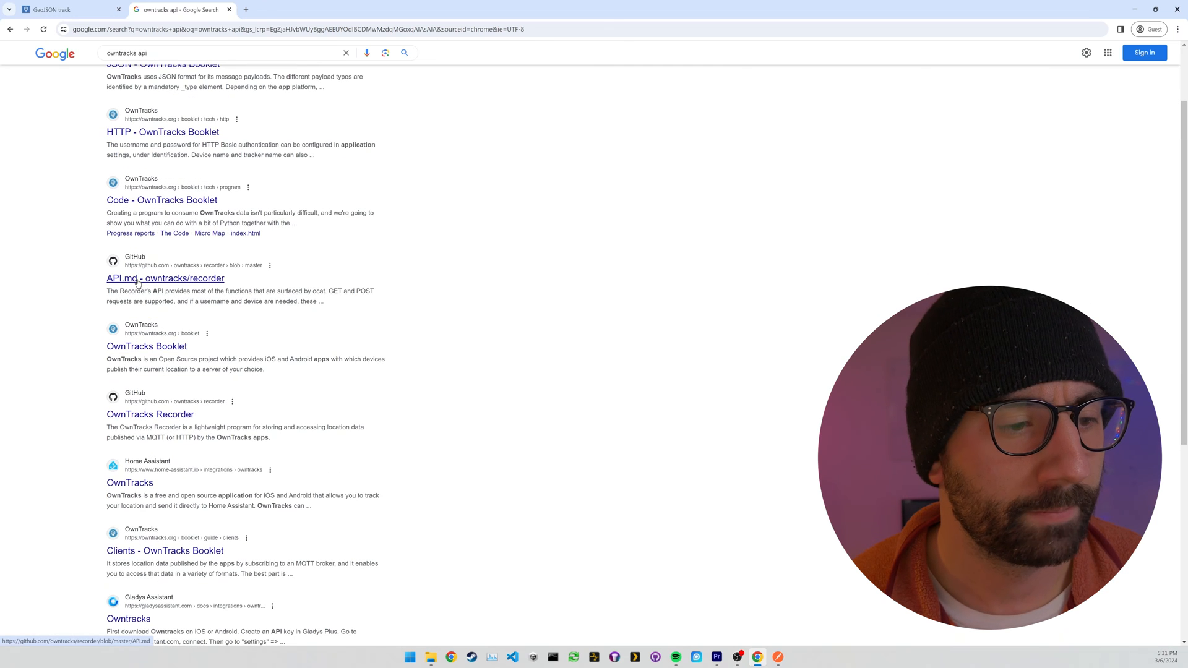
pyautogui.click(165, 278)
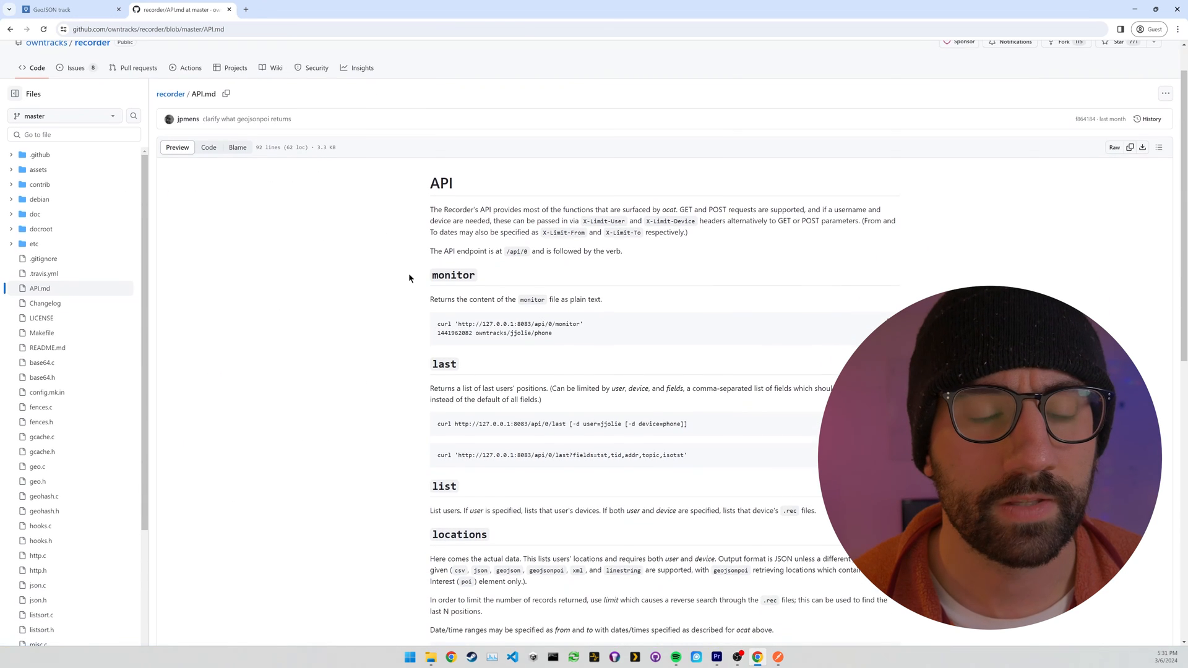
# Scroll to the locations section and copy the format=geojson curl example.
pyautogui.scroll(-3)
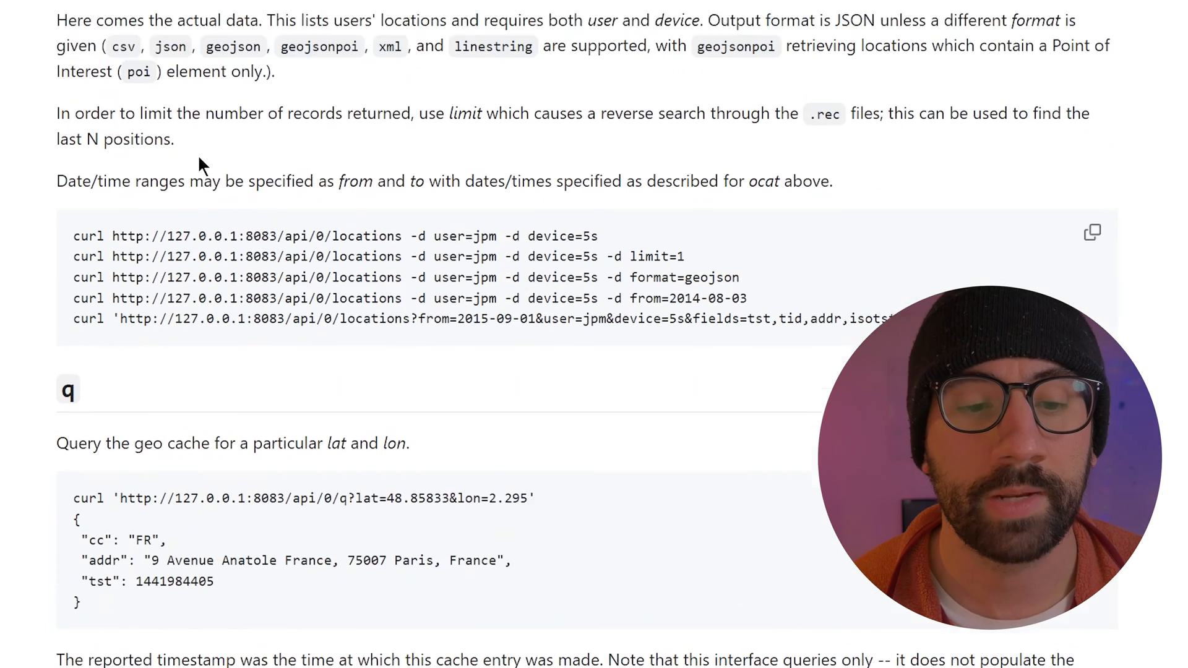
pyautogui.scroll(-3)
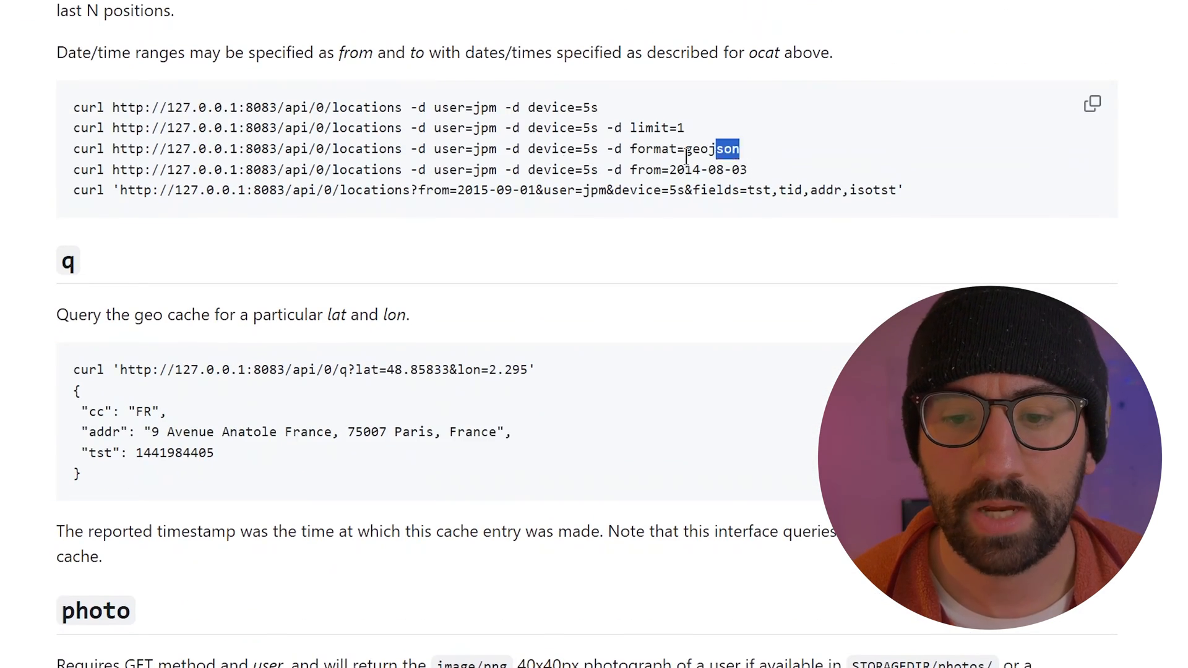
pyautogui.rightClick(424, 148)
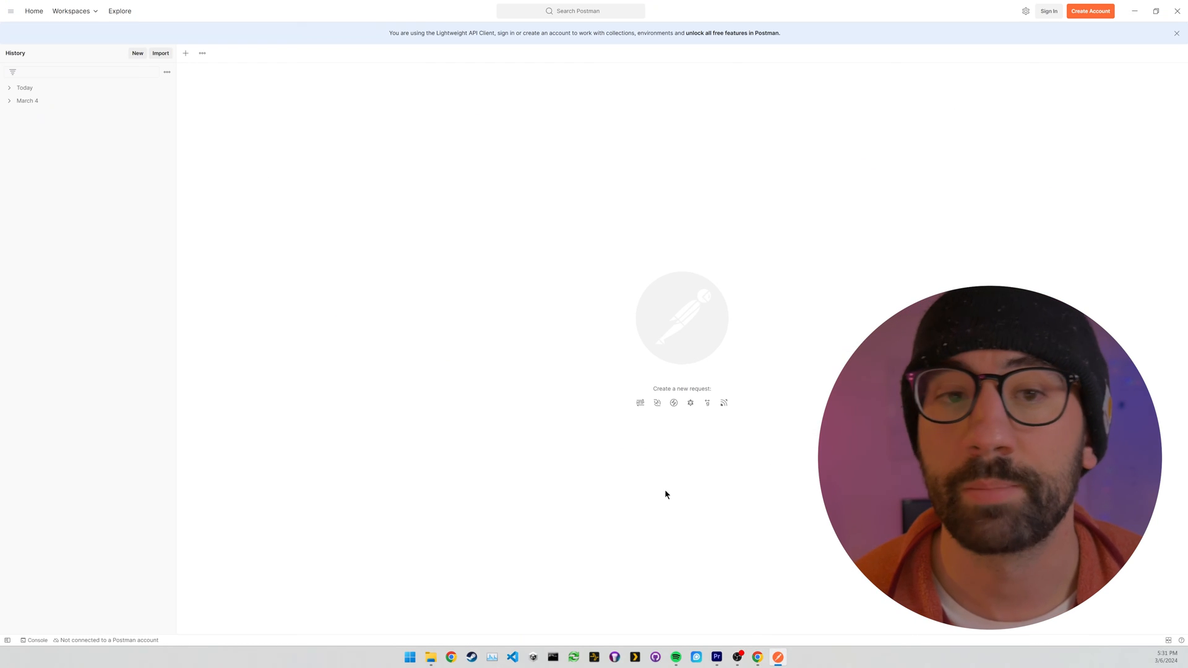
pyautogui.click(639, 402)
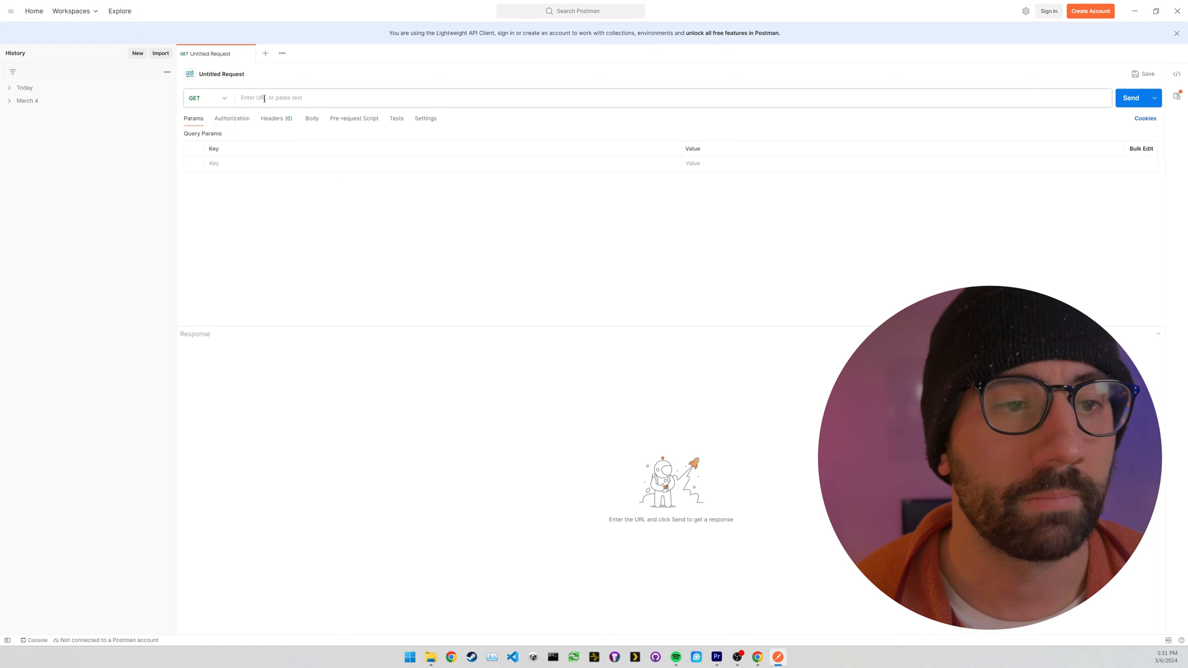
pyautogui.write('http://127.0.0.1:8083/api/0/locations -d user=jpm -d device=5s -d format=geojson')
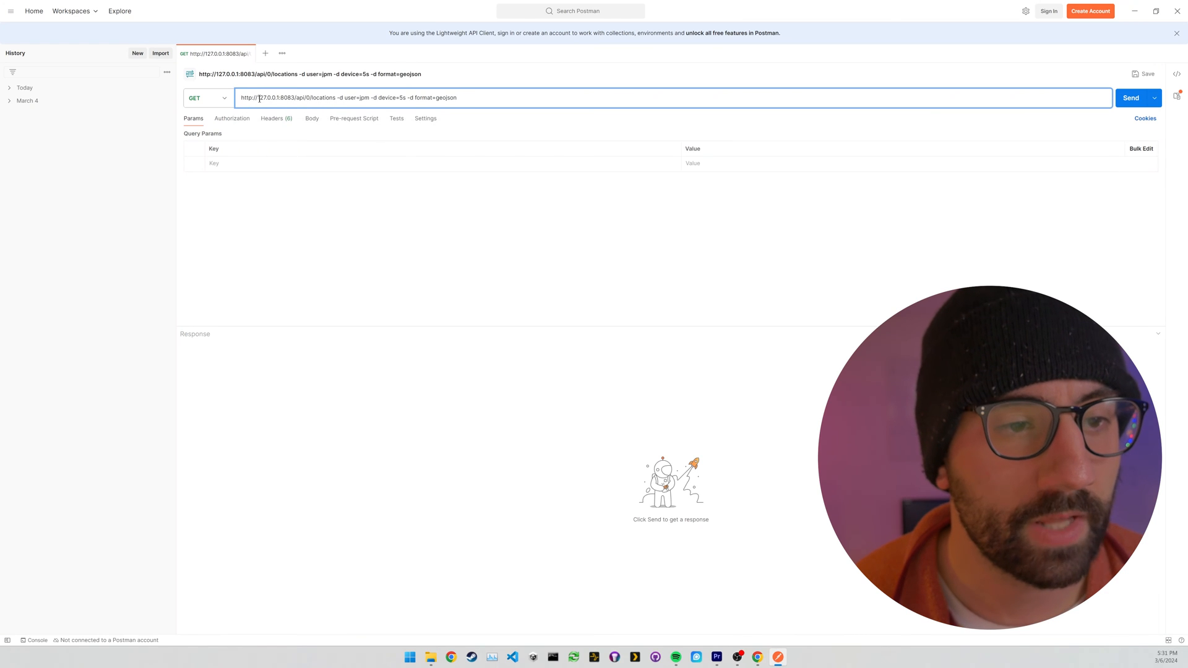
pyautogui.doubleClick(267, 97)
pyautogui.write('http://192.168.0.186:8083/api/0/locations')
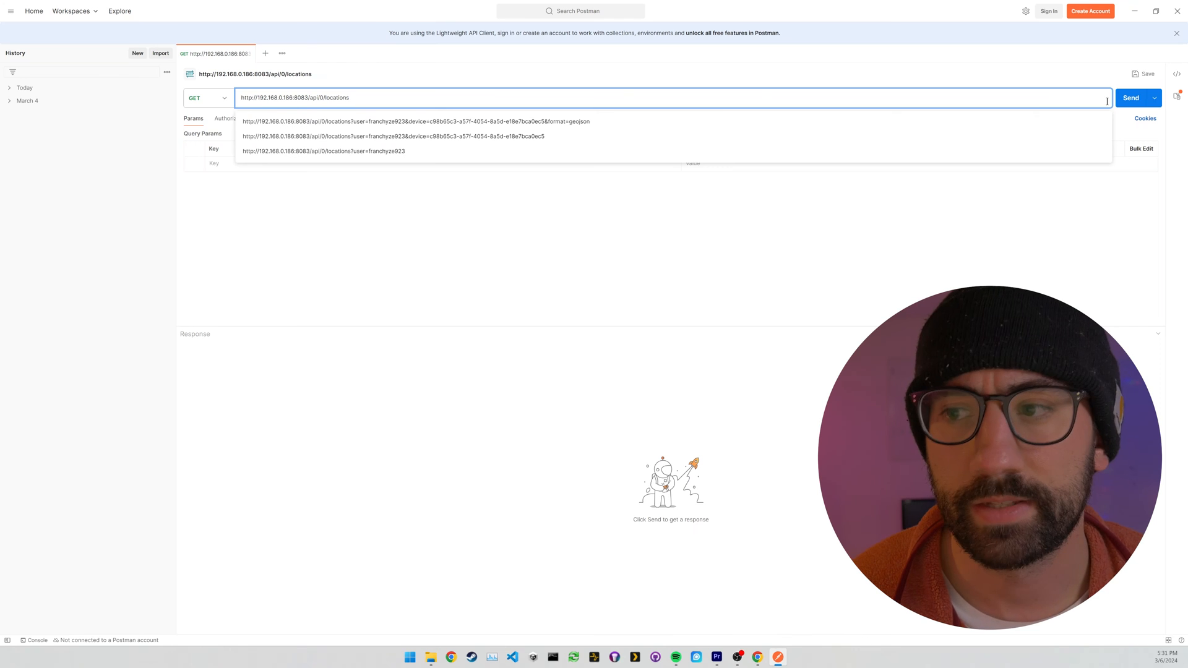
pyautogui.click(1130, 97)
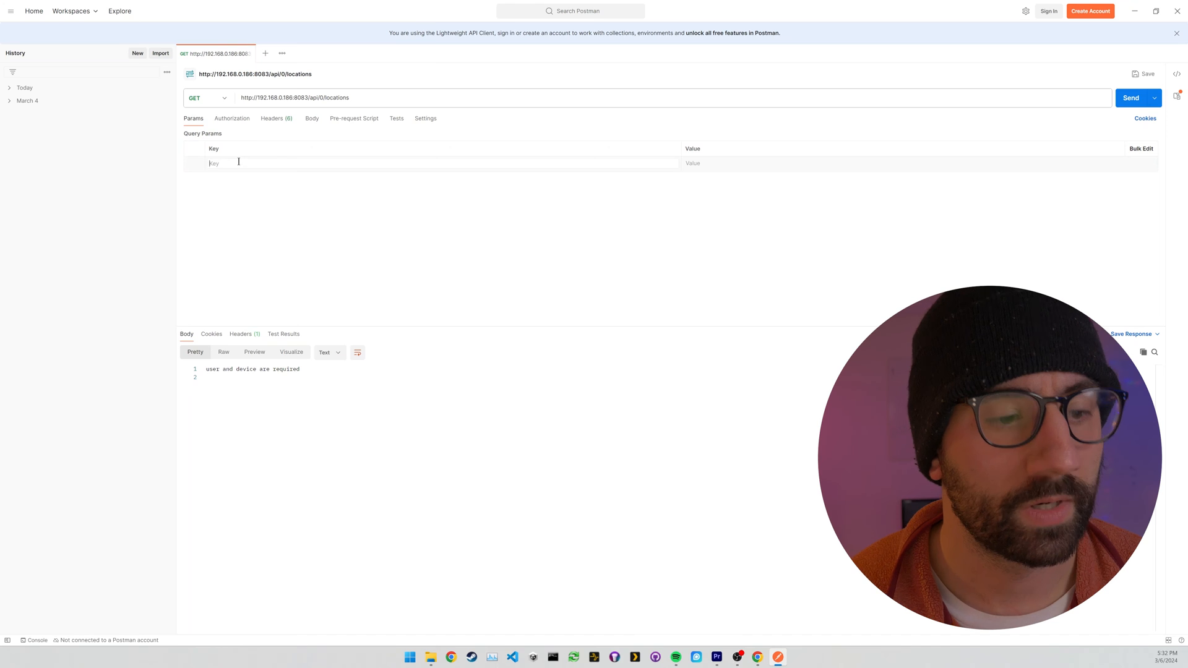
pyautogui.write('user')
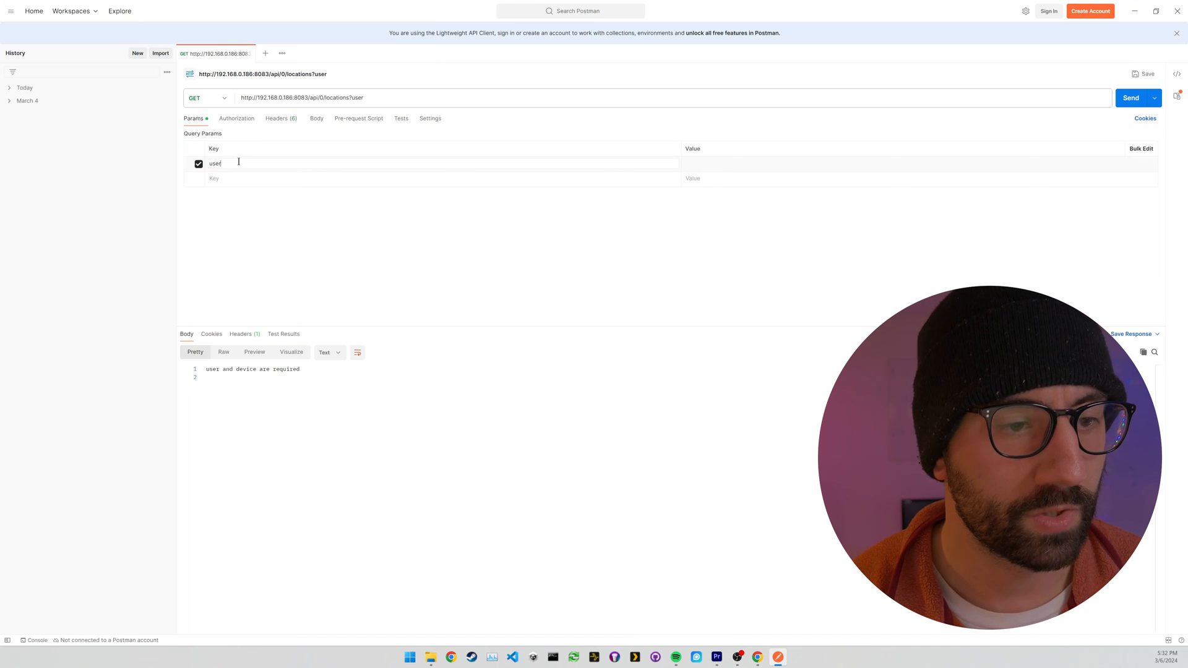
pyautogui.click(689, 163)
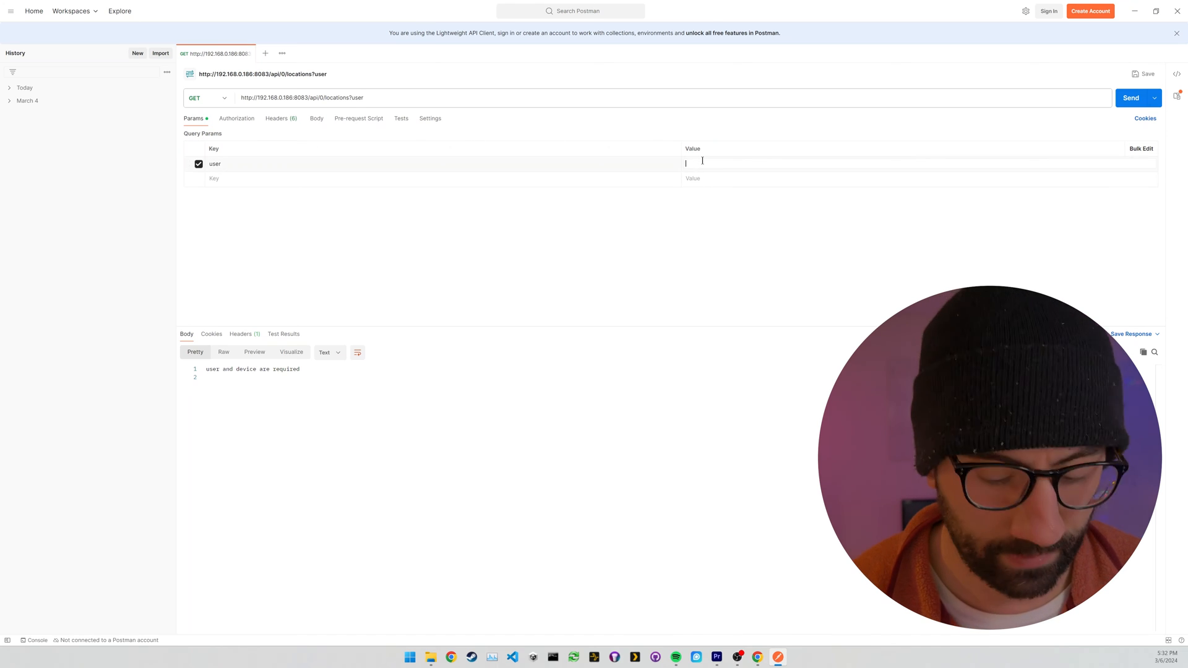
pyautogui.write('f')
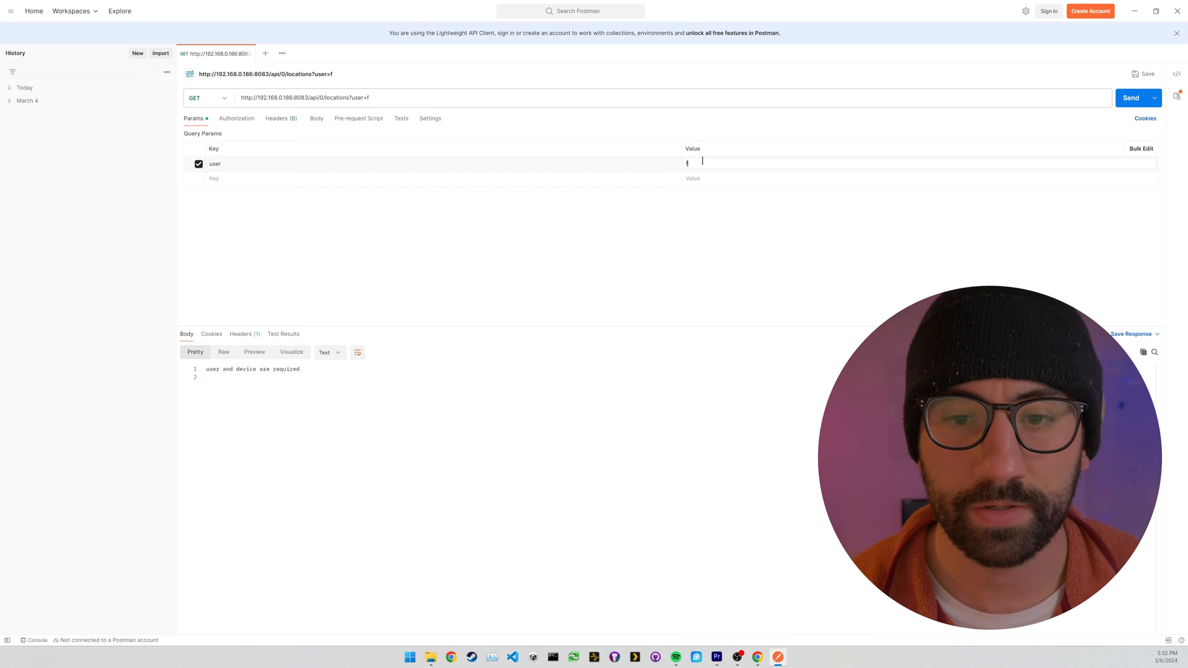
pyautogui.write('ranc')
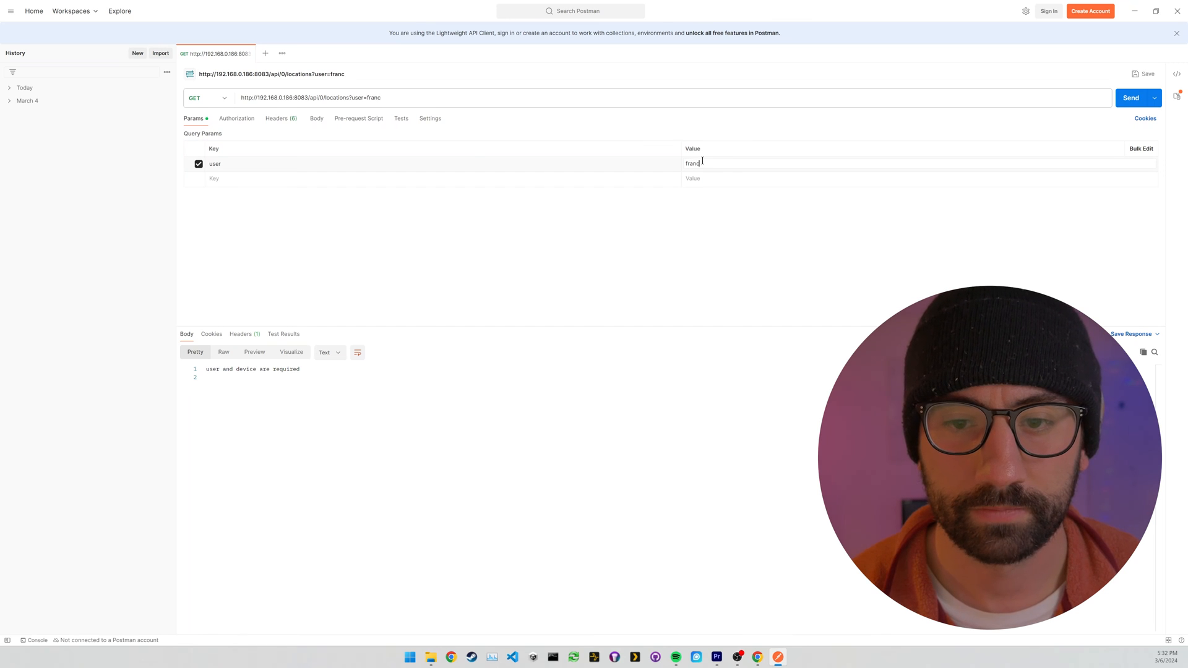
pyautogui.write('hyze923')
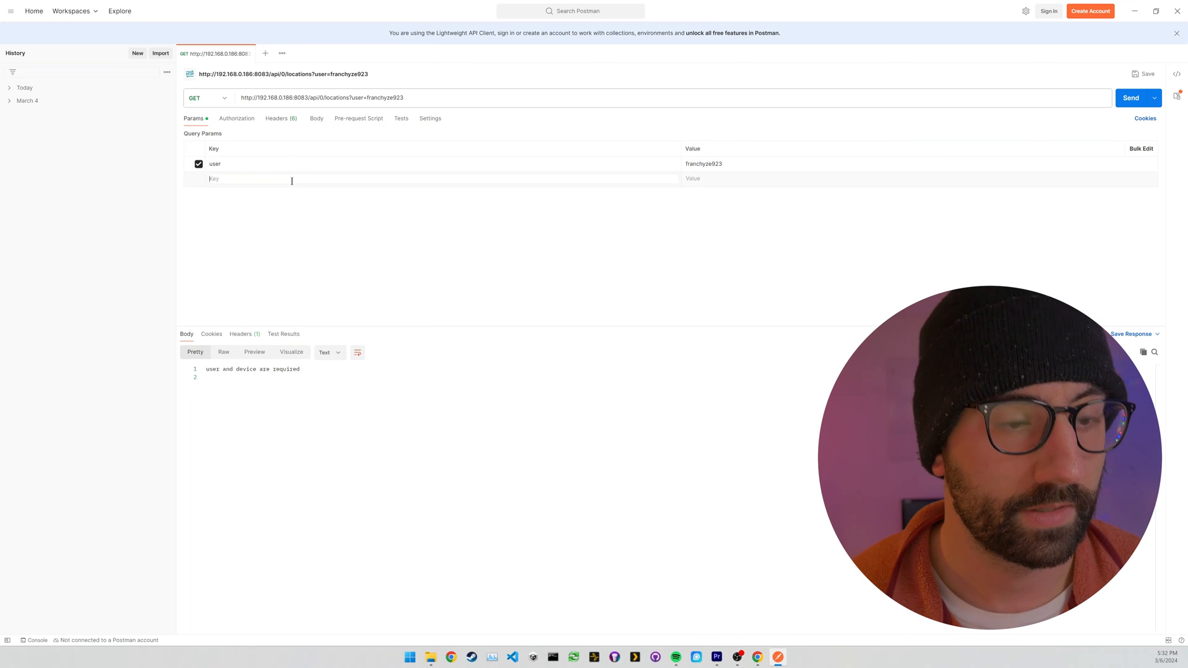
pyautogui.write('device')
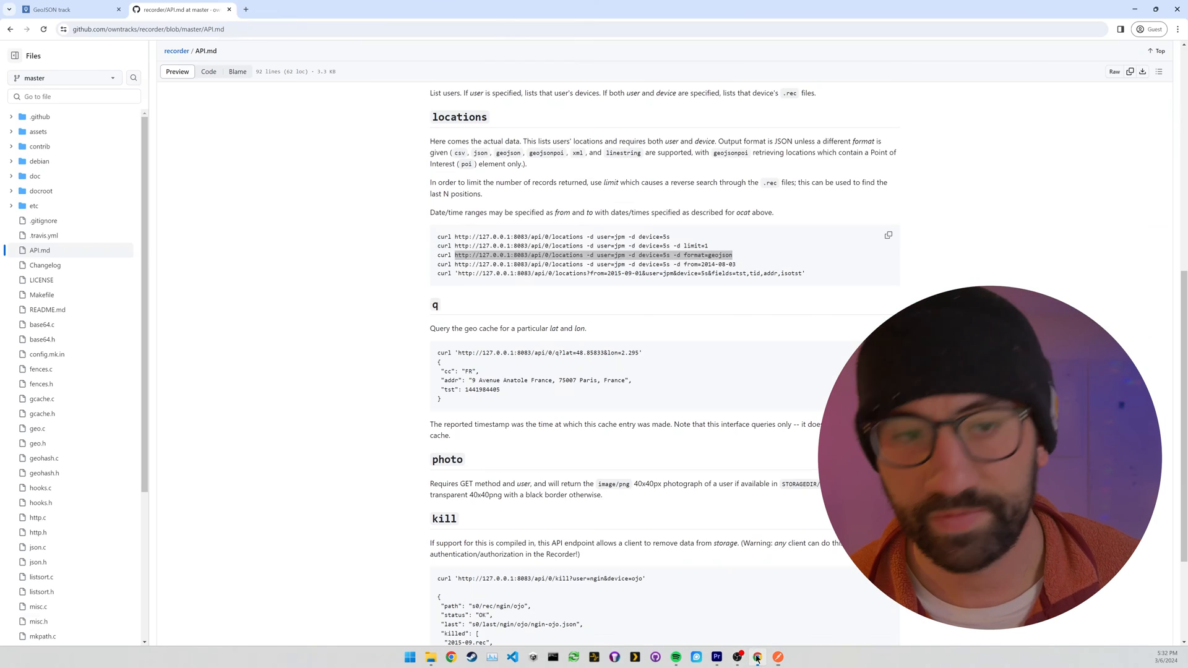
pyautogui.click(64, 9)
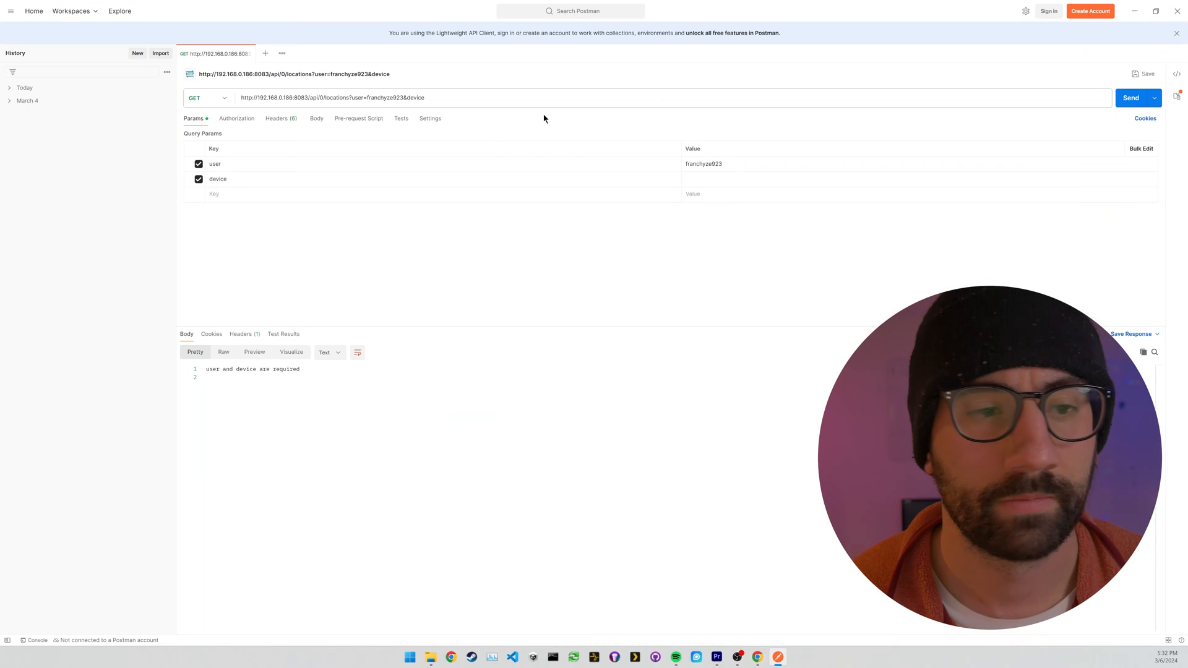
pyautogui.click(712, 180)
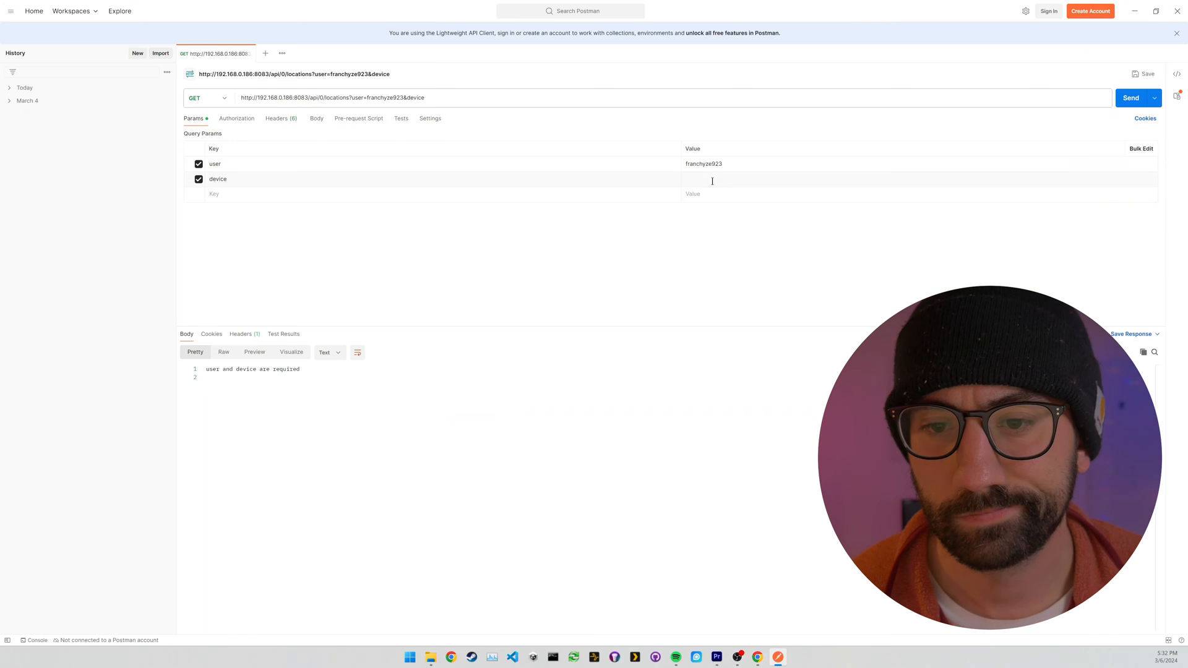
pyautogui.write('c98b65c3-a57f-4054-8a5d-e18e7bca0ec5')
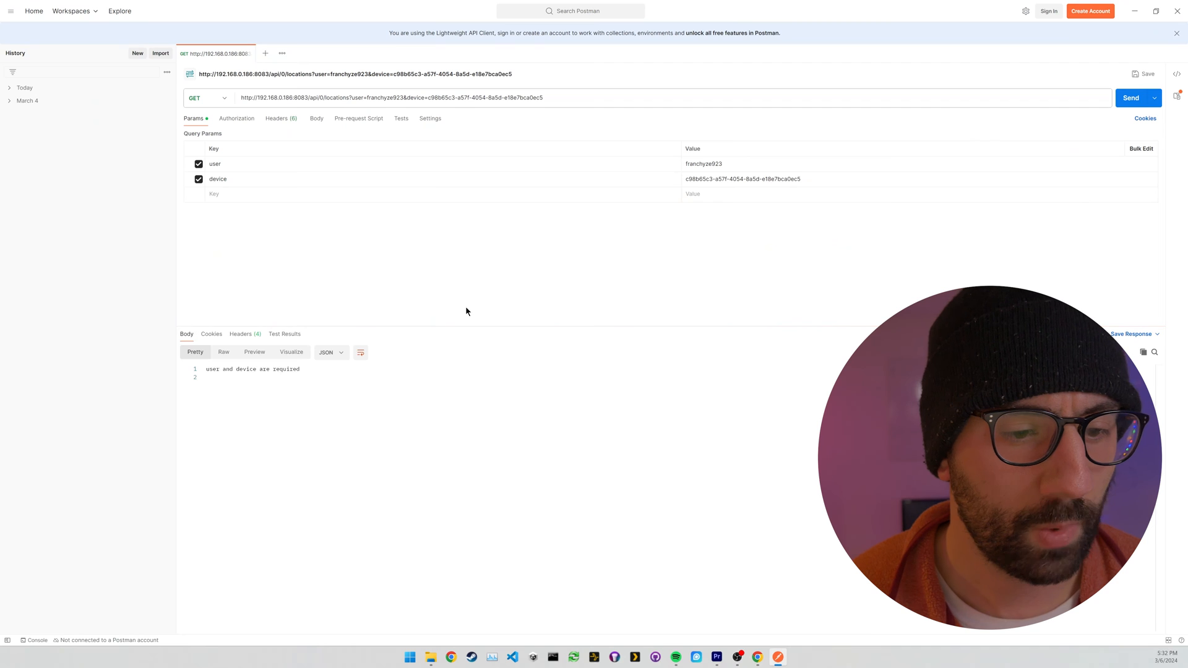
# Send the locations request and browse the 236-record JSON response.
pyautogui.click(1131, 97)
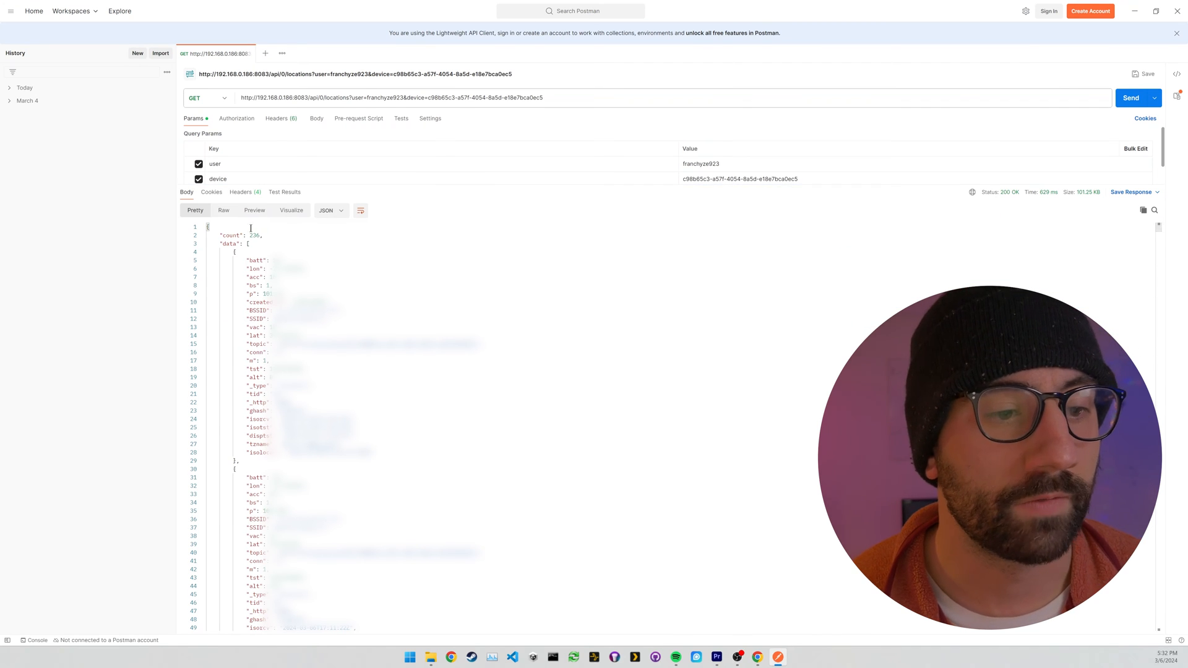
pyautogui.doubleClick(231, 235)
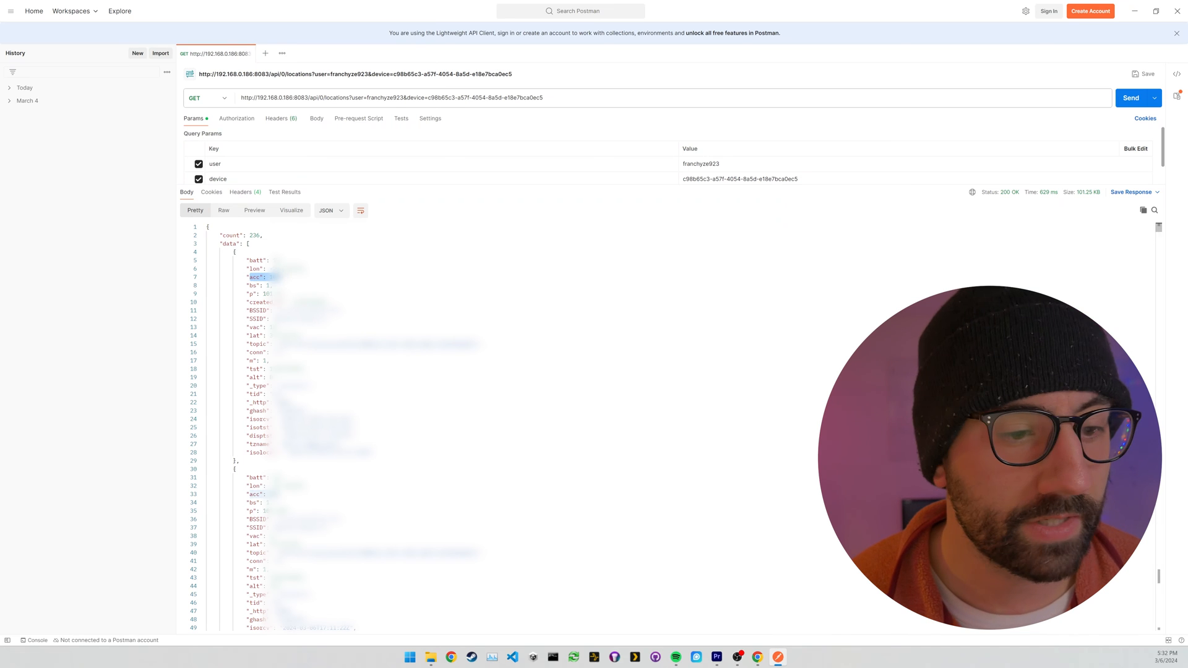
pyautogui.scroll(-3)
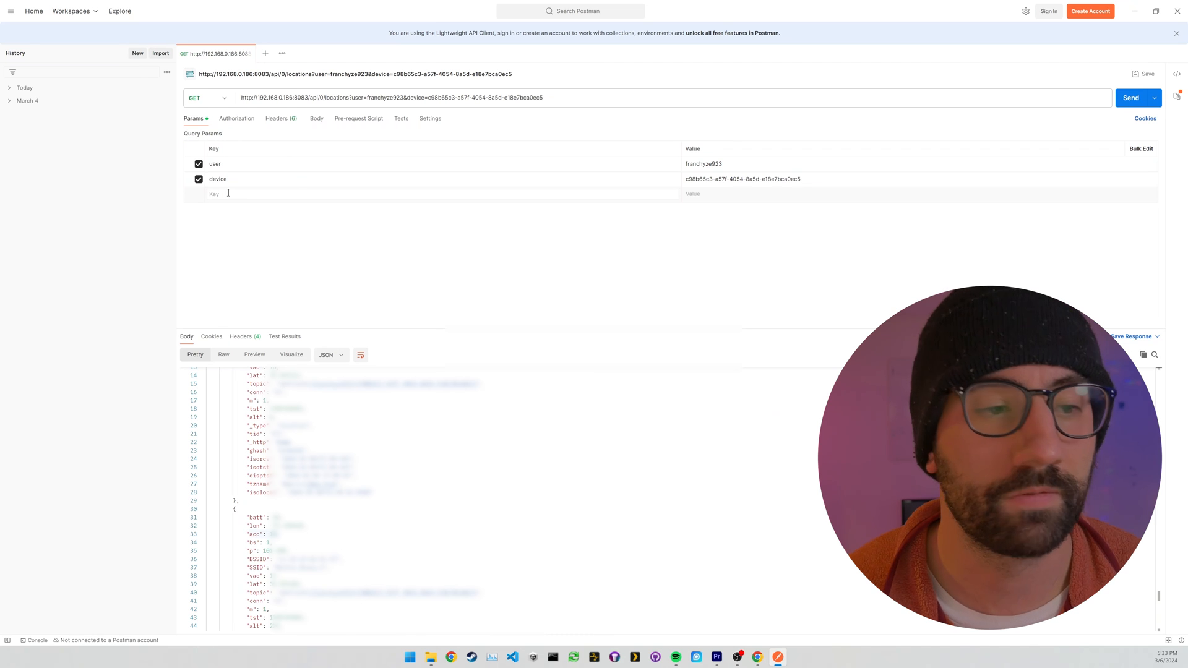
# Add a format=geojson parameter and resend the locations request.
pyautogui.write('format')
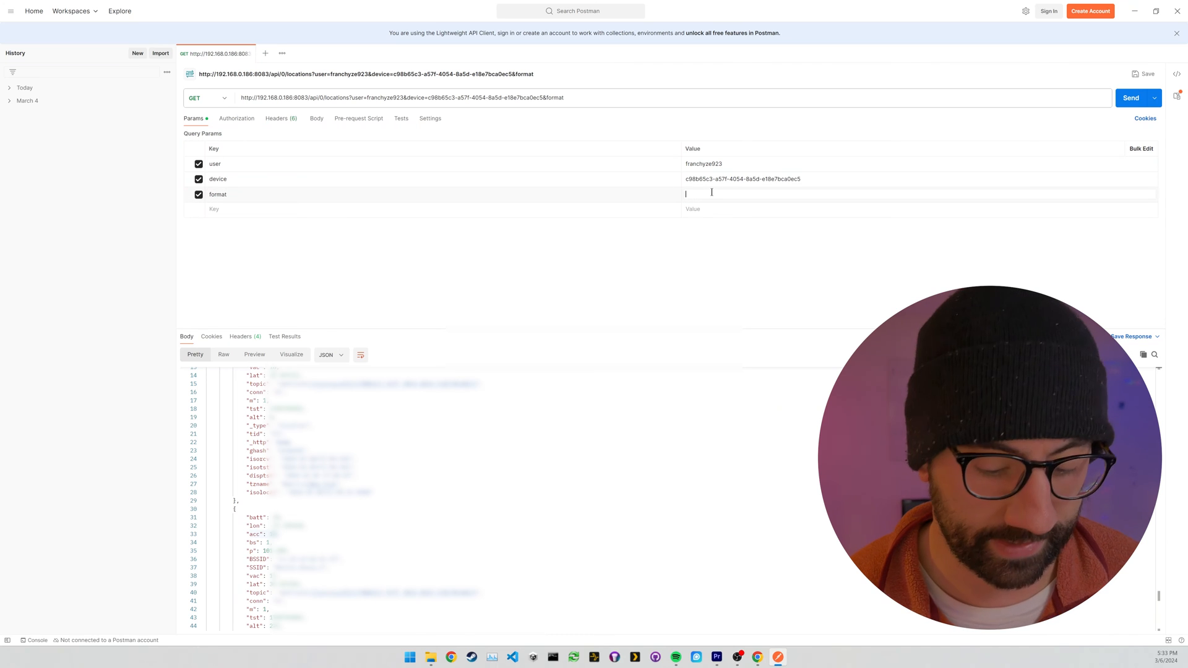
pyautogui.write('geo')
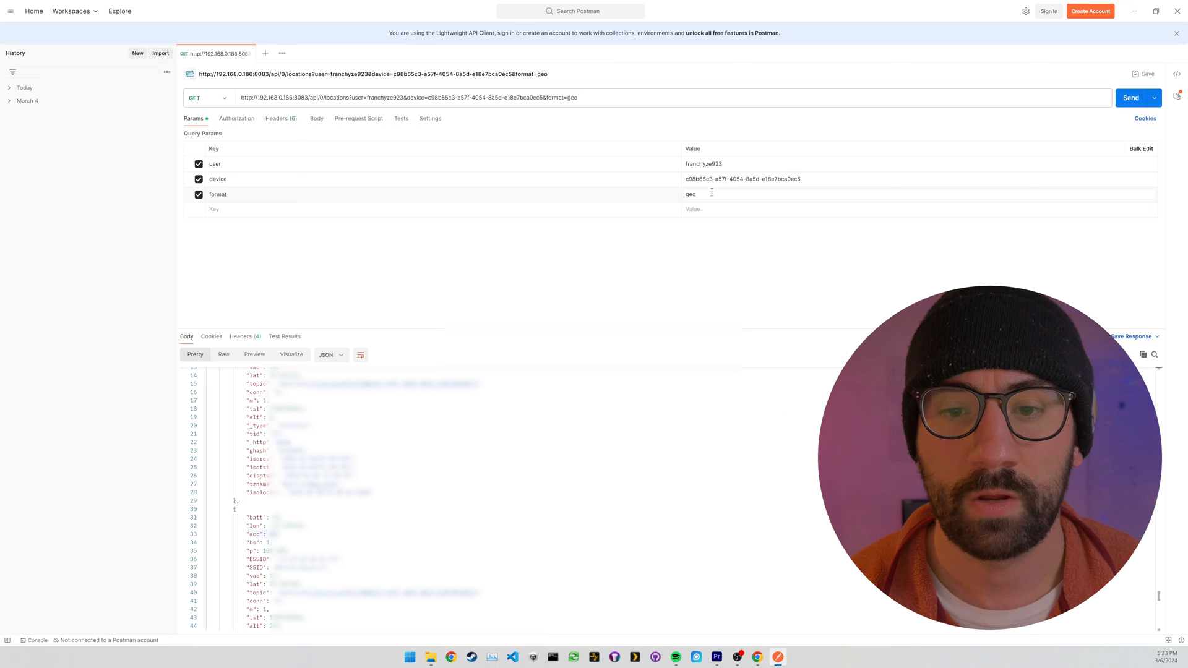
pyautogui.write('json')
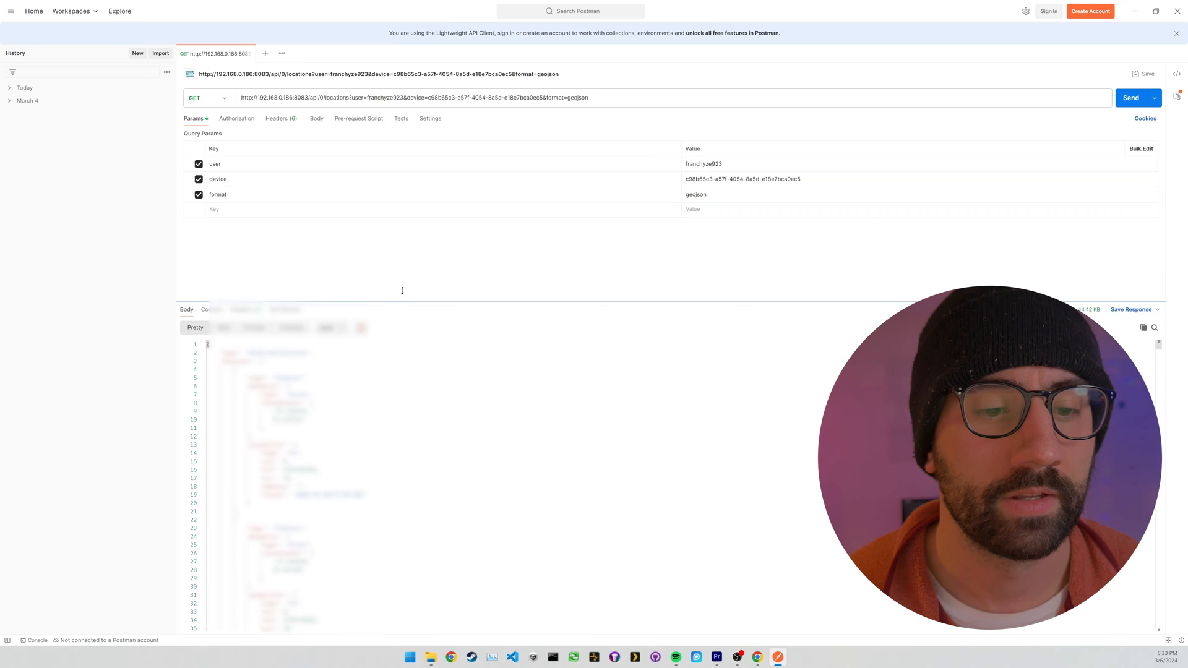
pyautogui.click(1130, 98)
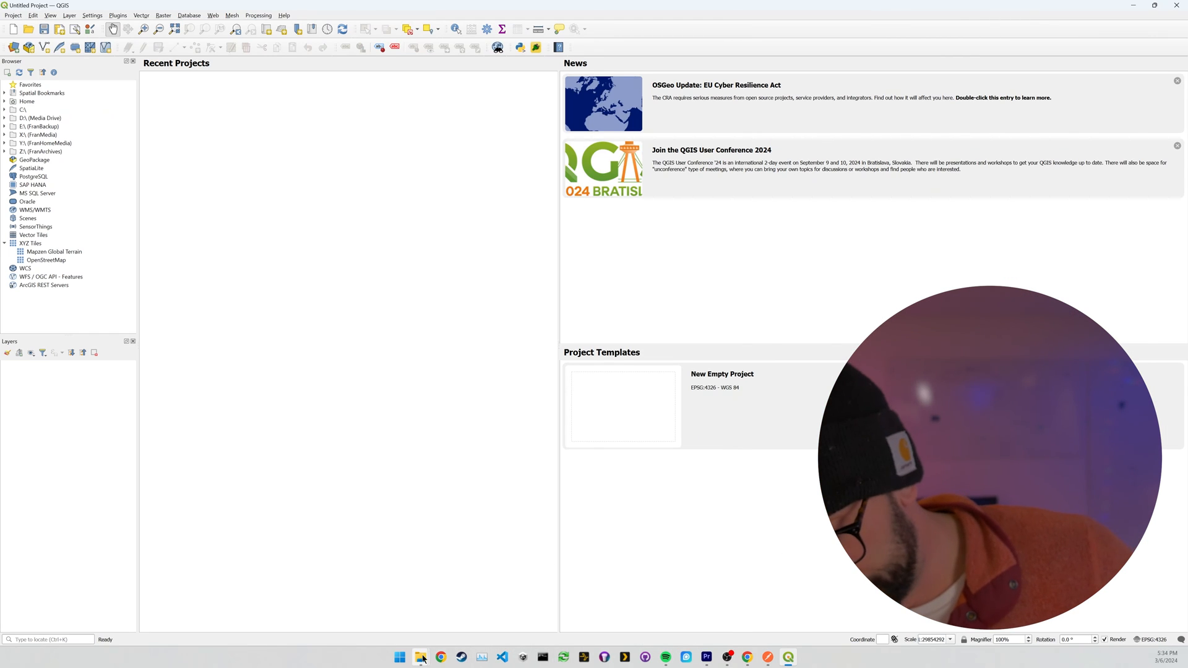
# Open Documents in File Explorer and start creating a new item there.
pyautogui.click(421, 657)
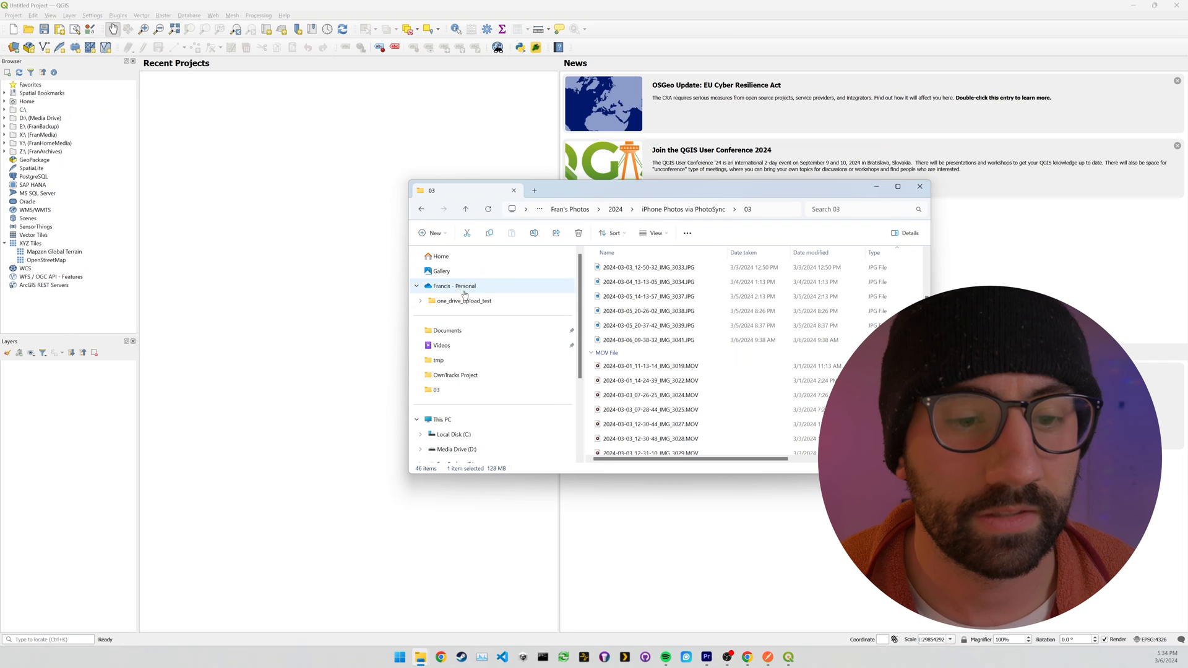
pyautogui.click(447, 330)
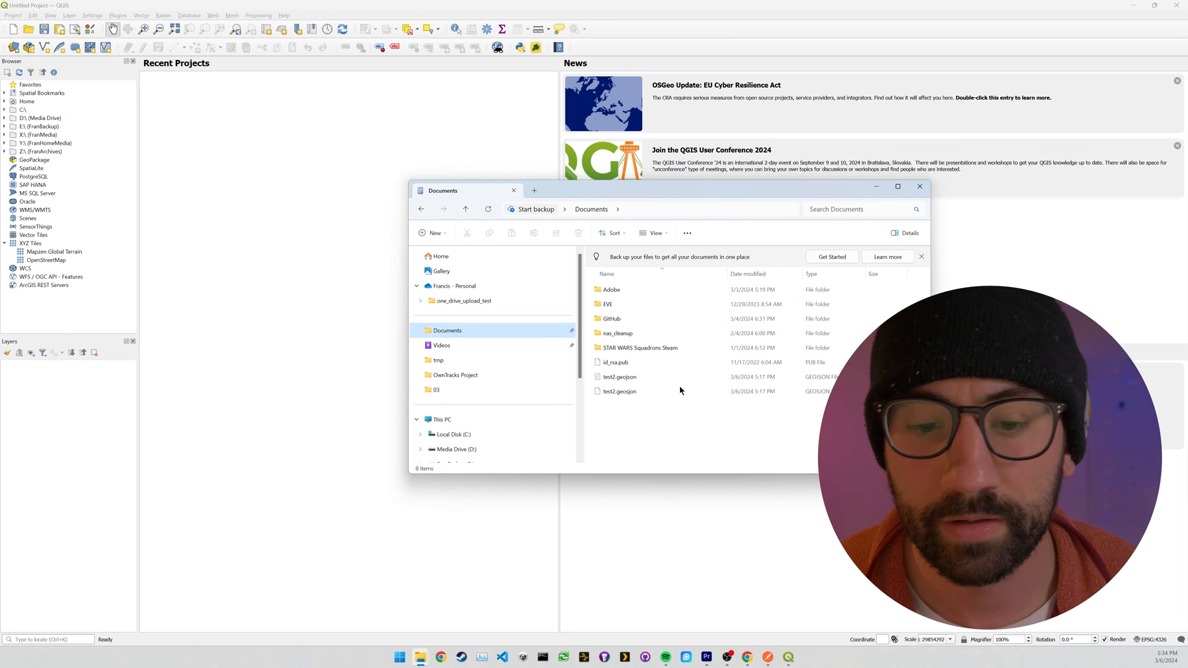
pyautogui.rightClick(680, 390)
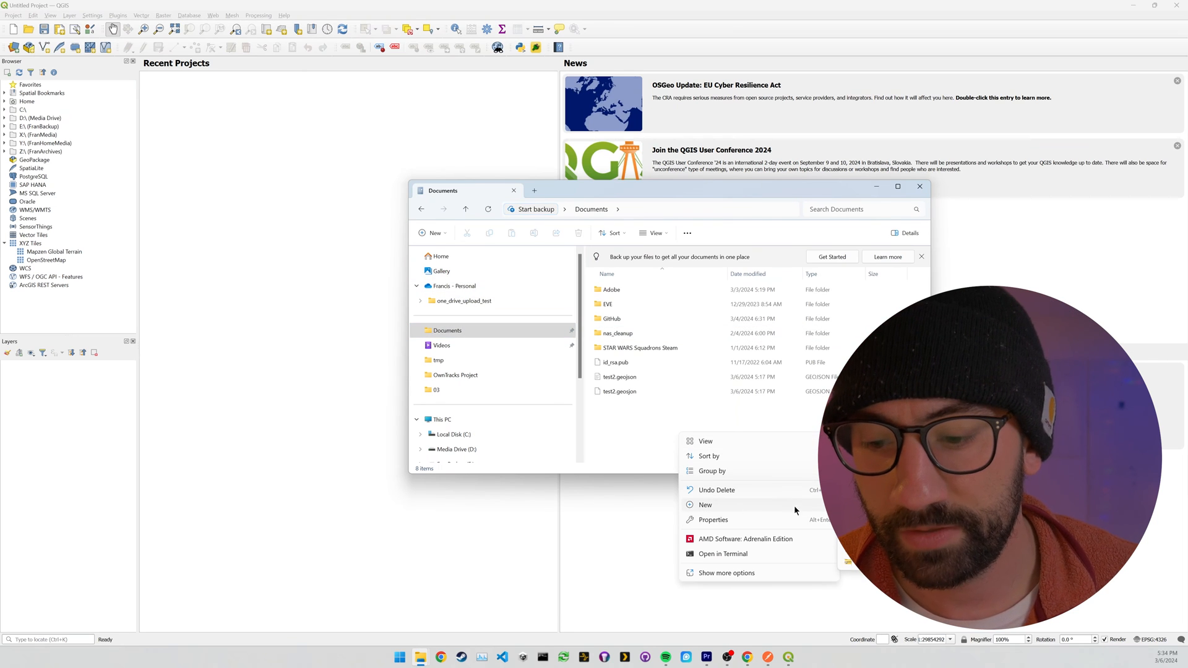
pyautogui.click(705, 505)
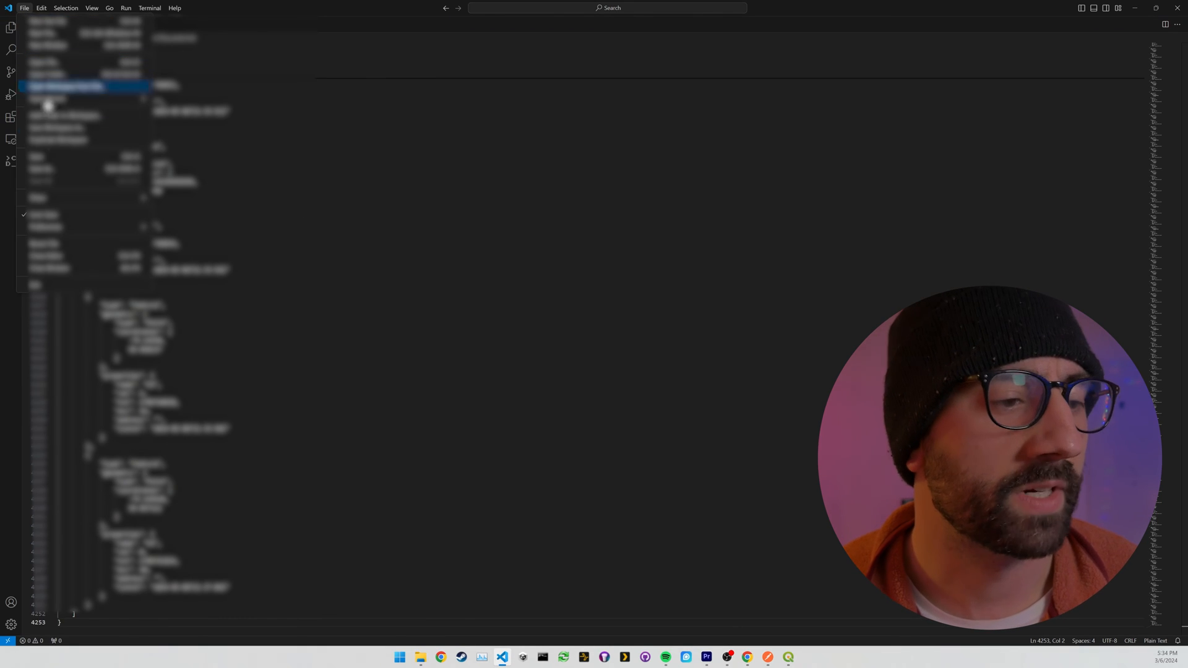
# Save the pasted GeoJSON response as owntracks.geojson in Documents, then switch to QGIS.
pyautogui.click(64, 86)
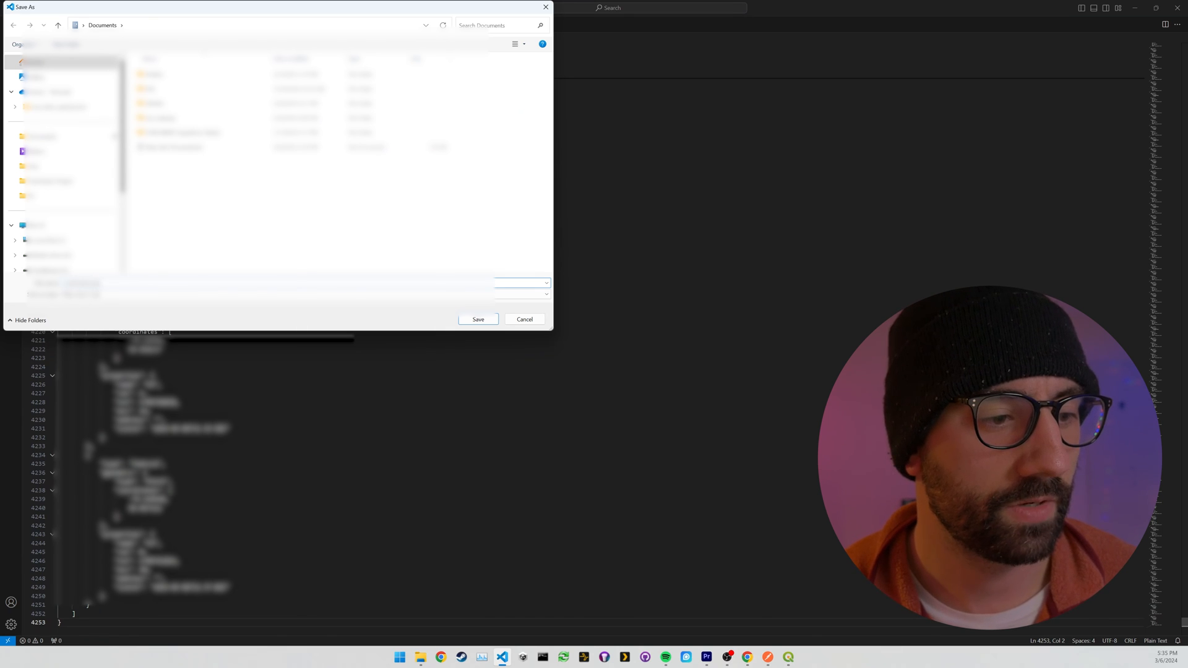
pyautogui.click(524, 319)
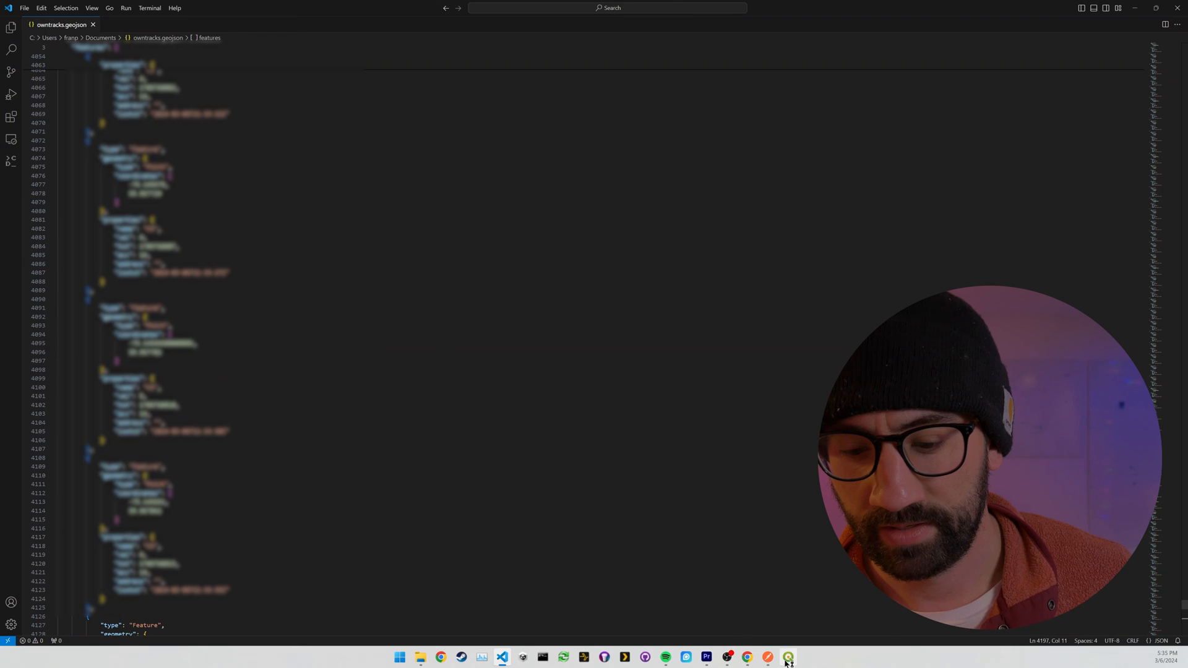
pyautogui.click(788, 657)
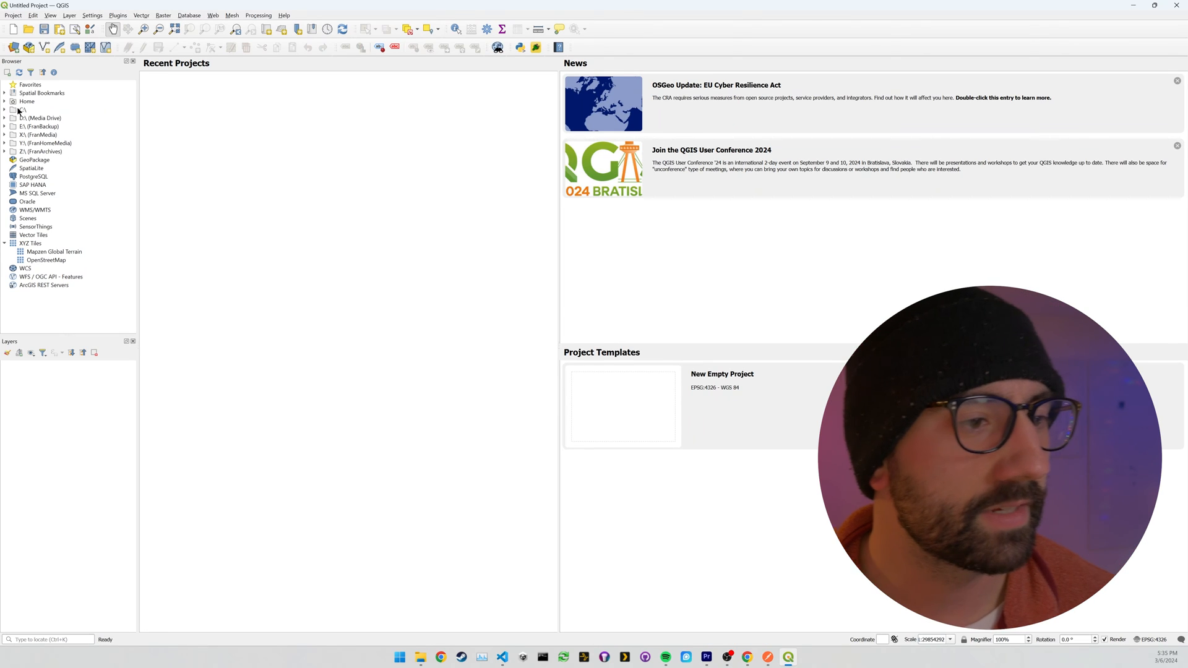
# Expand the C: drive in the QGIS Browser panel to reach owntracks.geojson.
pyautogui.rightClick(23, 110)
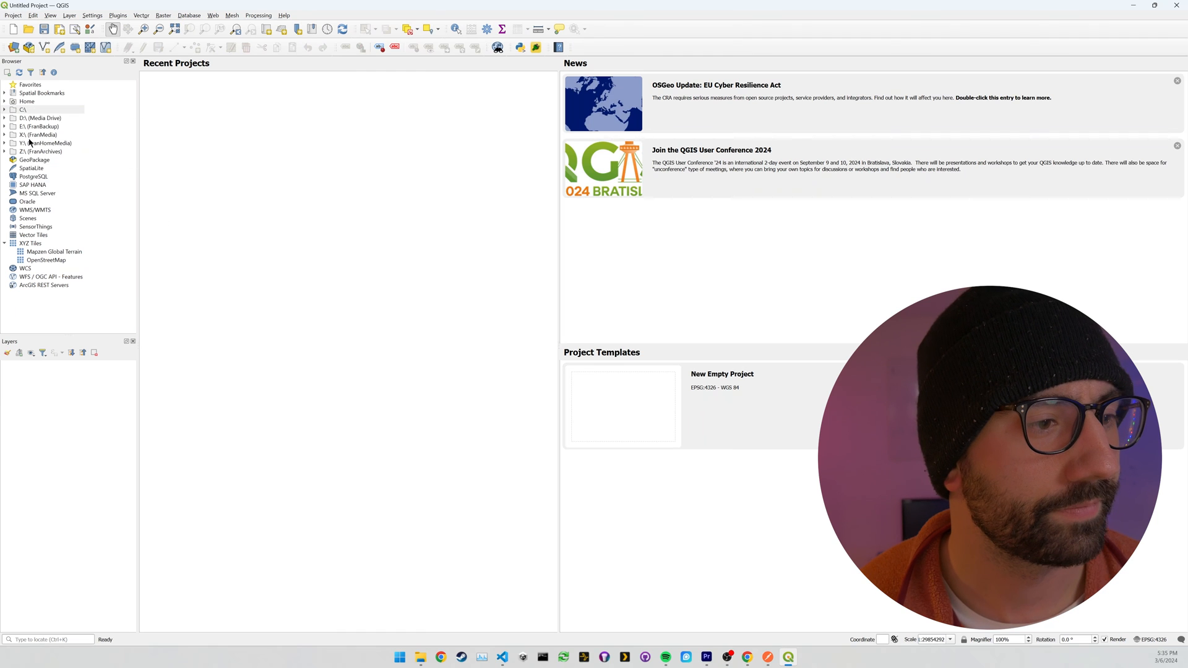
pyautogui.click(4, 110)
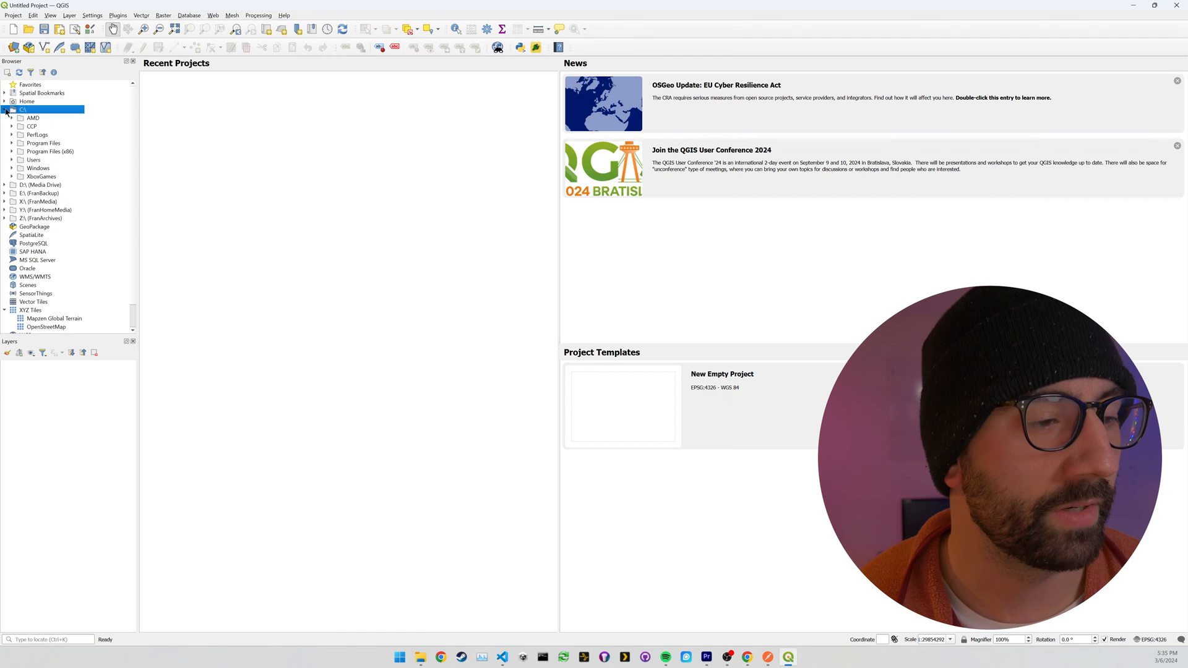
pyautogui.click(13, 159)
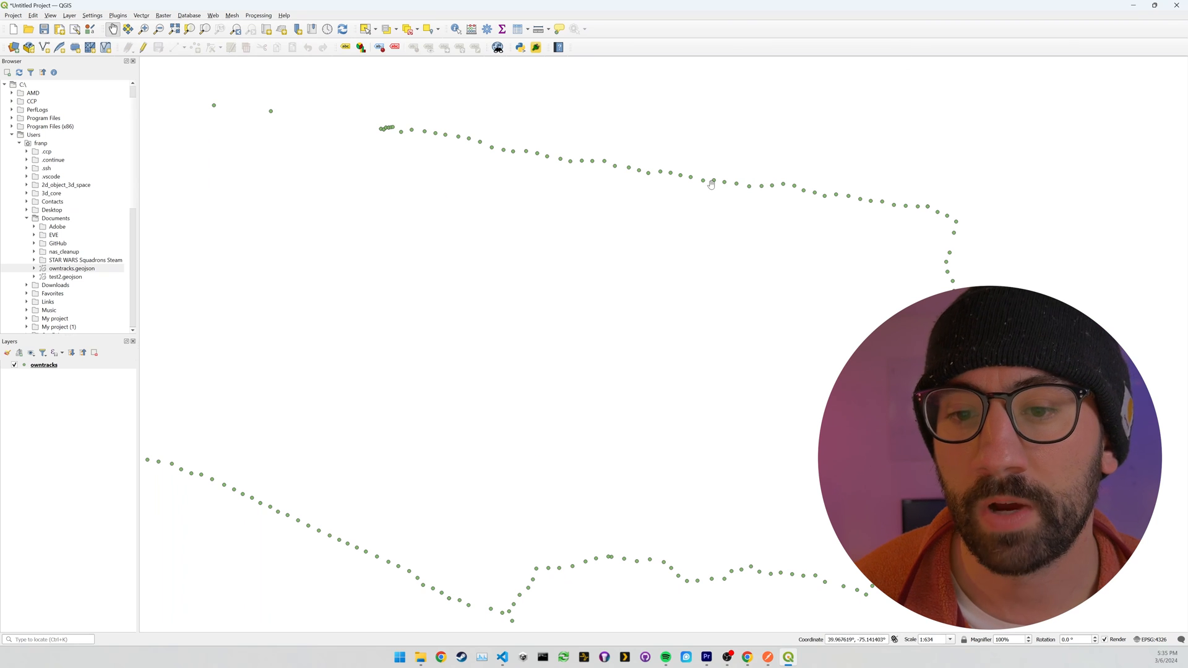
pyautogui.moveTo(797, 188)
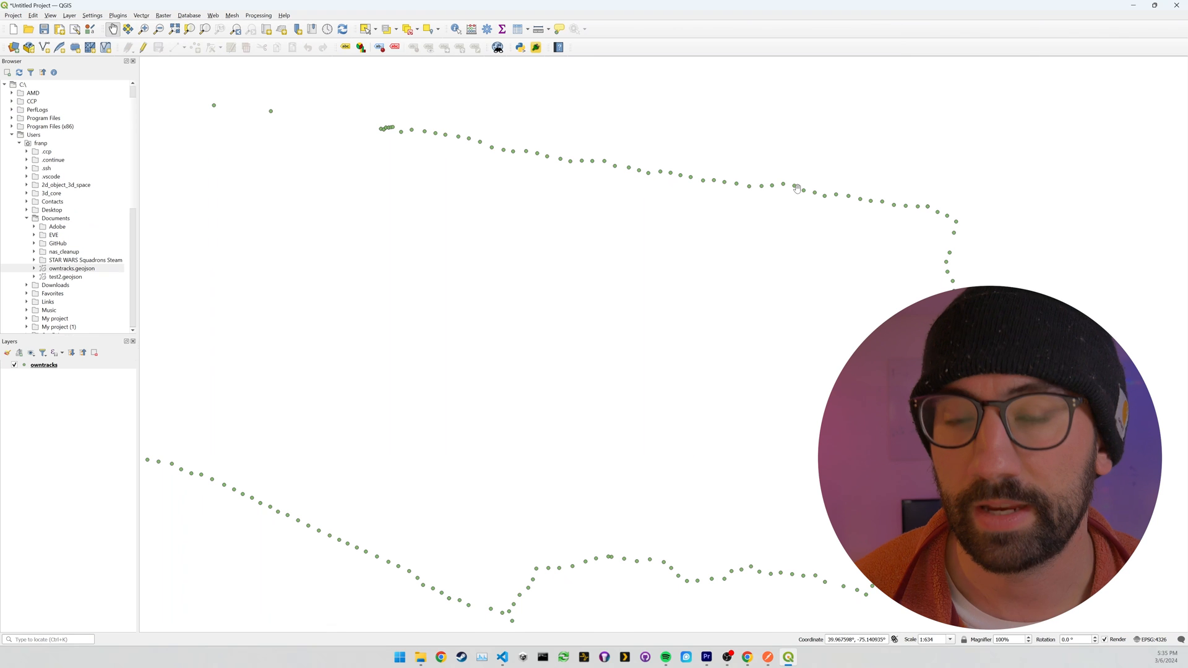